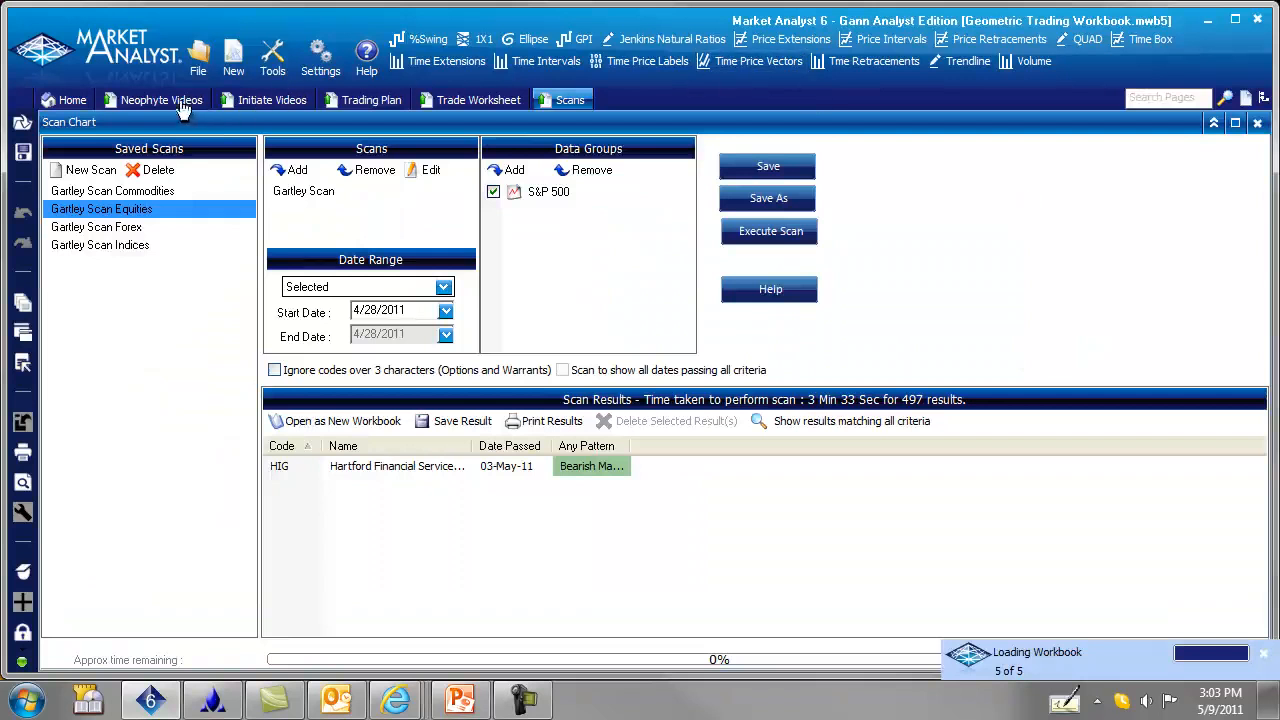
# Step: Browse the course, trading plan and worksheet pages, then the commodities, indices and equities Gartley scans
pyautogui.click(162, 100)
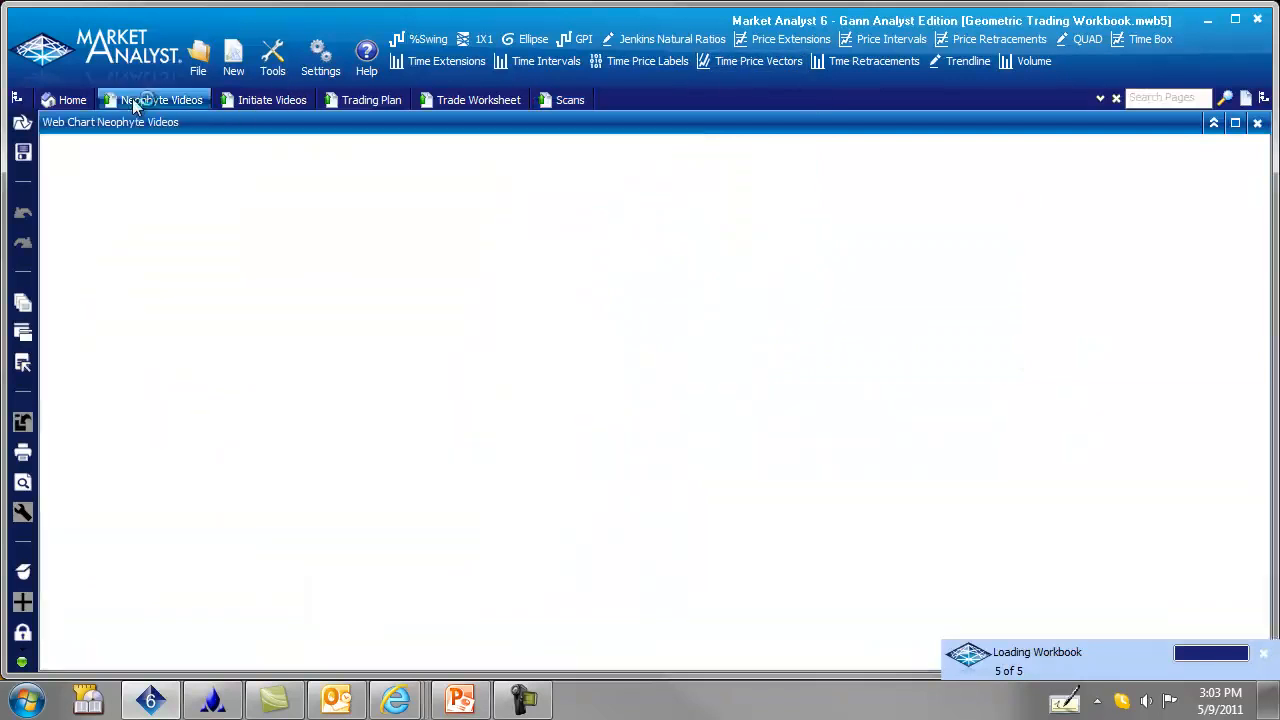
pyautogui.click(160, 100)
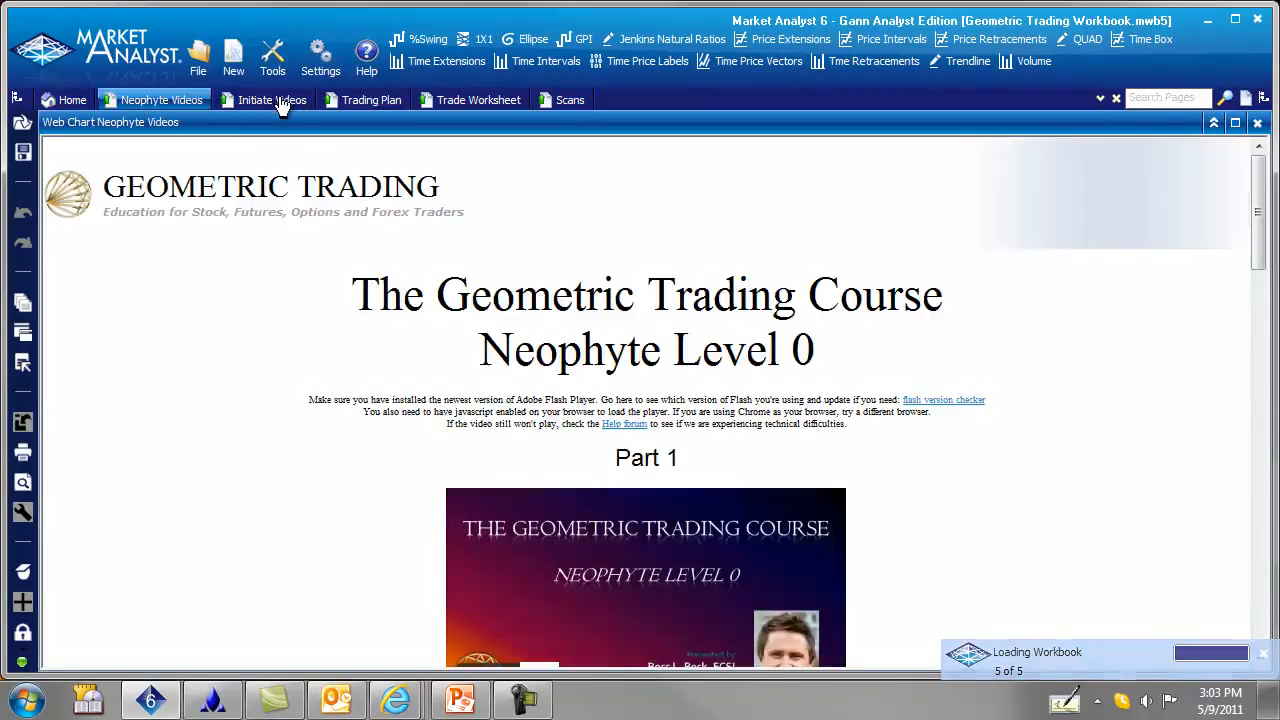
pyautogui.click(372, 100)
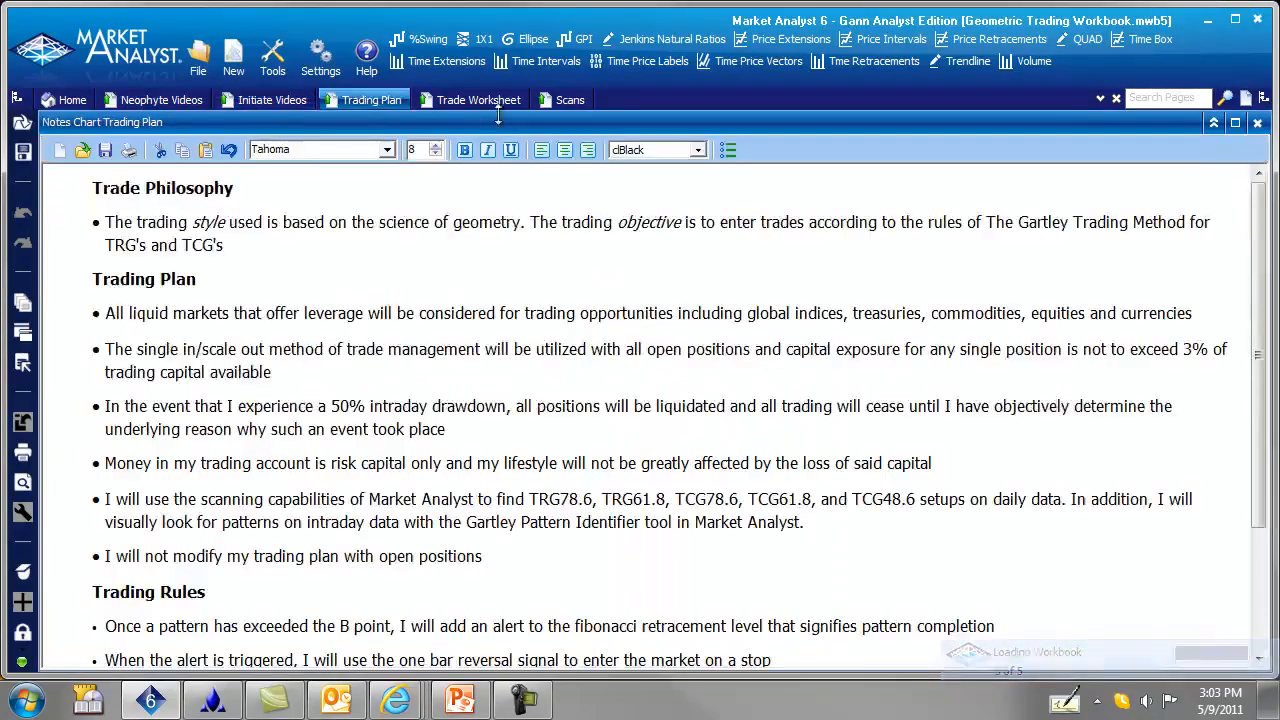
pyautogui.click(478, 100)
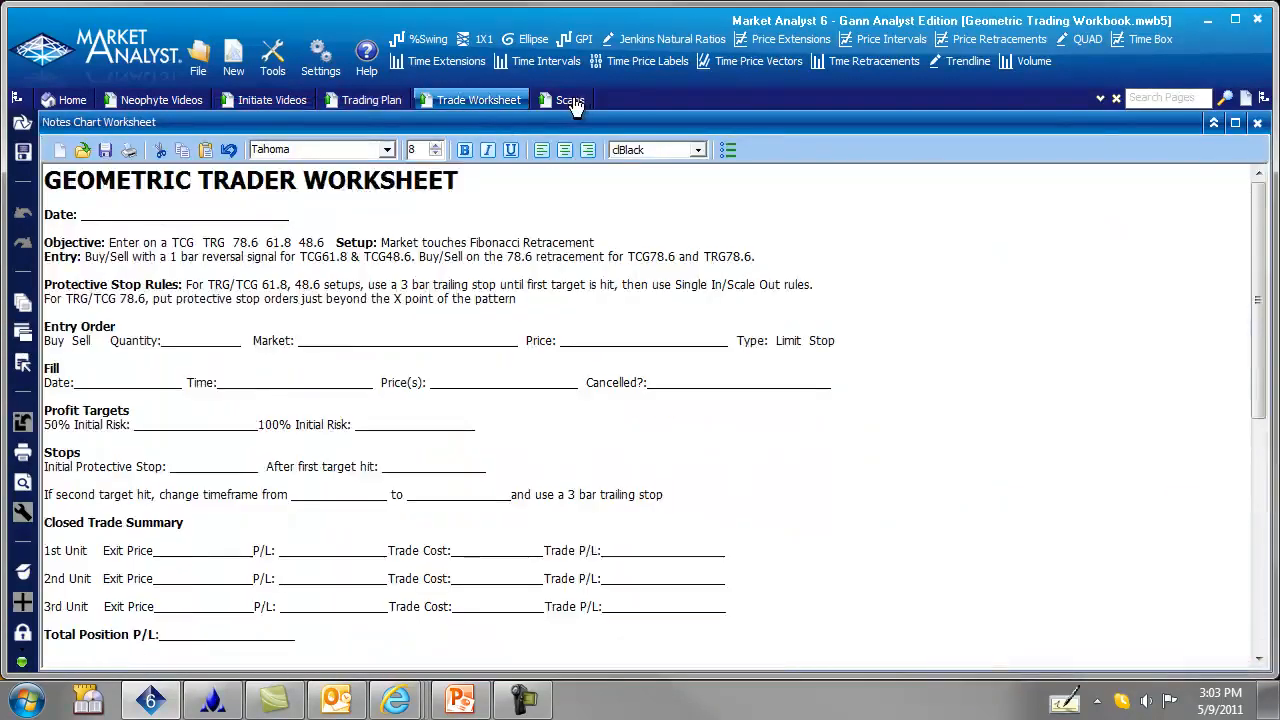
pyautogui.click(568, 100)
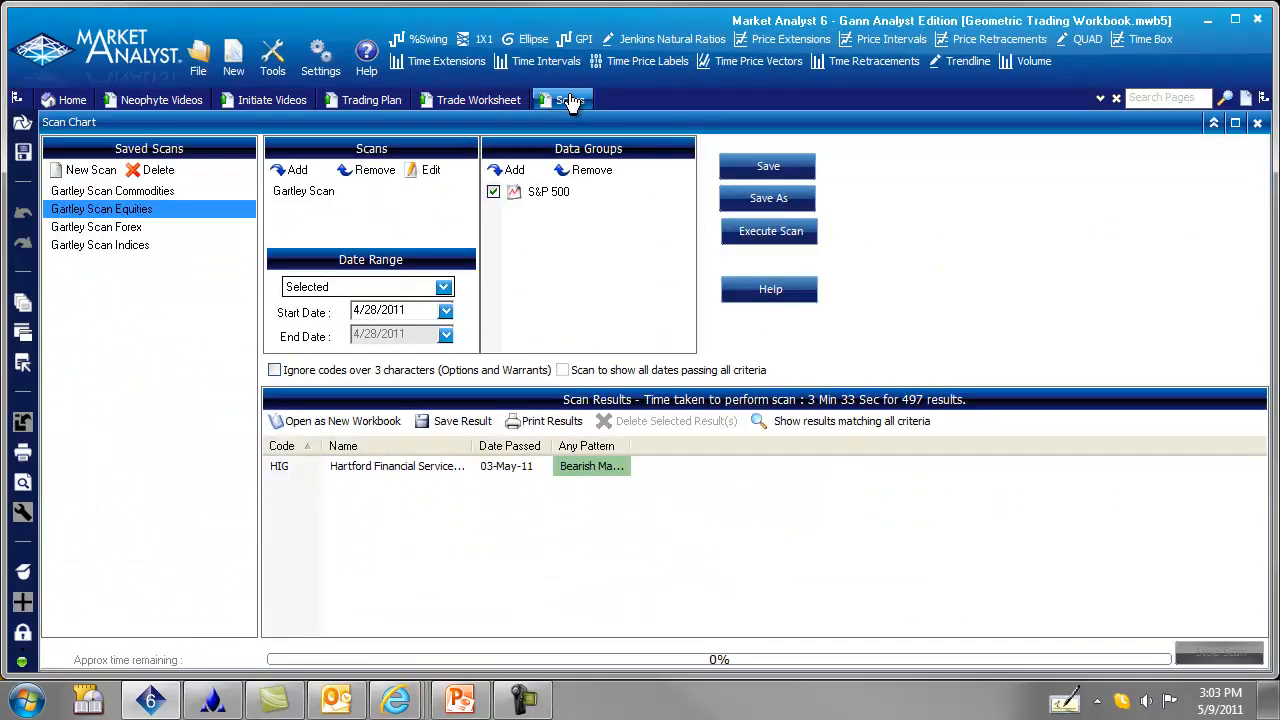
pyautogui.click(112, 192)
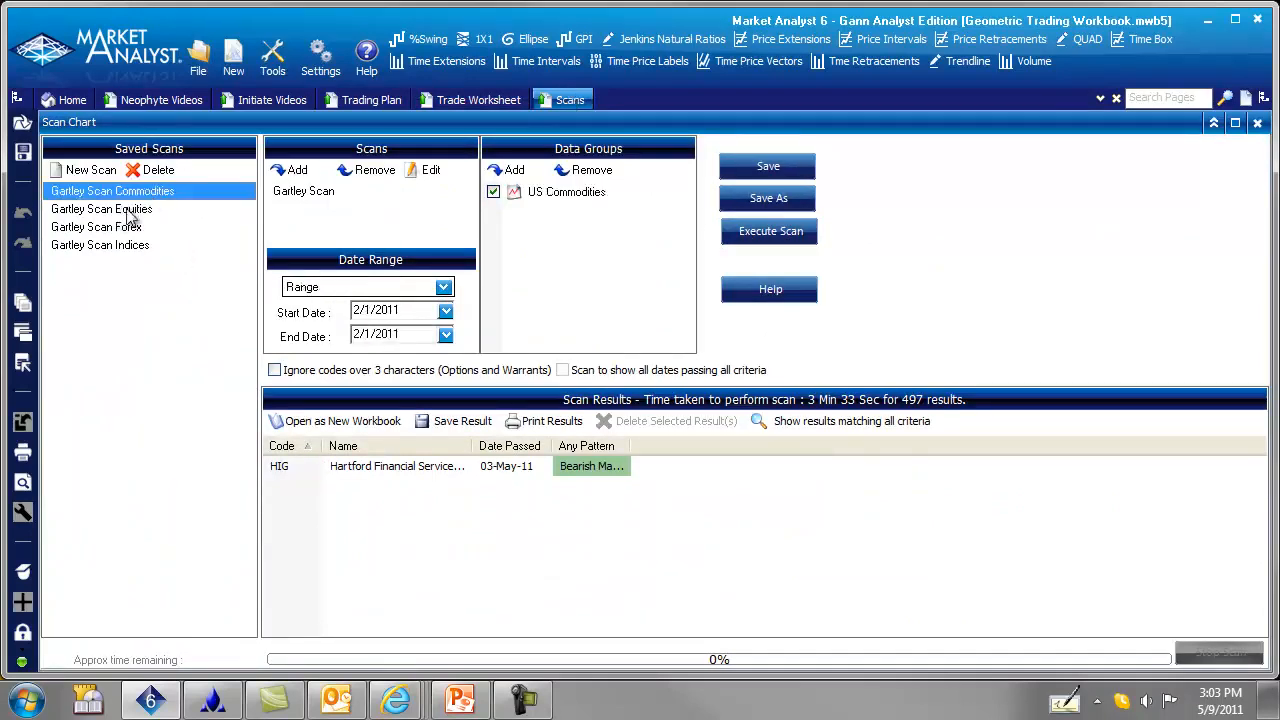
pyautogui.click(100, 244)
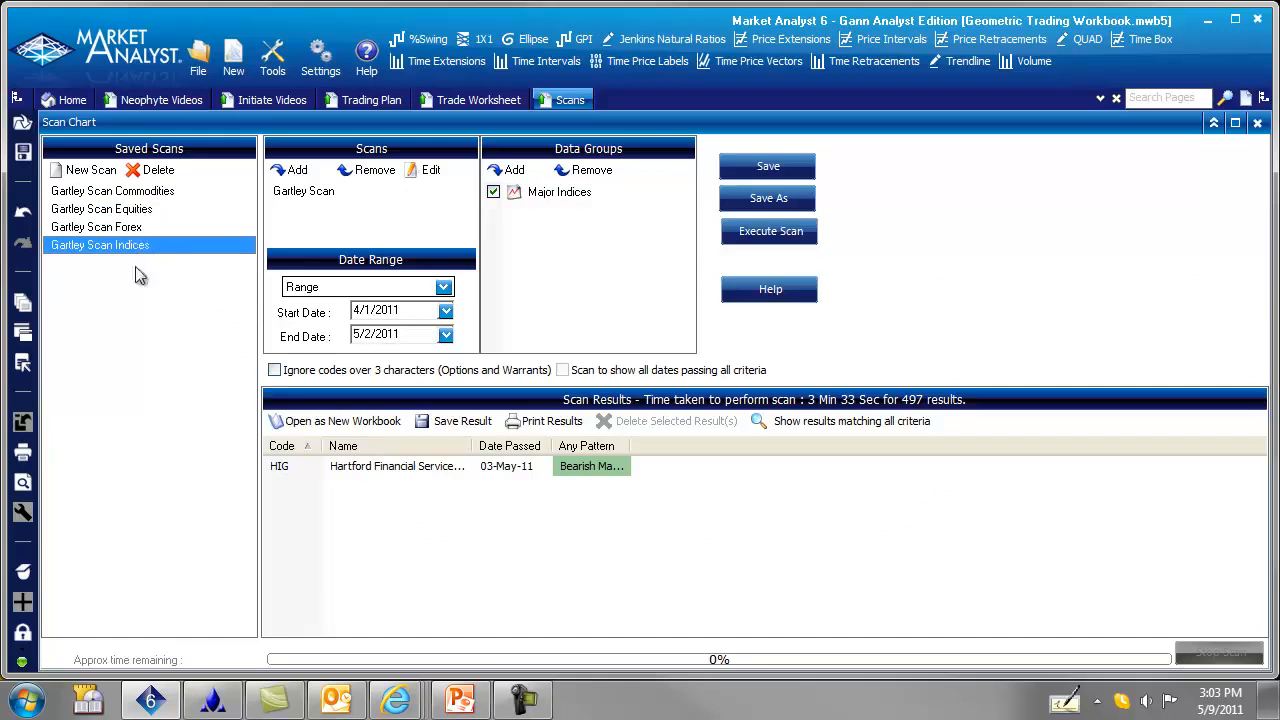
pyautogui.click(100, 208)
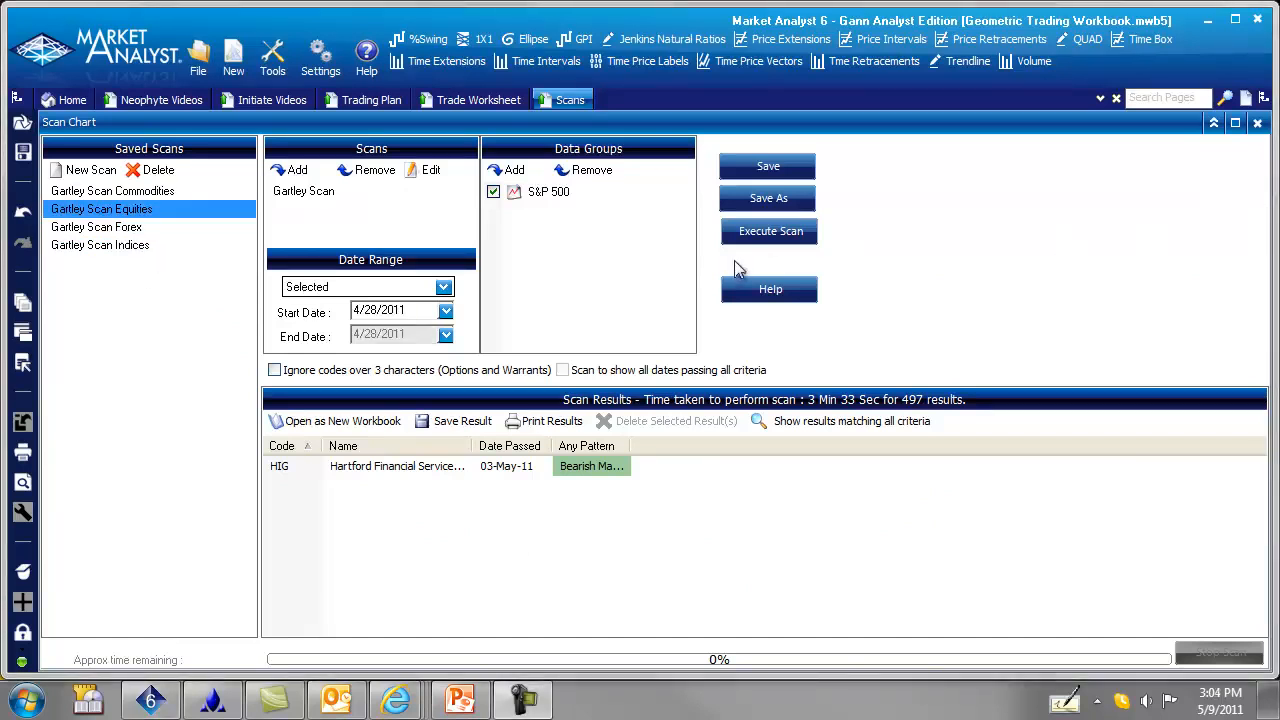
pyautogui.moveTo(184, 360)
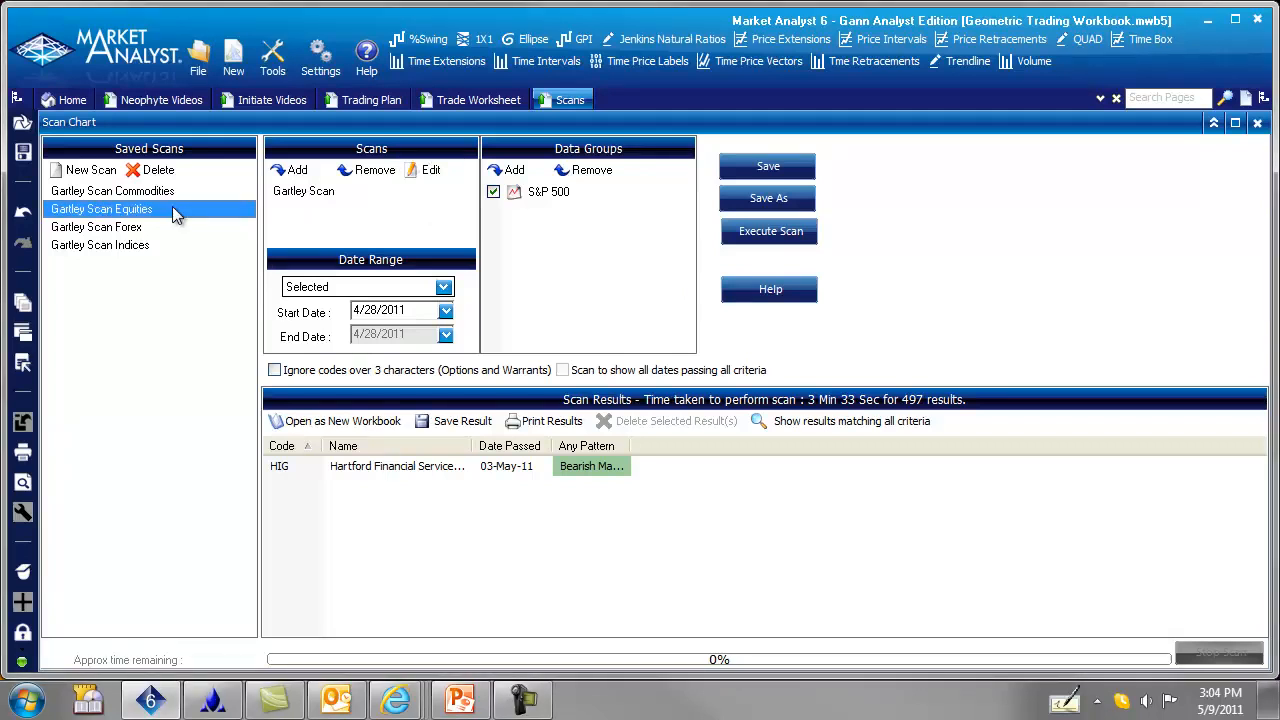
pyautogui.moveTo(130, 212)
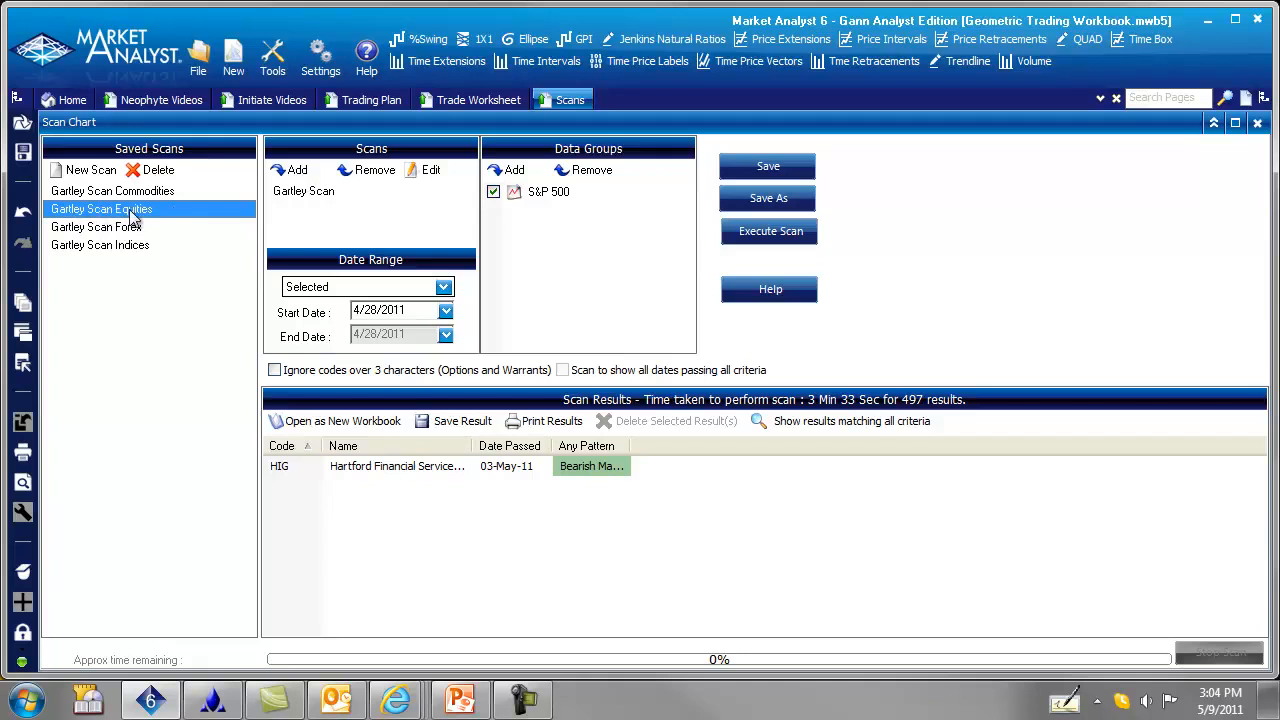
# Step: Check the Gartley scan's Primary Swing property, then execute it on the S&P 500 from 5/3/2011
pyautogui.click(304, 192)
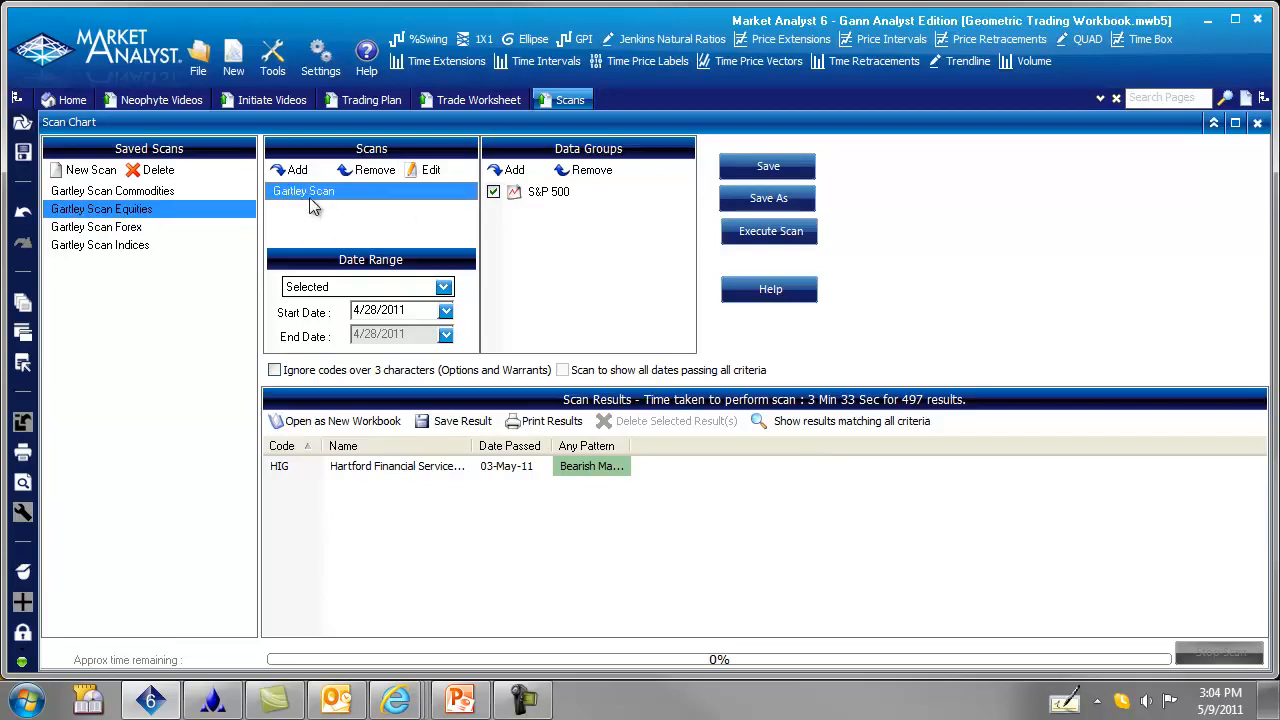
pyautogui.click(432, 168)
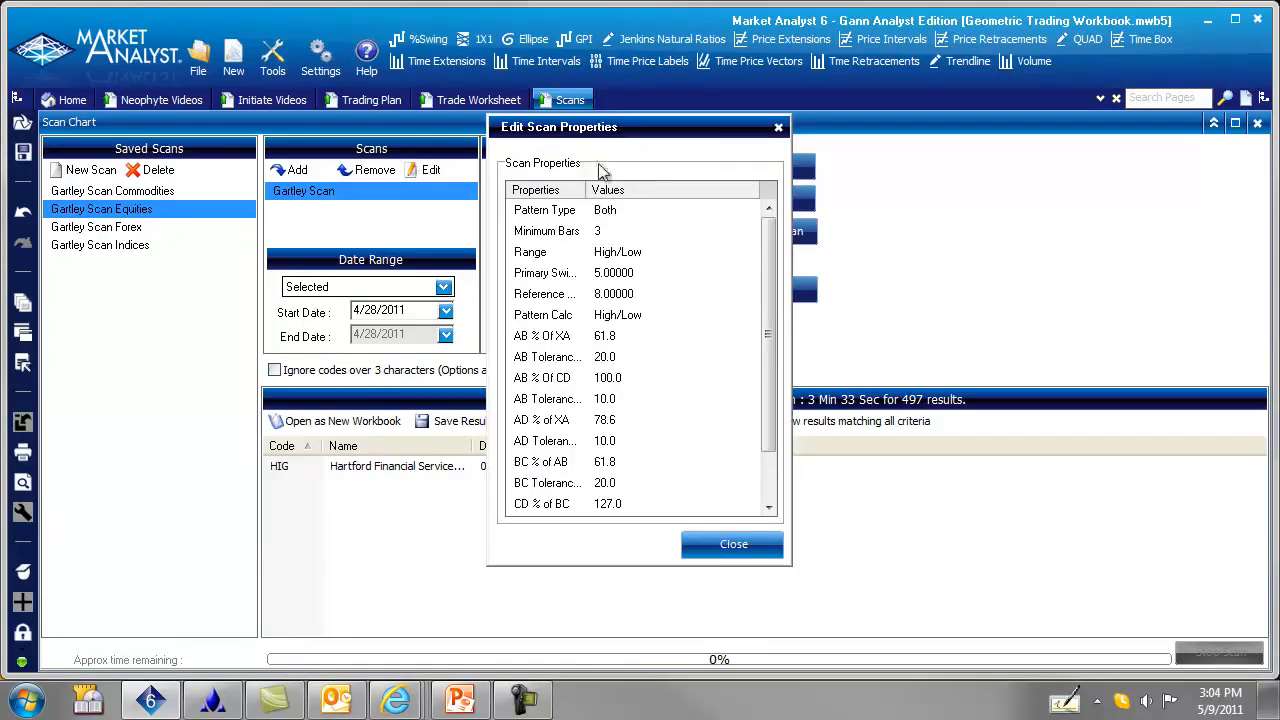
pyautogui.moveTo(556, 304)
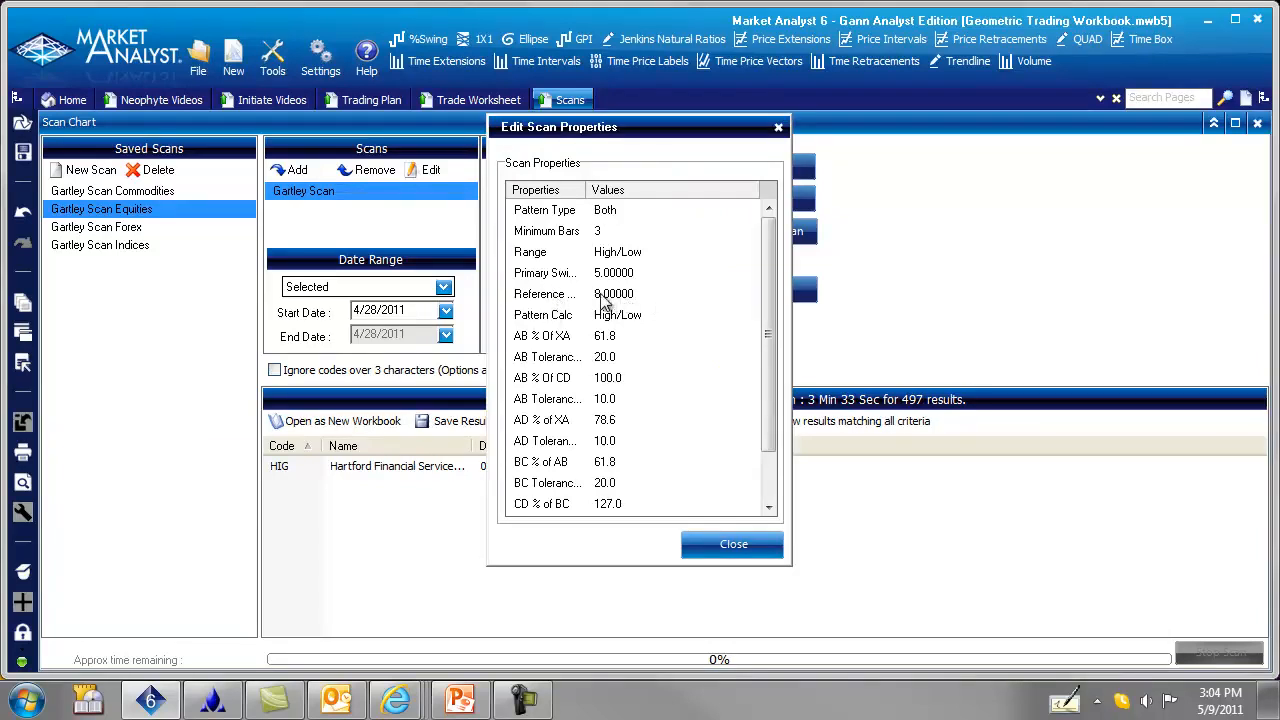
pyautogui.click(614, 292)
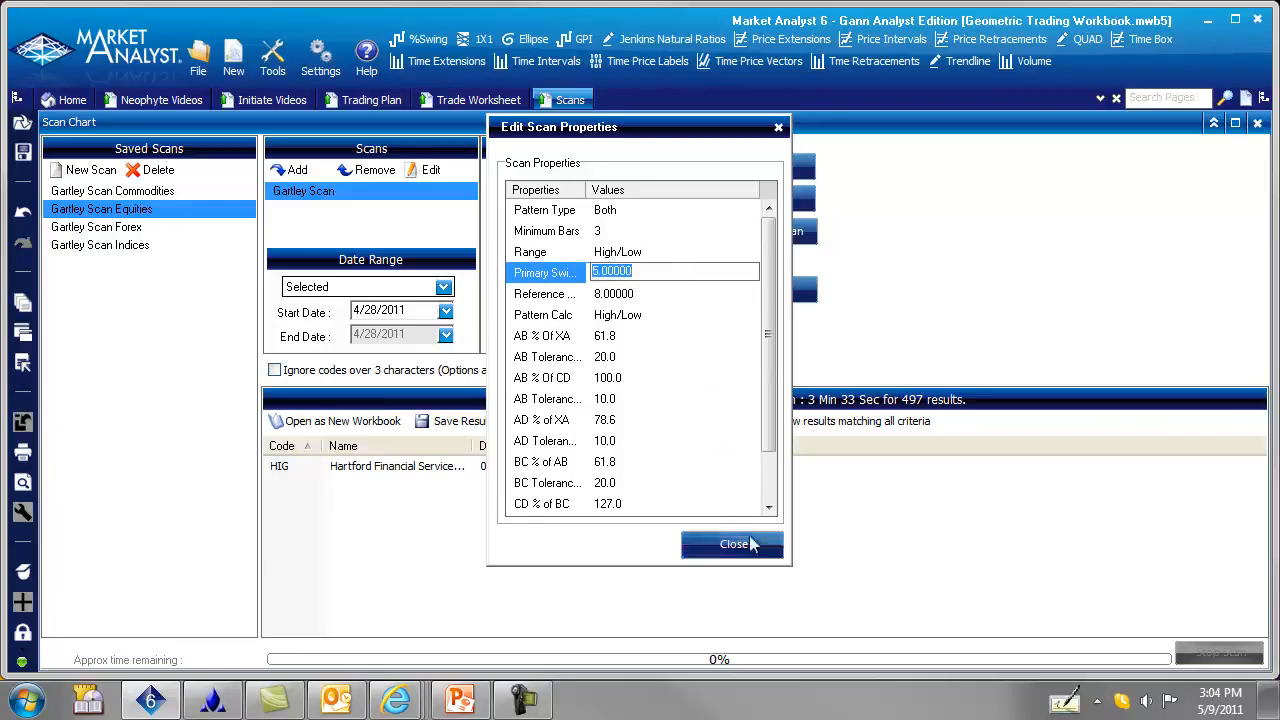
pyautogui.click(732, 544)
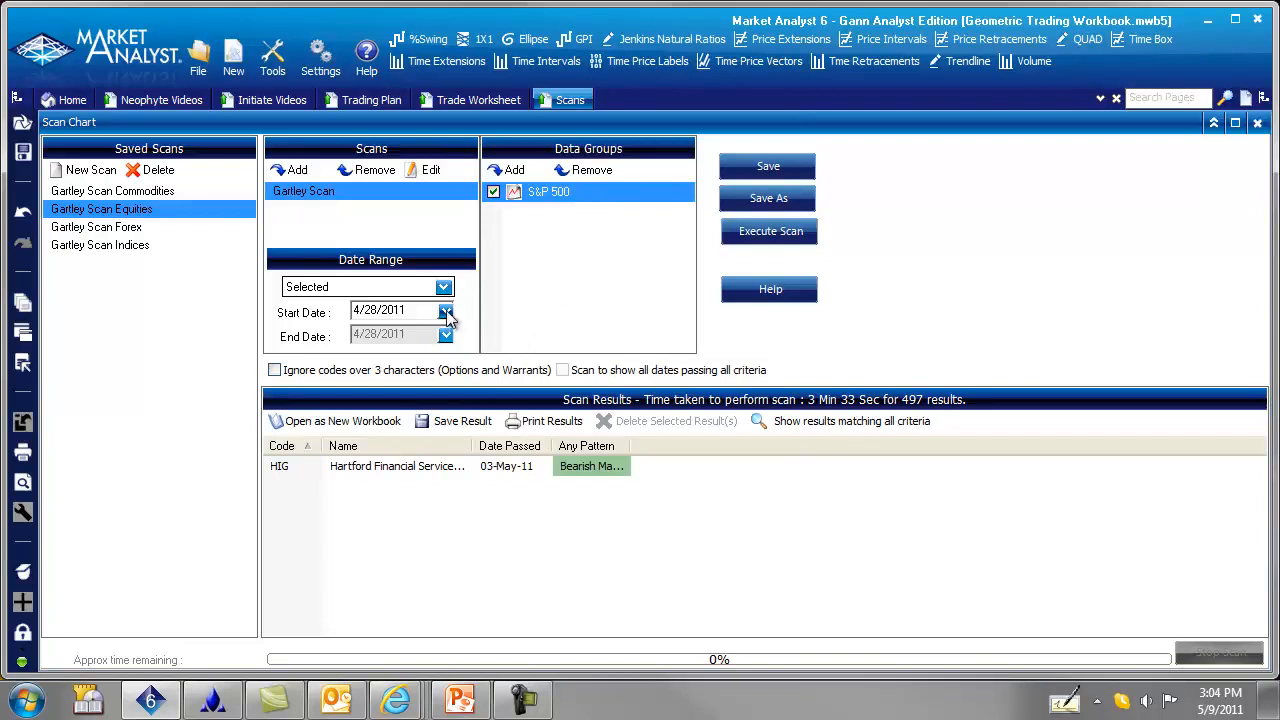
pyautogui.click(444, 310)
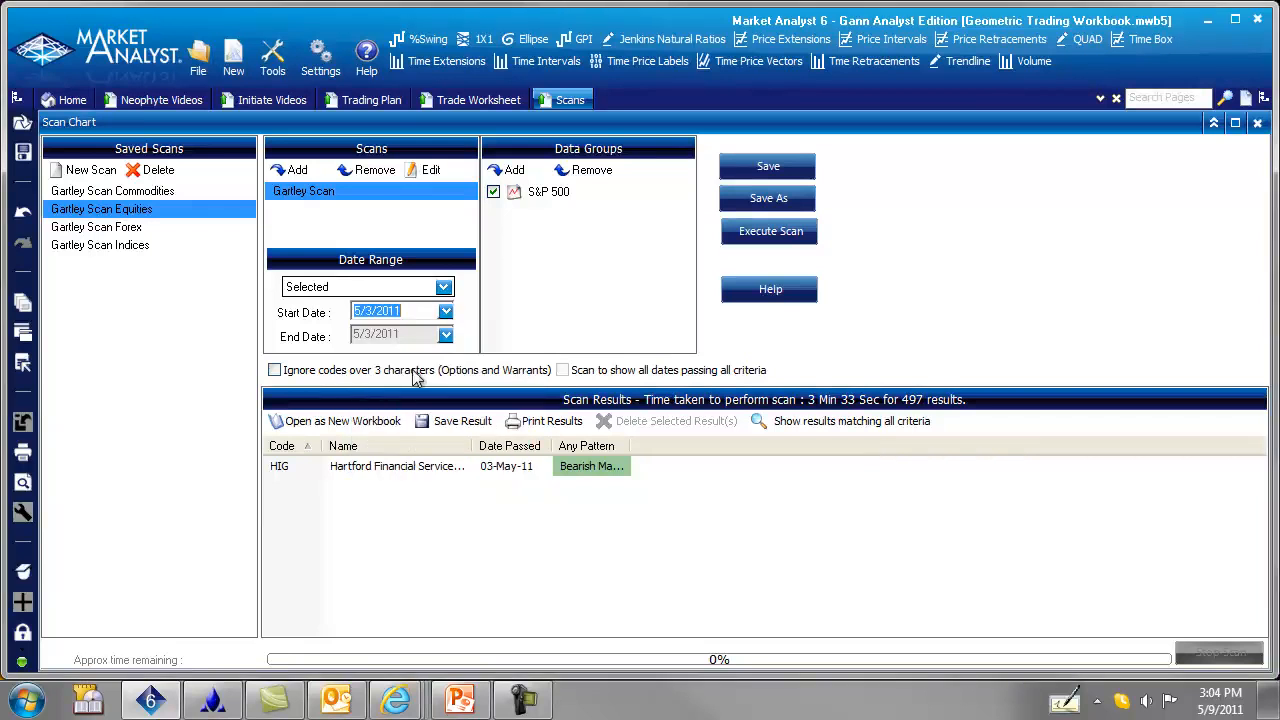
pyautogui.moveTo(770, 230)
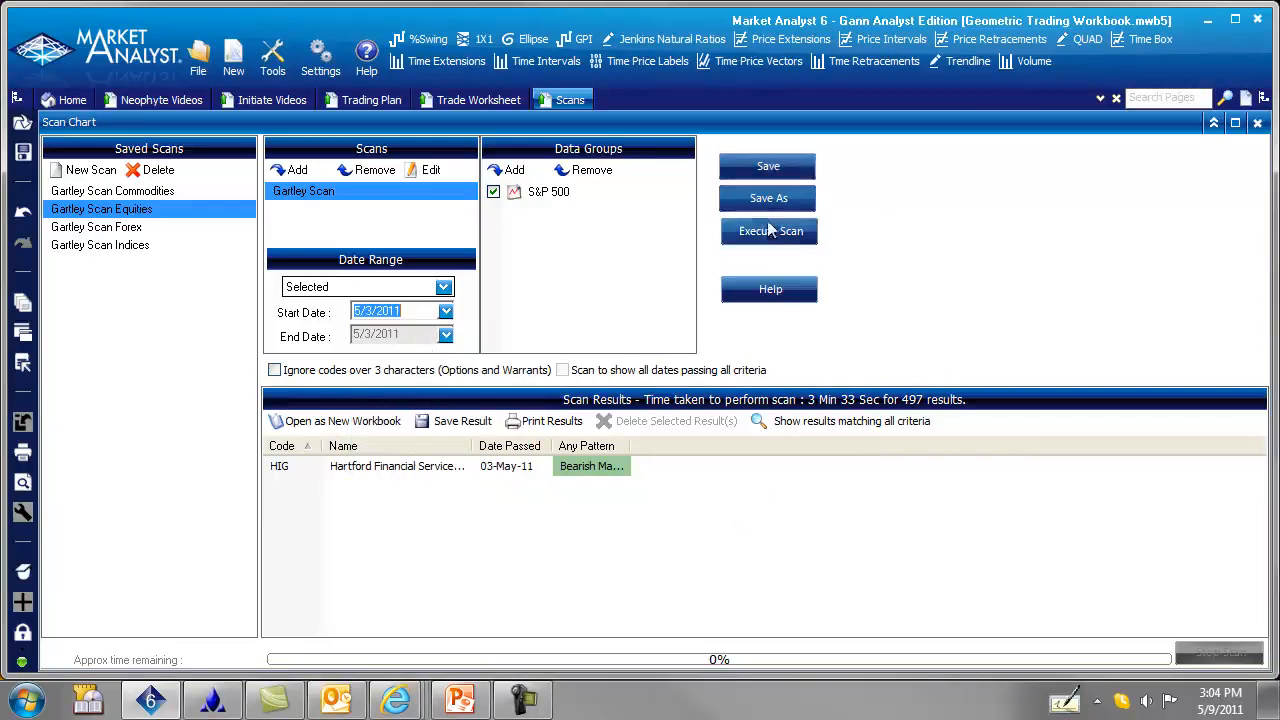
pyautogui.click(770, 232)
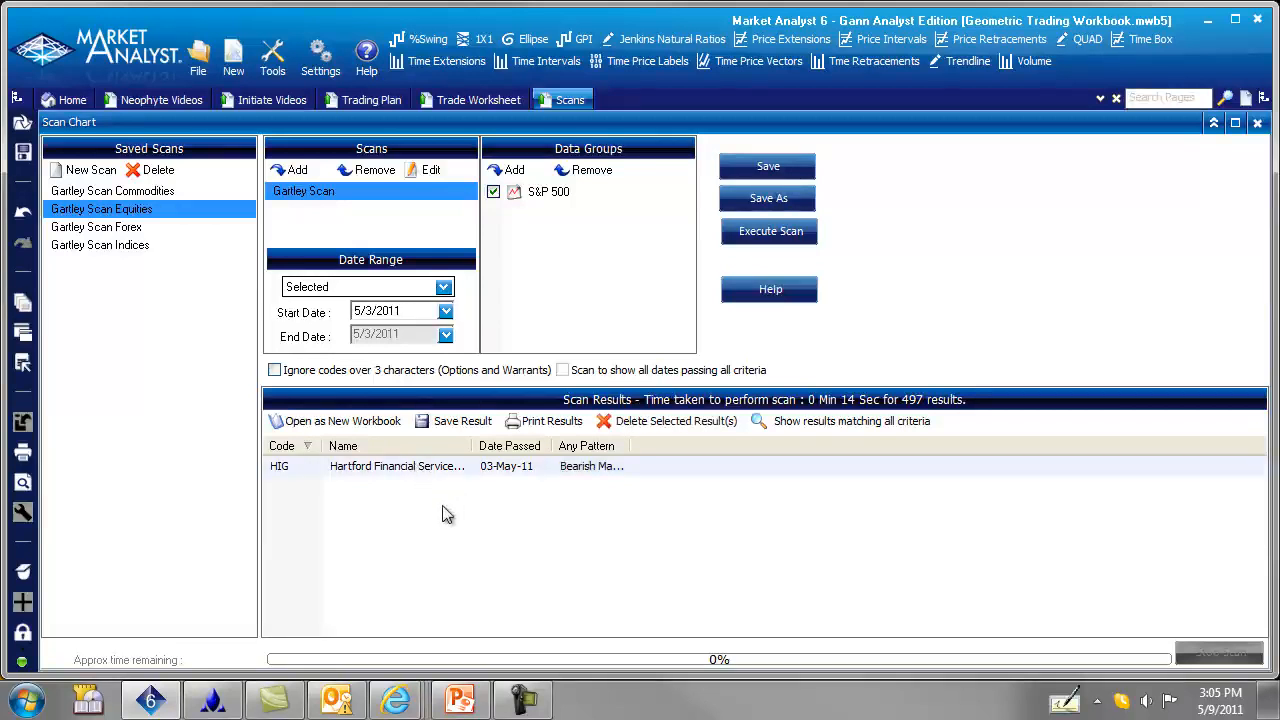
pyautogui.moveTo(540, 544)
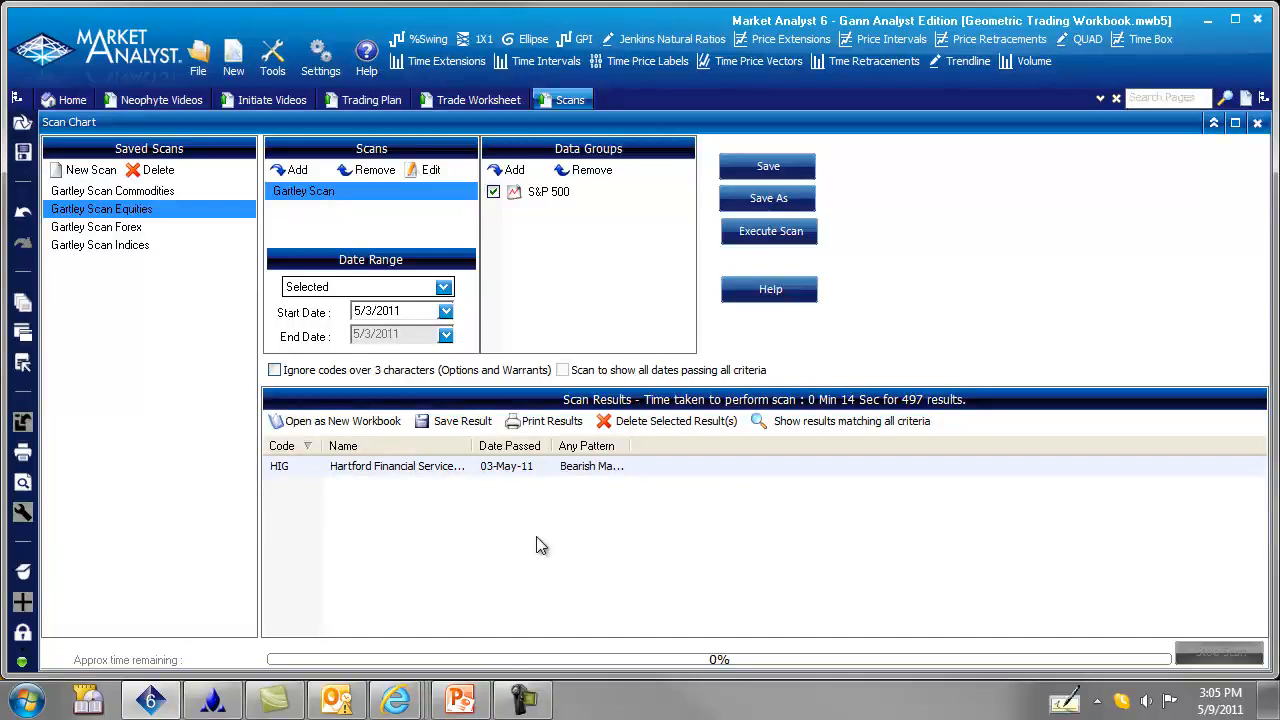
pyautogui.moveTo(390, 540)
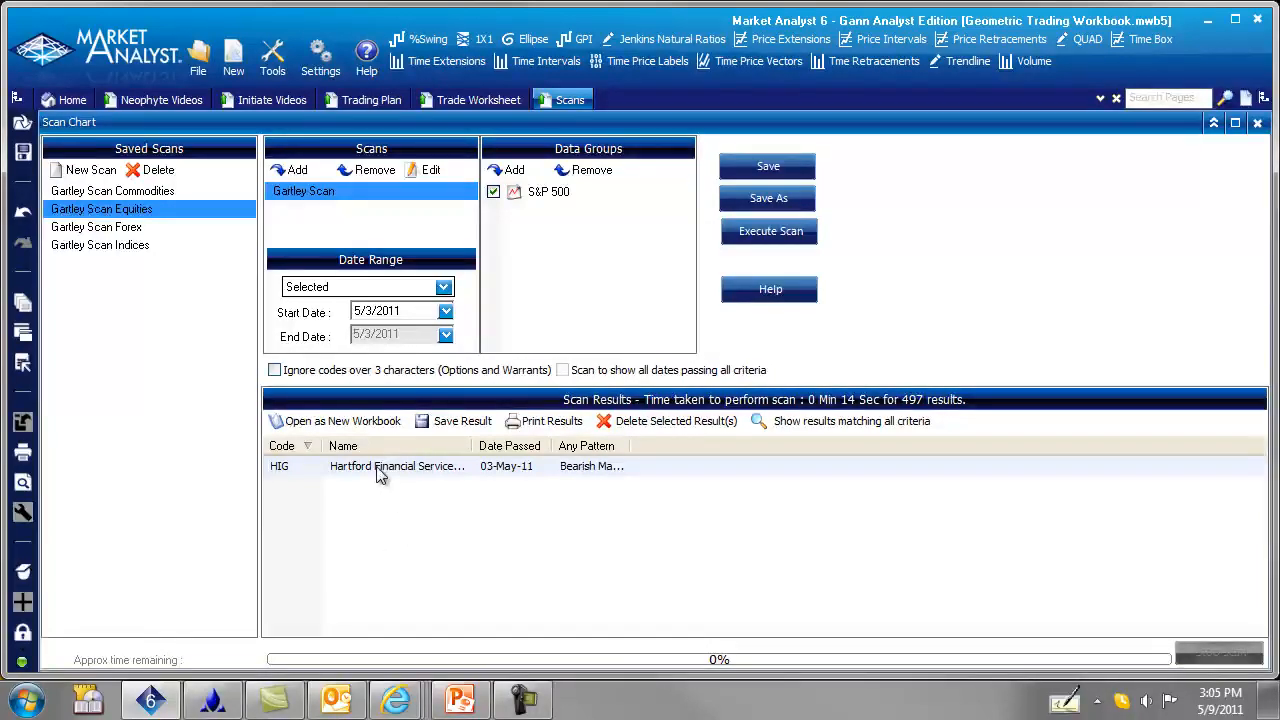
pyautogui.moveTo(492, 476)
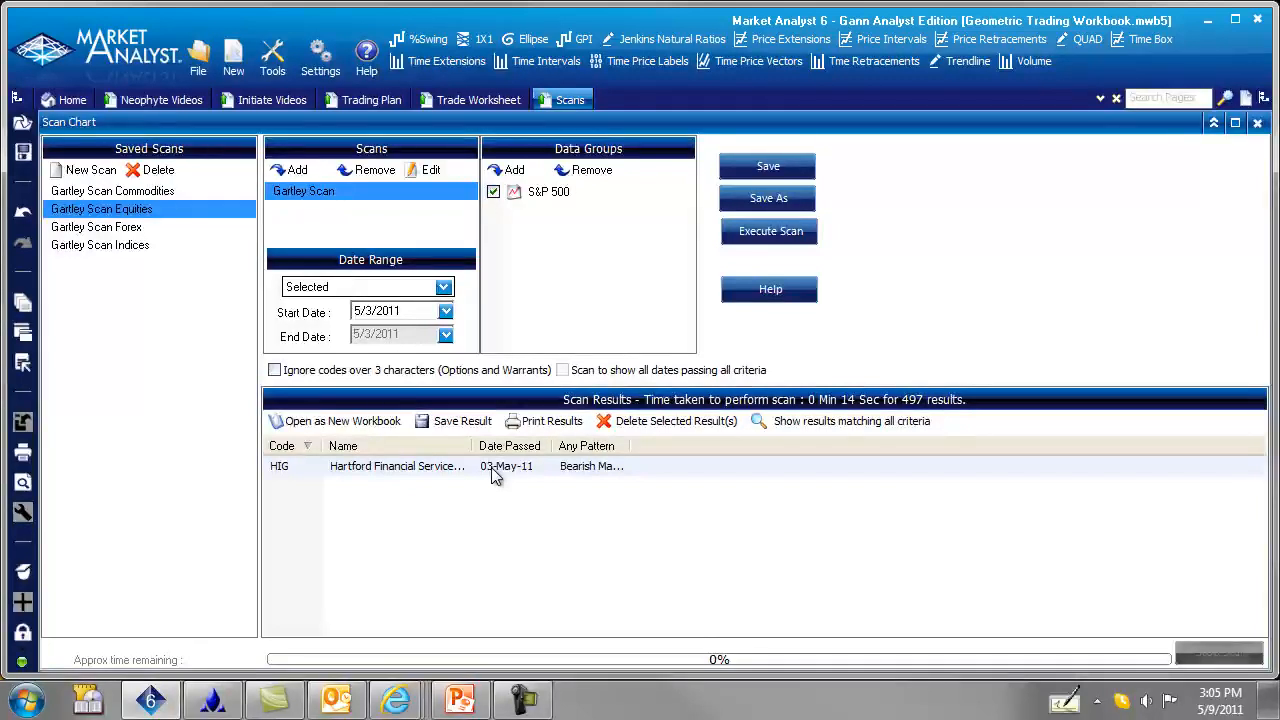
pyautogui.click(500, 466)
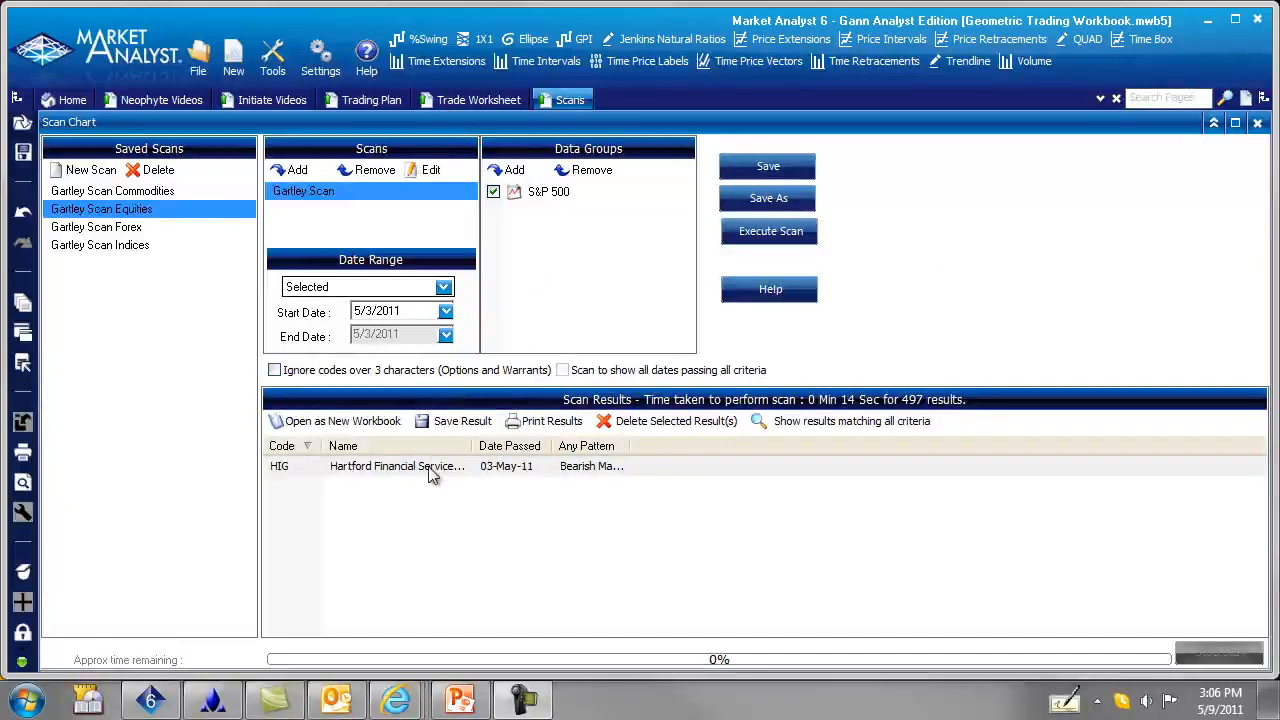
# Step: Open HIG's daily chart and draw a price retracement from the 31.08 high to the 24.13 low
pyautogui.doubleClick(396, 466)
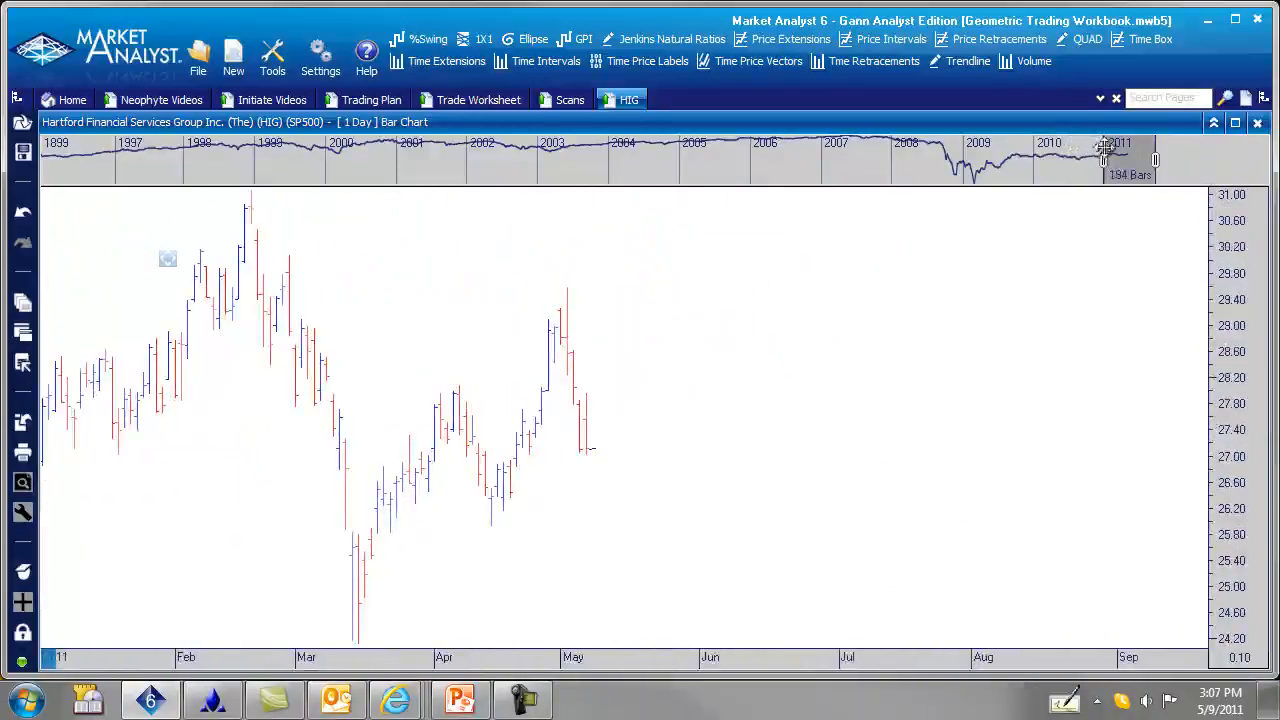
pyautogui.moveTo(572, 358)
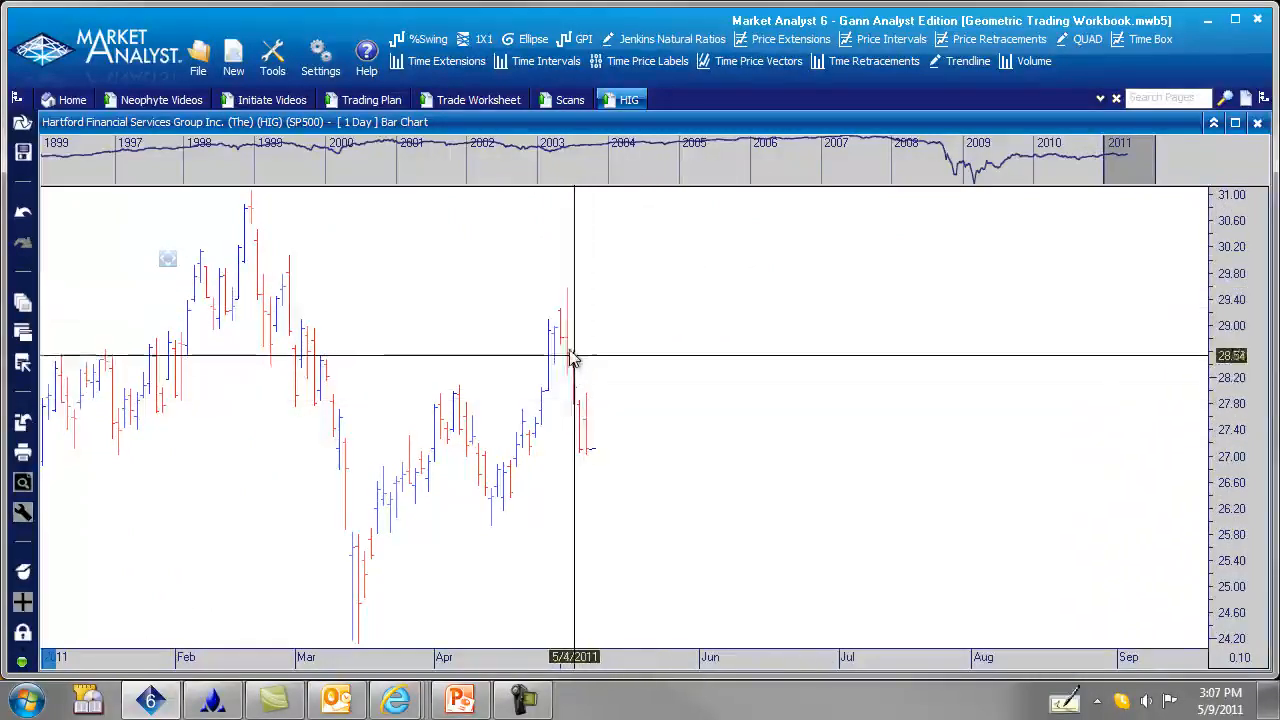
pyautogui.moveTo(562, 352)
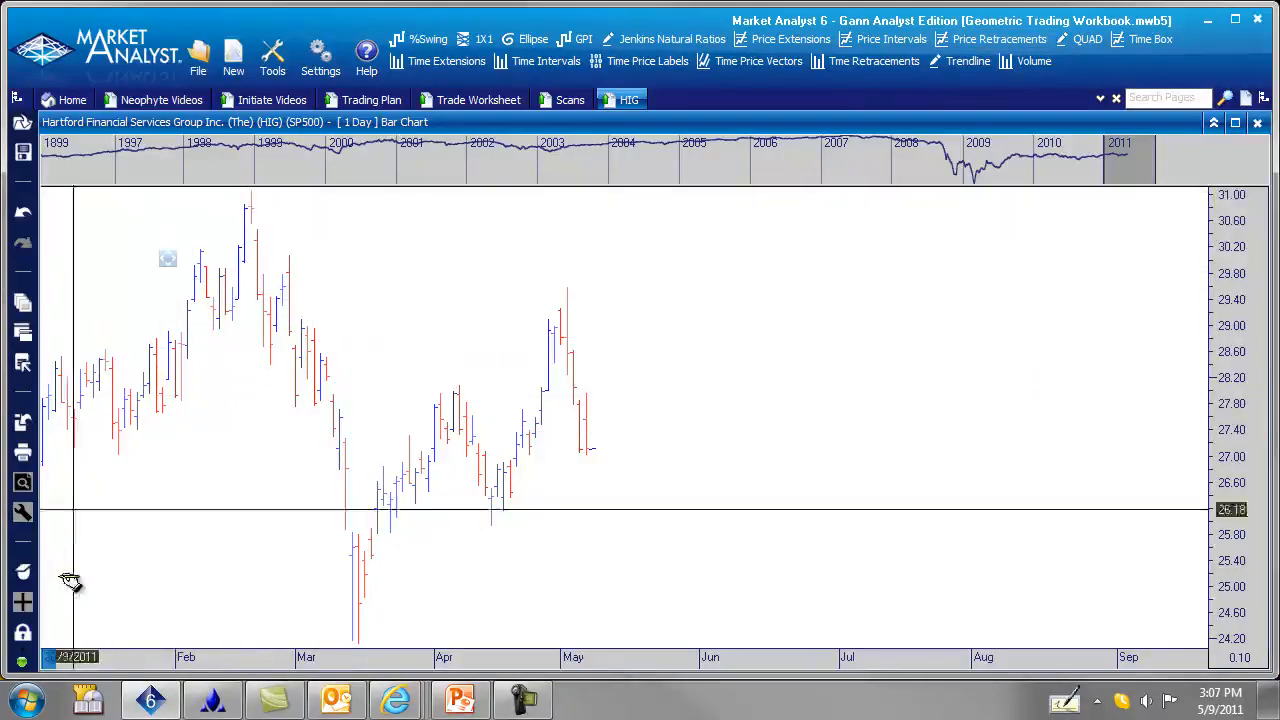
pyautogui.moveTo(264, 200)
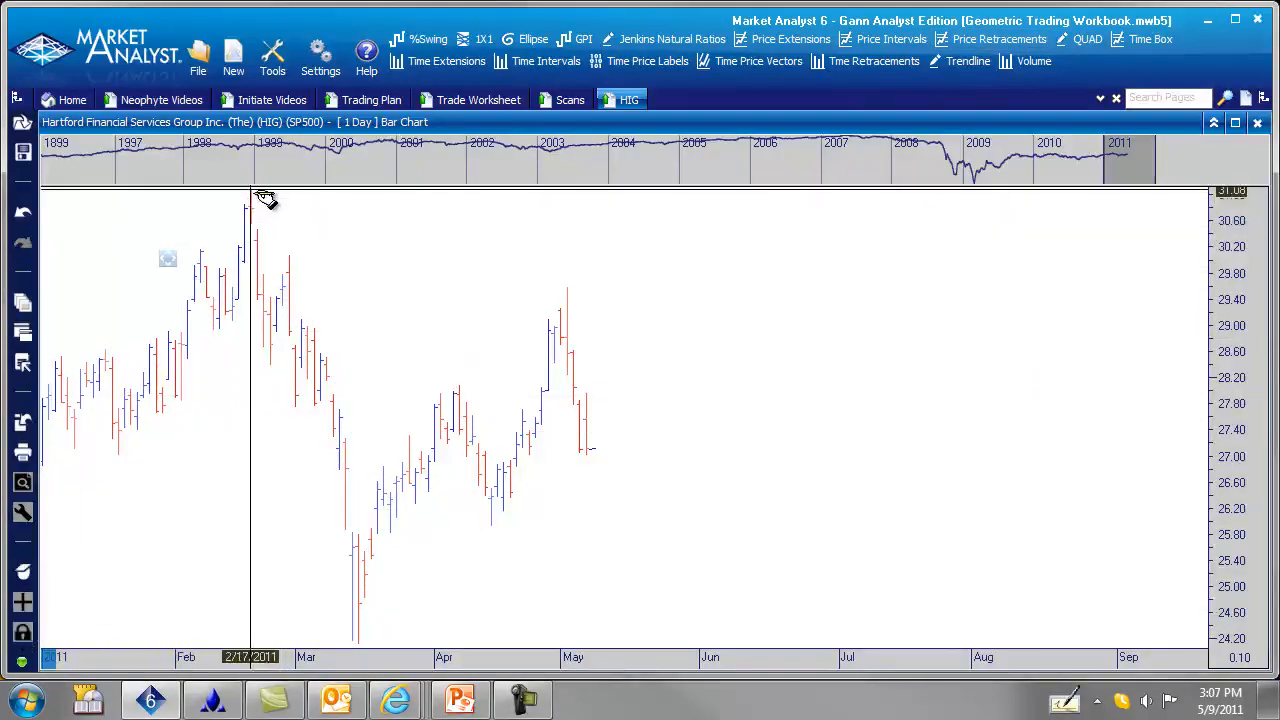
pyautogui.moveTo(250, 190); pyautogui.dragTo(368, 640)
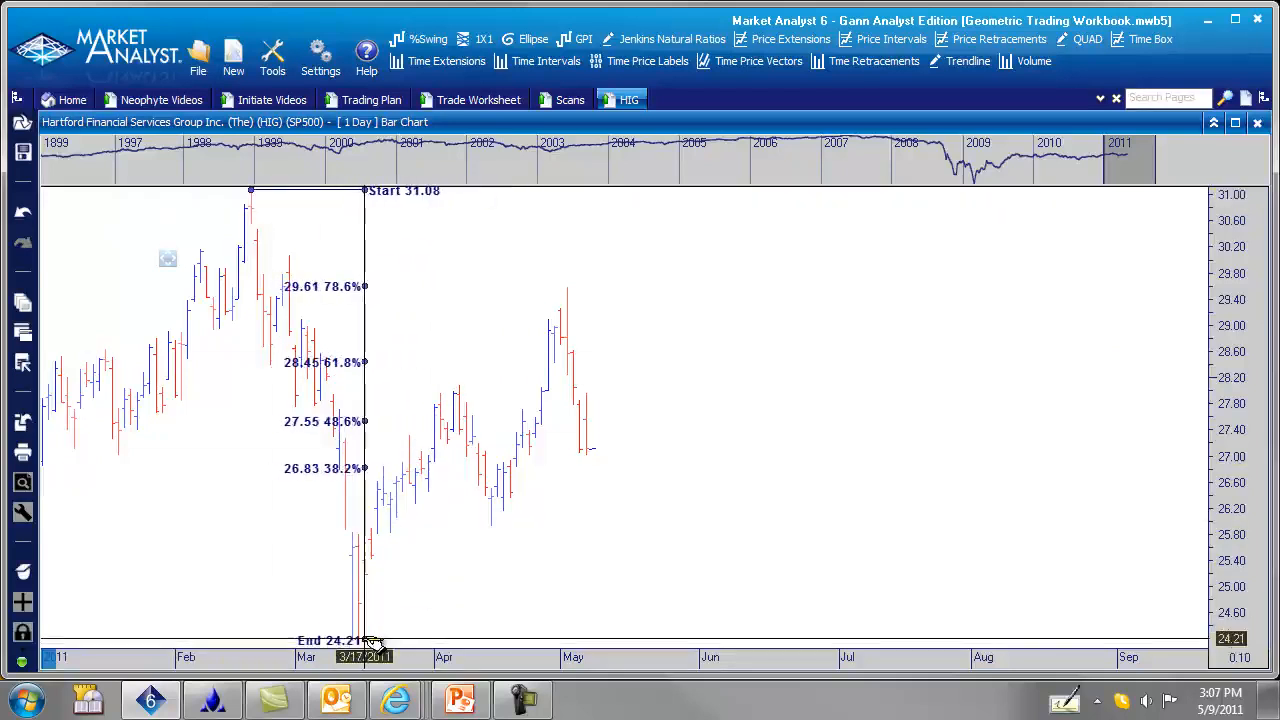
pyautogui.moveTo(364, 640); pyautogui.dragTo(780, 530)
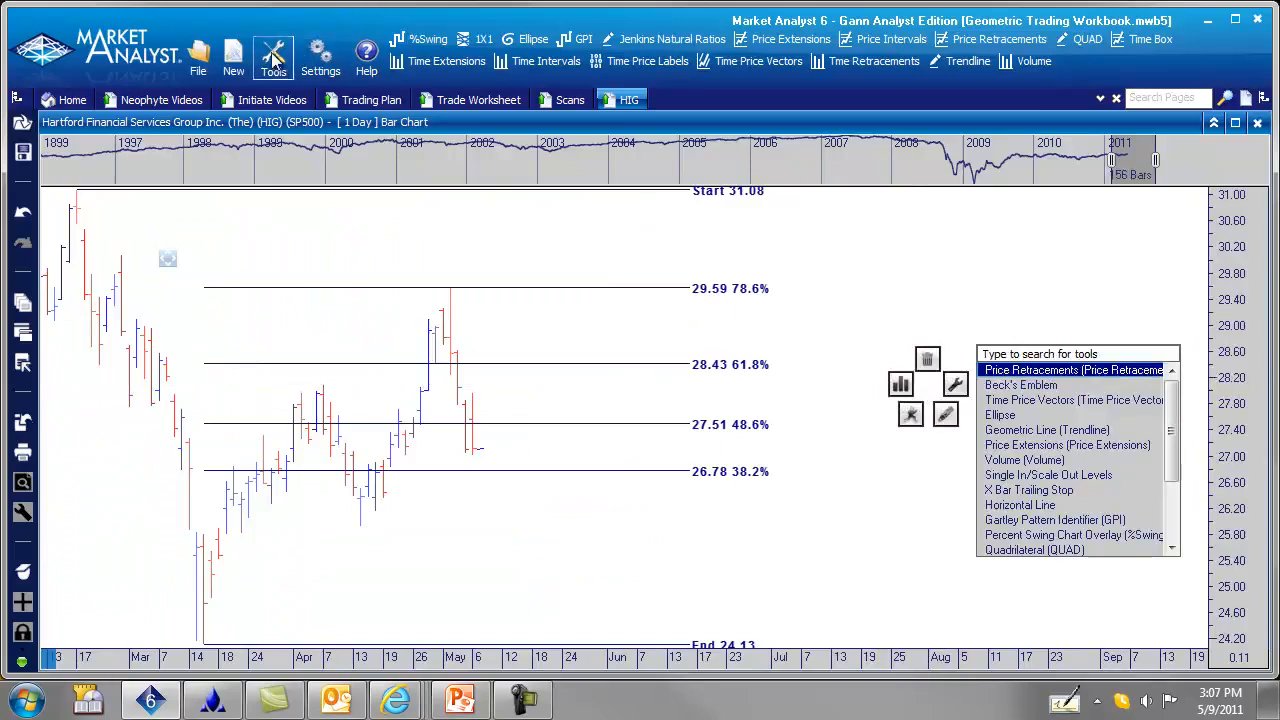
# Step: Place an arrow symbol from the Tools panel on the bar touching the 29.59 (78.6%) level
pyautogui.click(272, 54)
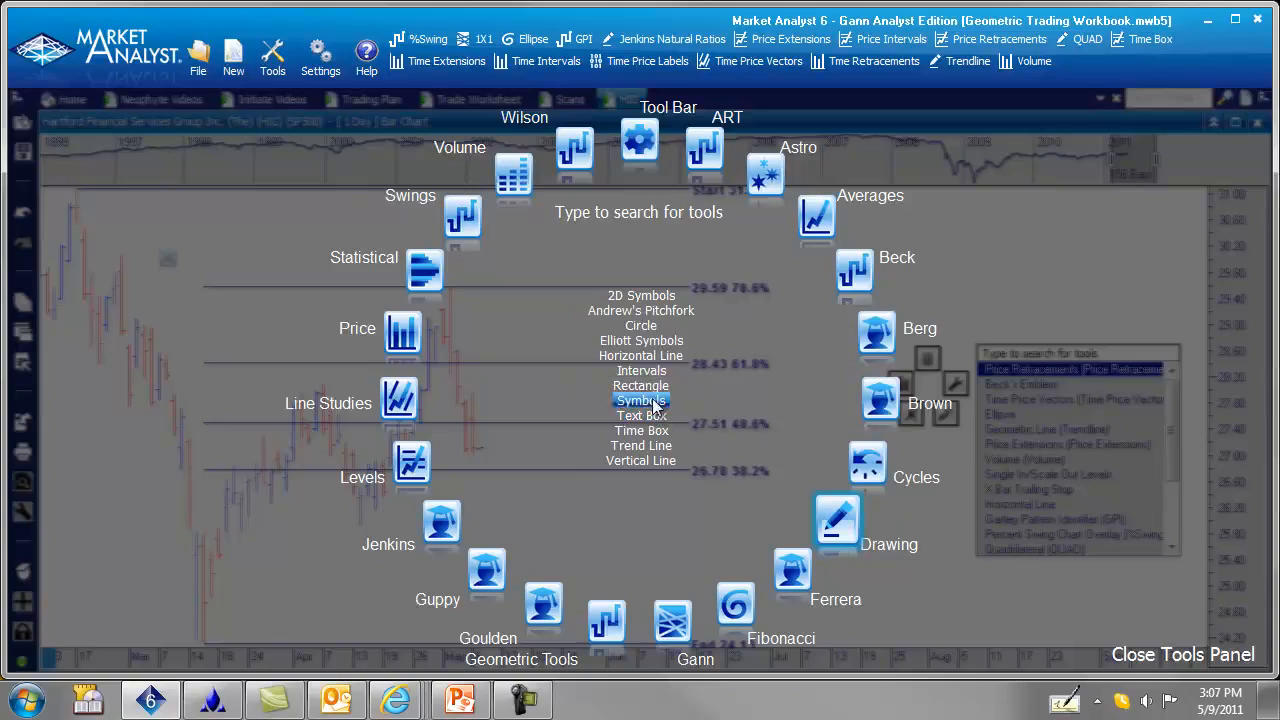
pyautogui.click(1182, 654)
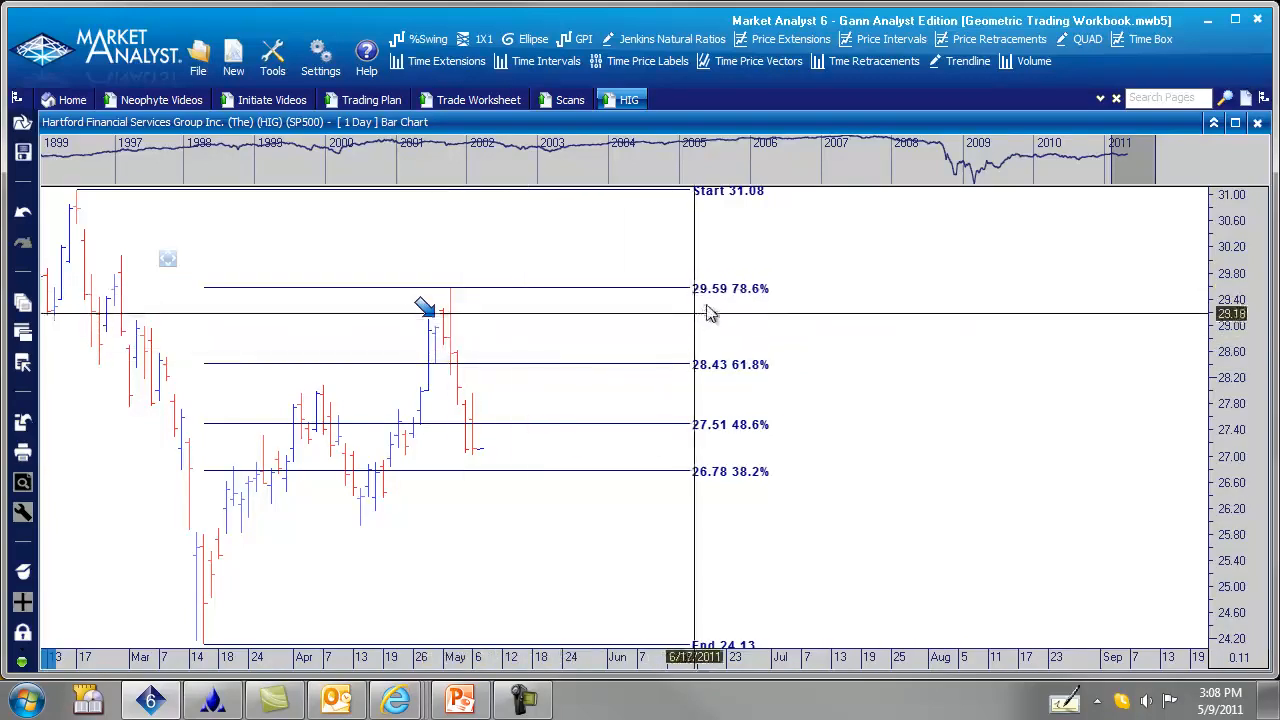
pyautogui.moveTo(458, 308)
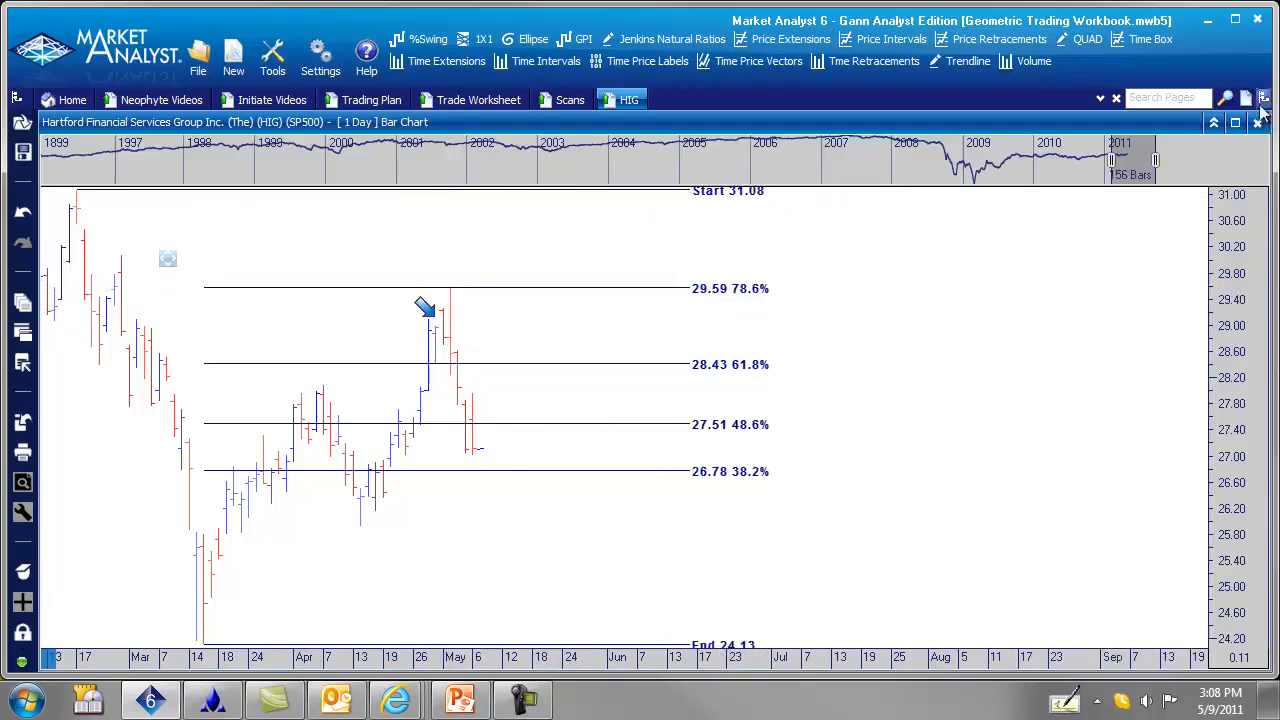
# Step: In the retracement's Levels properties untick 38.2, 48.6 and 61.8, leaving 29.59 and the 29.91 extension
pyautogui.click(1262, 98)
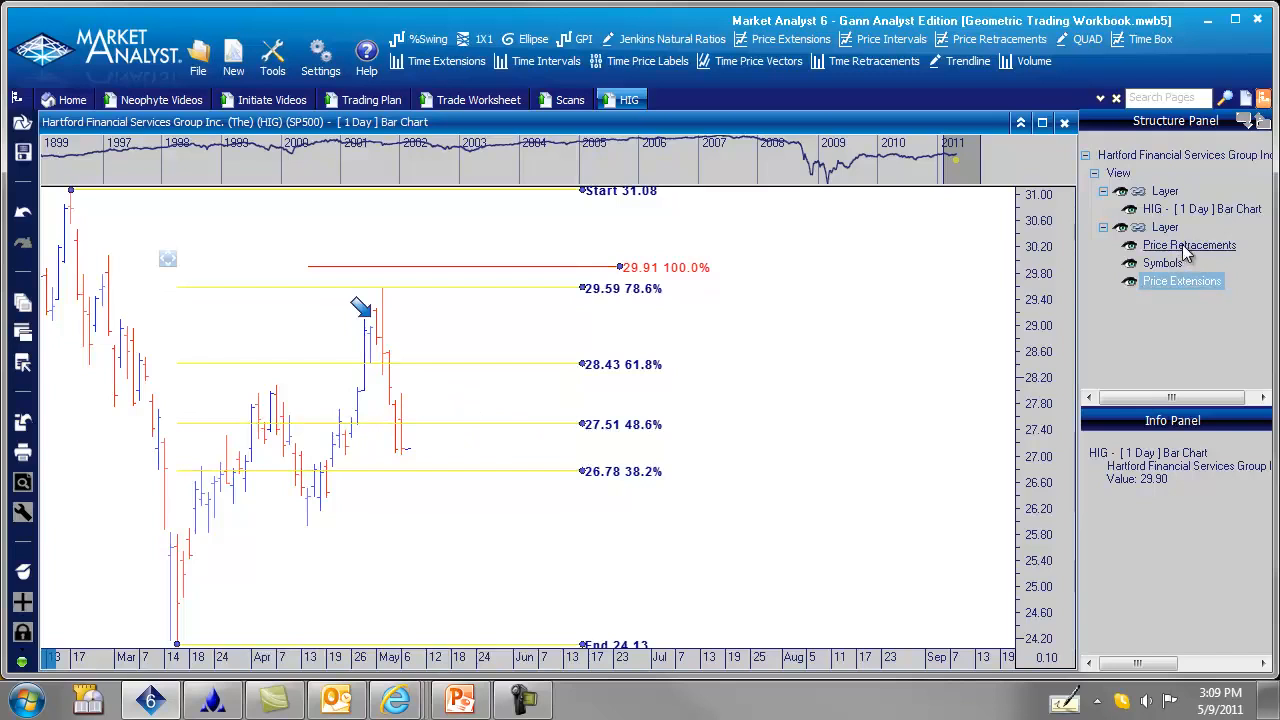
pyautogui.rightClick(1182, 244)
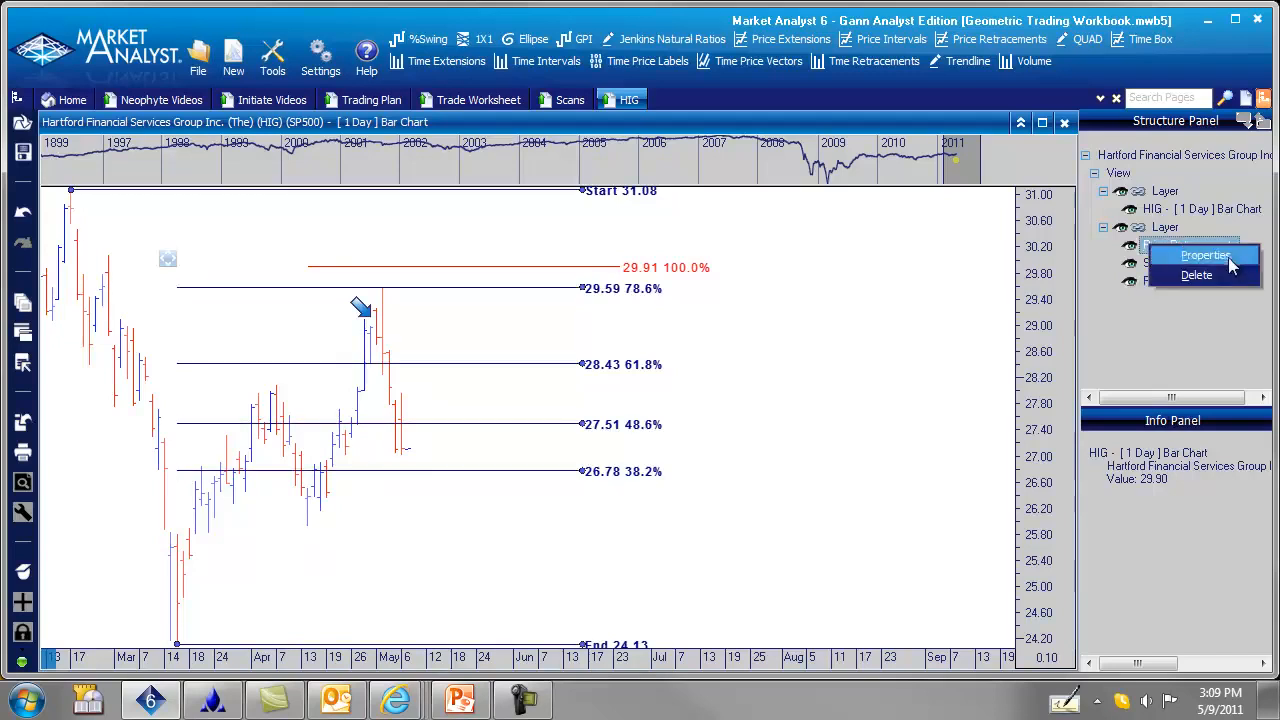
pyautogui.click(1204, 256)
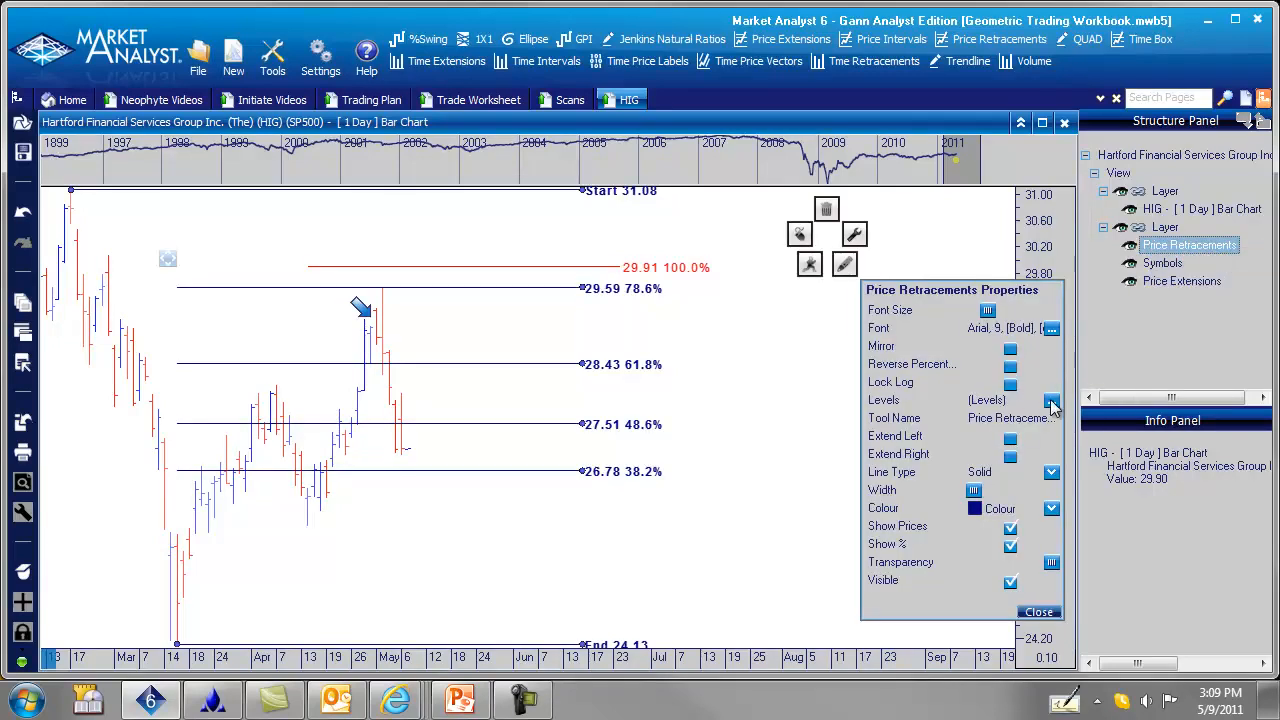
pyautogui.click(1052, 400)
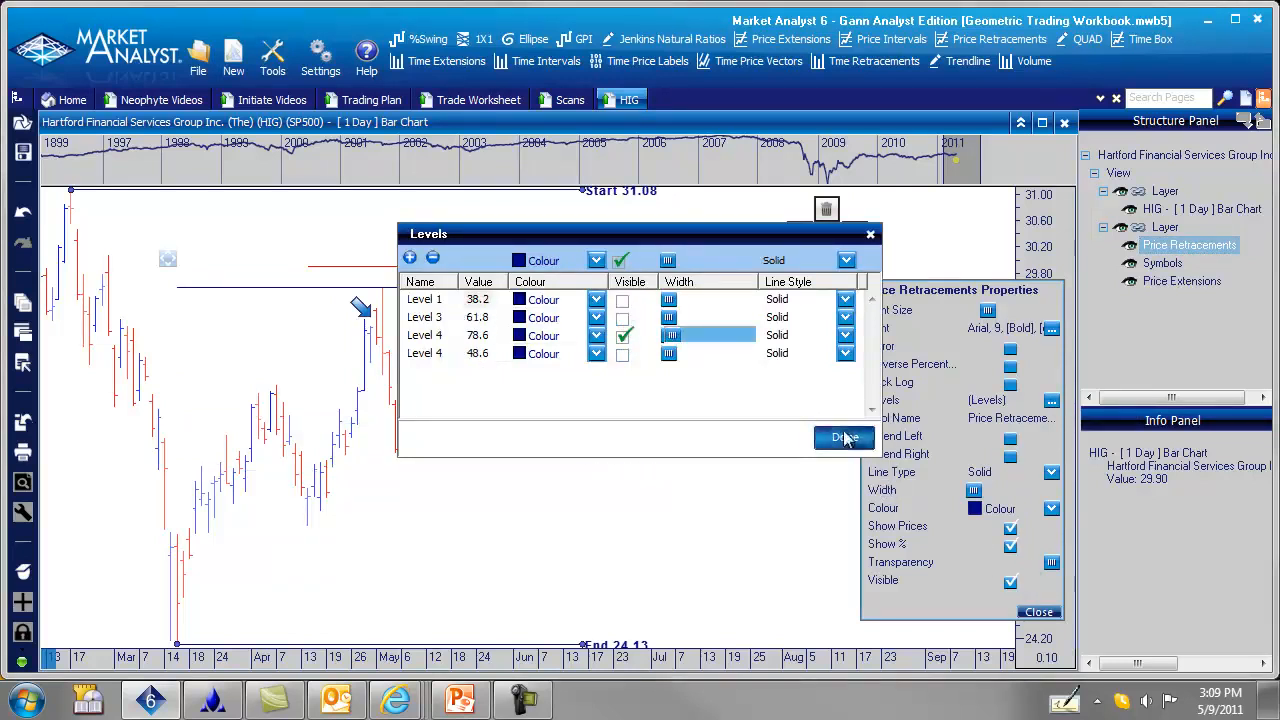
pyautogui.click(844, 436)
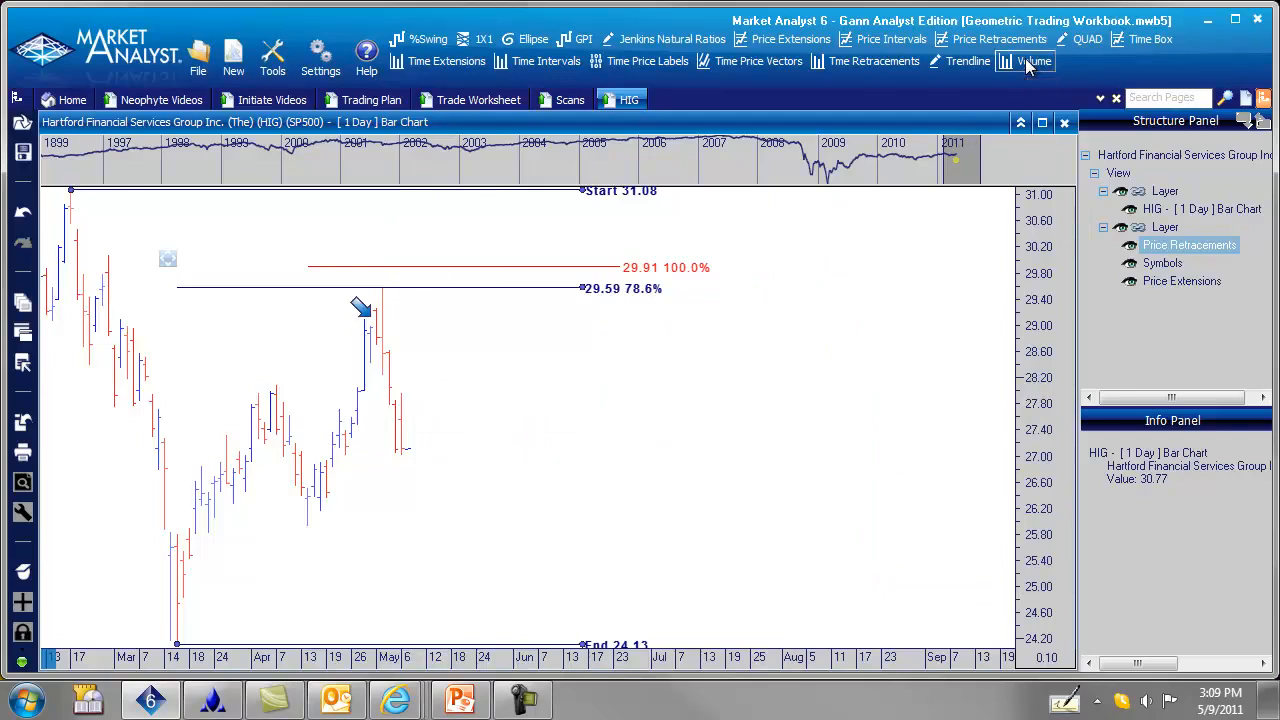
# Step: Add a Volume histogram pane beneath the HIG price chart
pyautogui.click(1036, 60)
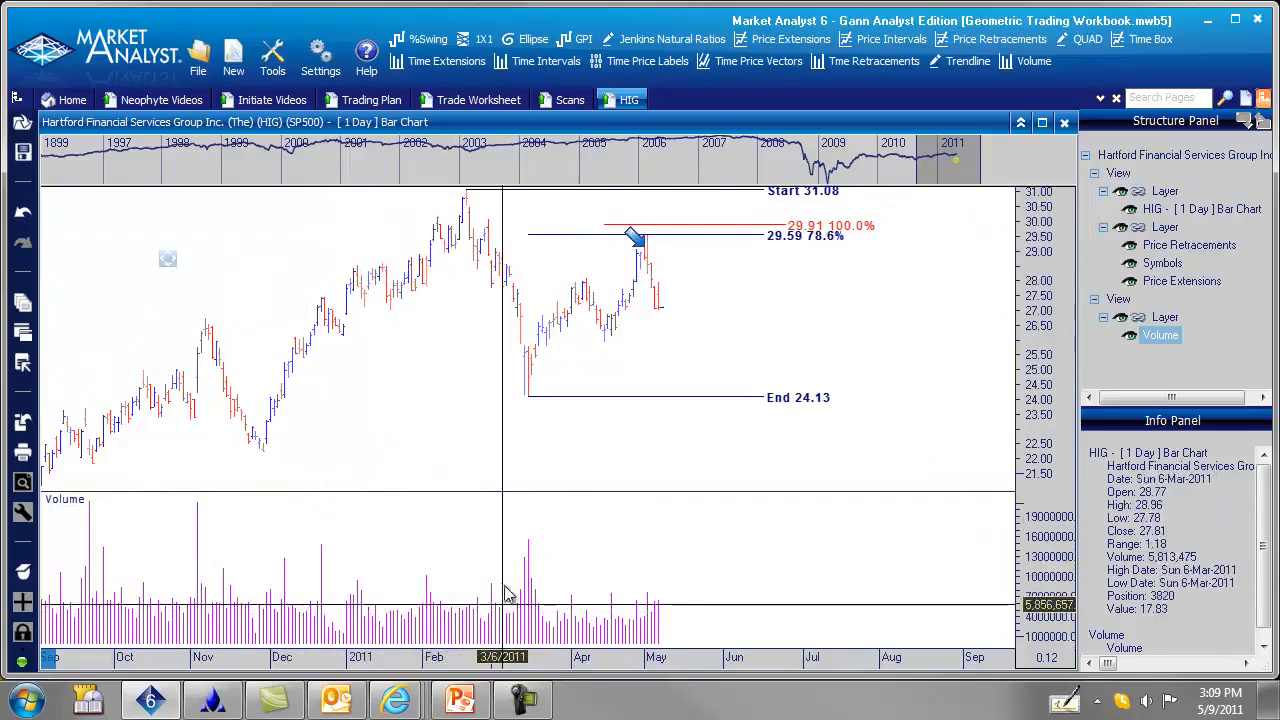
pyautogui.moveTo(458, 296)
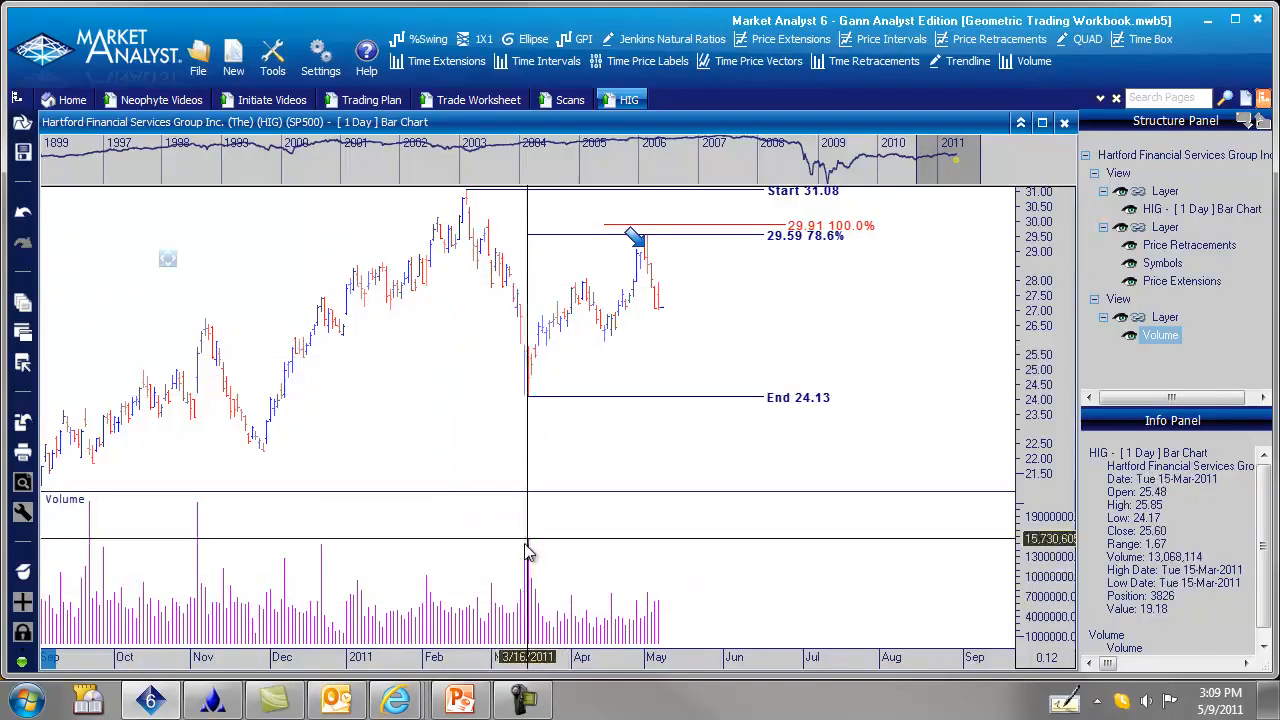
pyautogui.moveTo(528, 392)
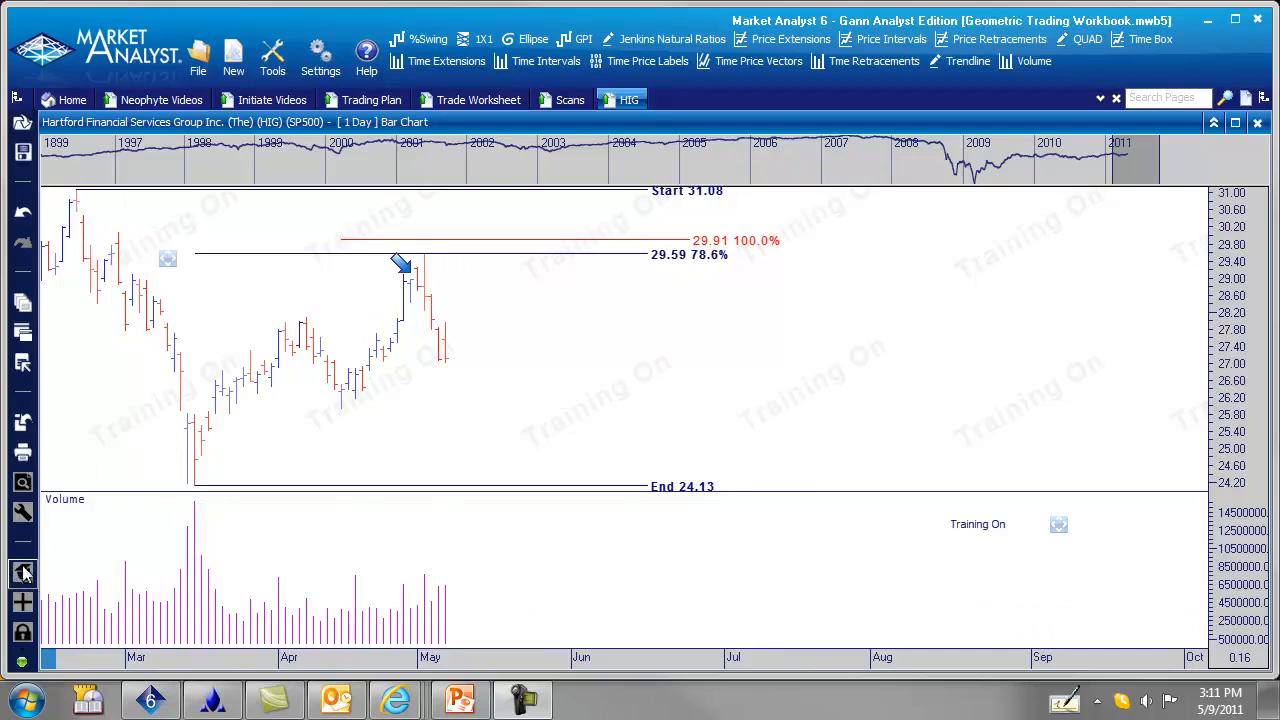
# Step: Open the training step controls and step the HIG chart forward one bar toward 29.59
pyautogui.click(1058, 524)
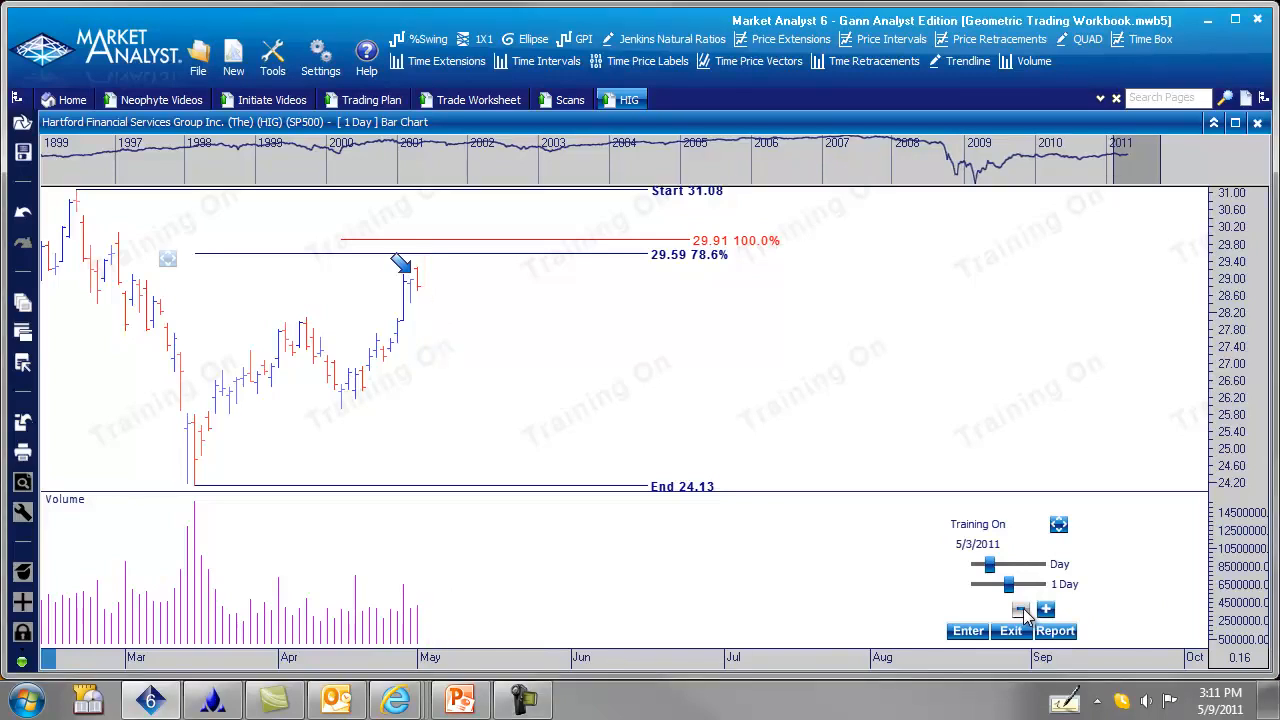
pyautogui.click(1024, 610)
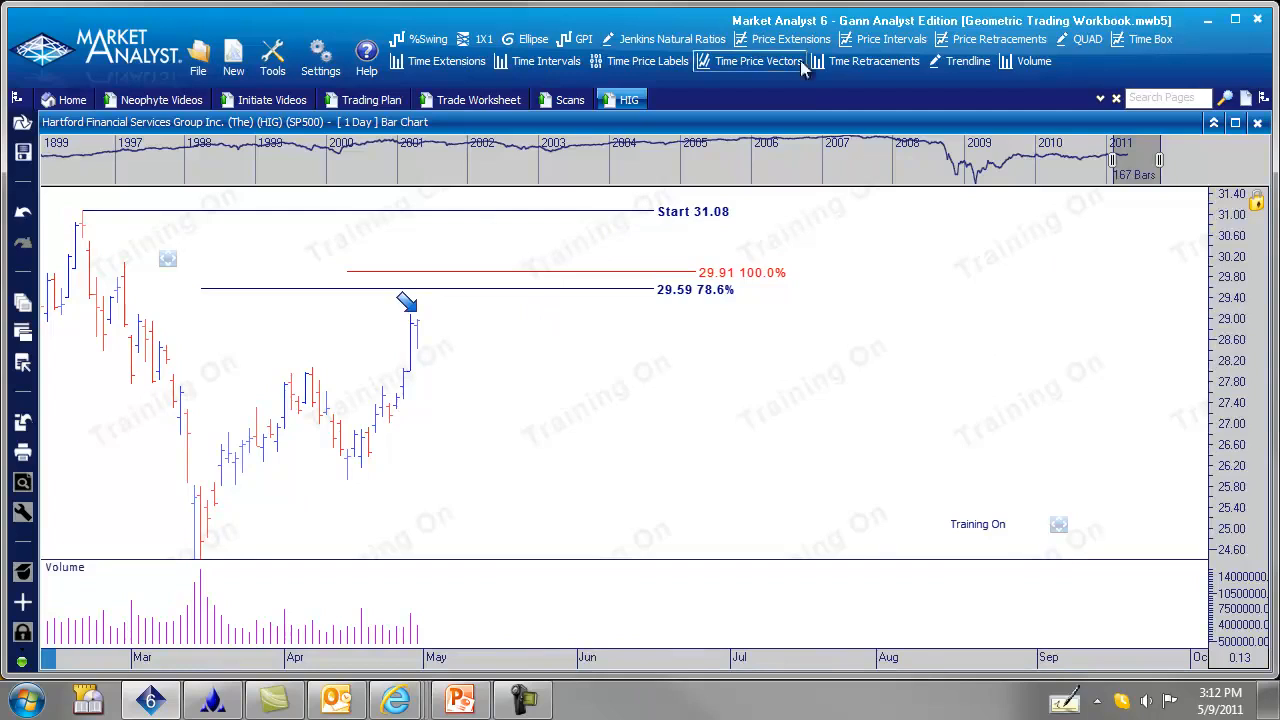
# Step: Place Single In/Scale Out levels with entry 29.59 and protective stop 31.13
pyautogui.click(272, 56)
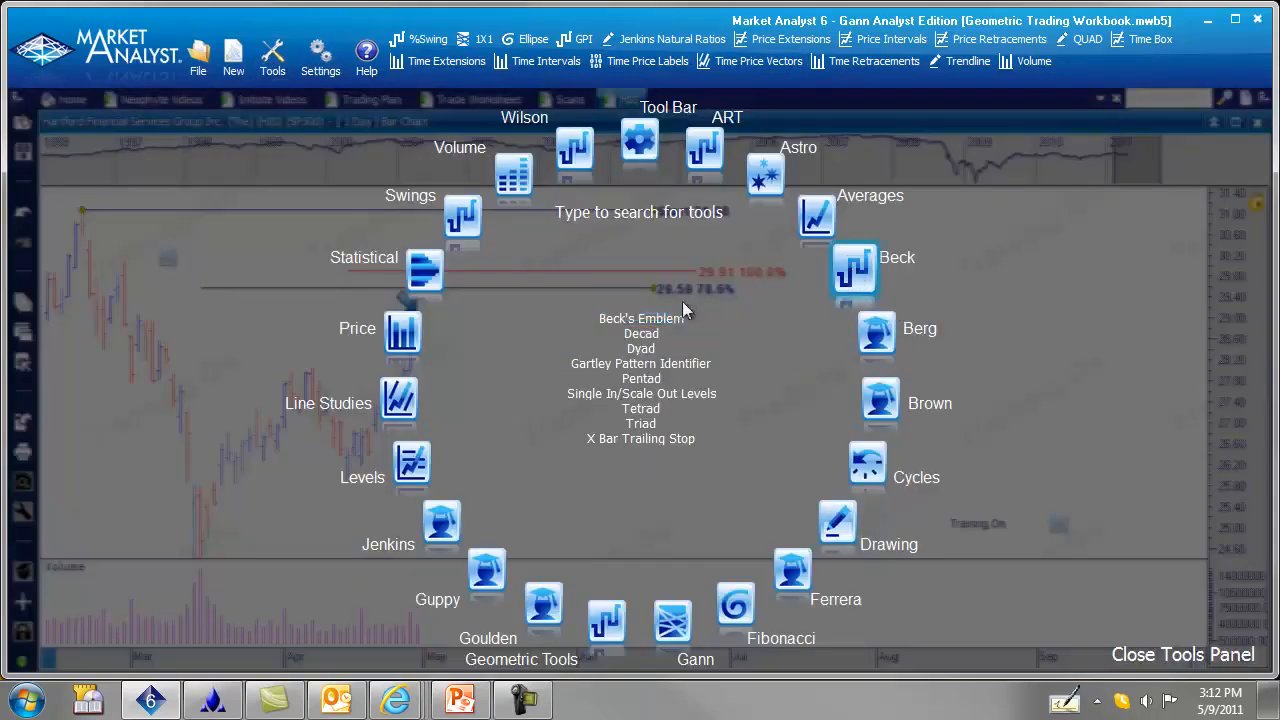
pyautogui.click(1182, 654)
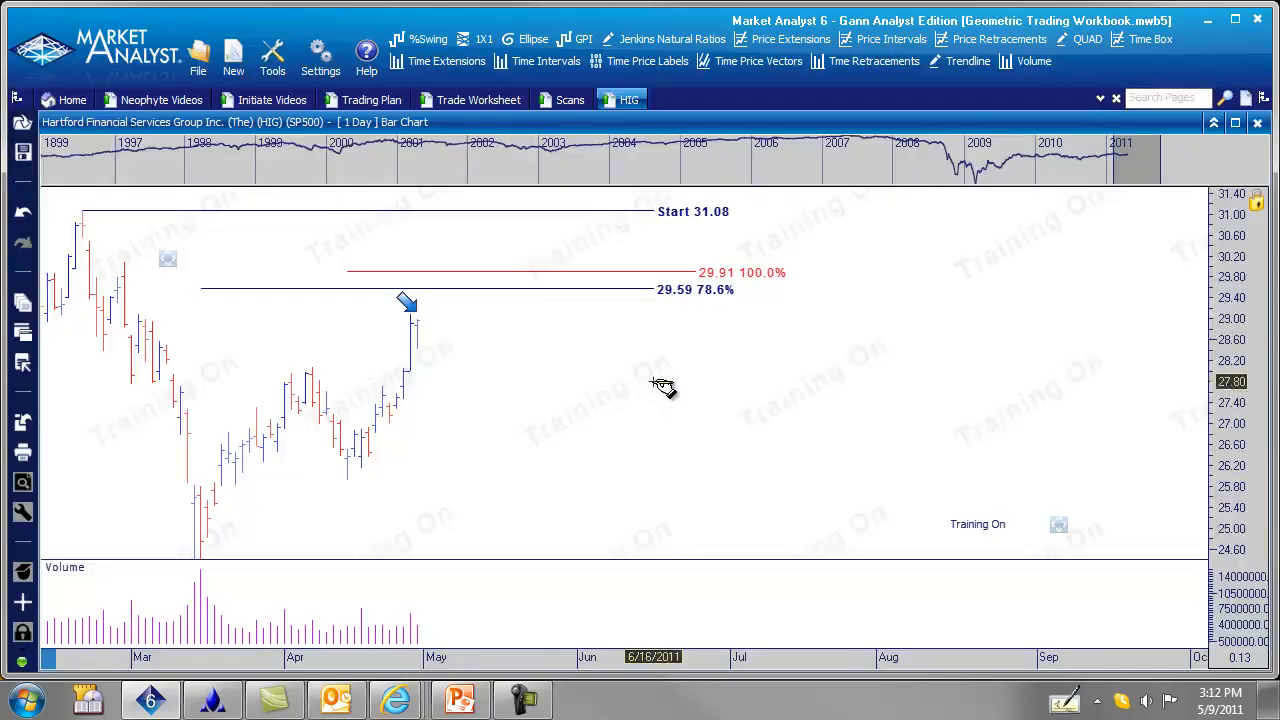
pyautogui.moveTo(410, 304)
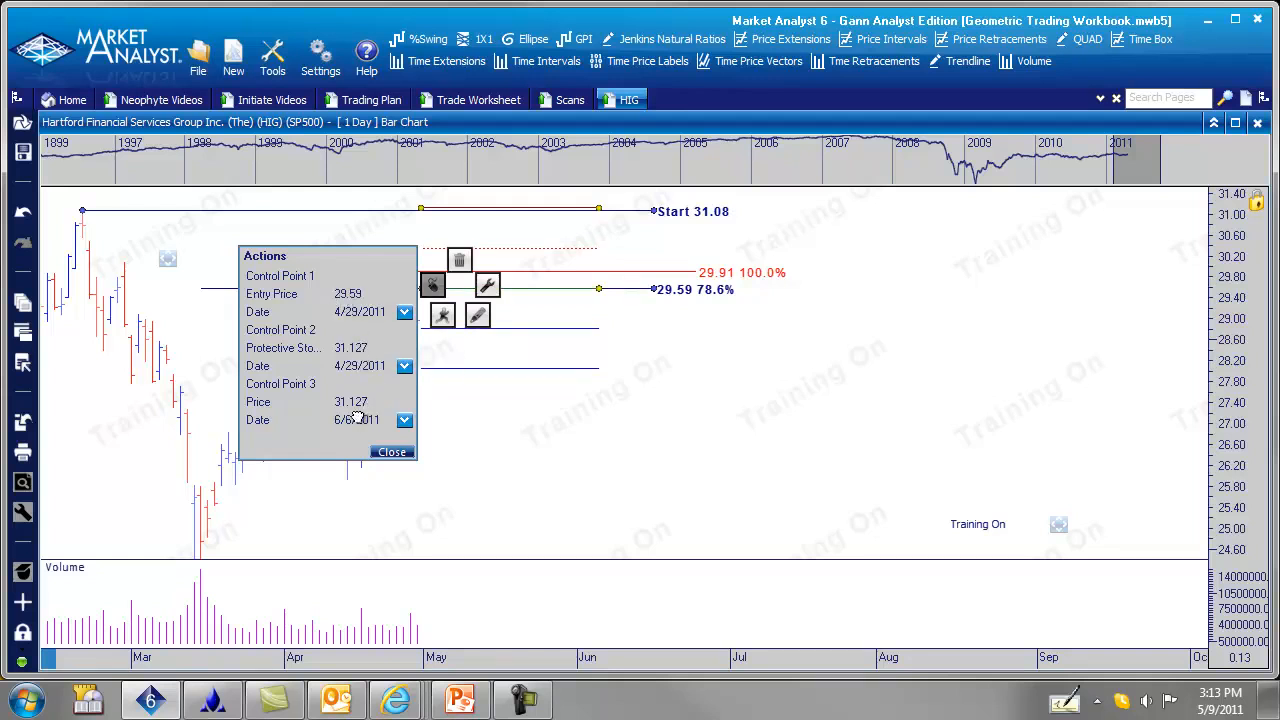
pyautogui.click(372, 348)
pyautogui.write('31.13')
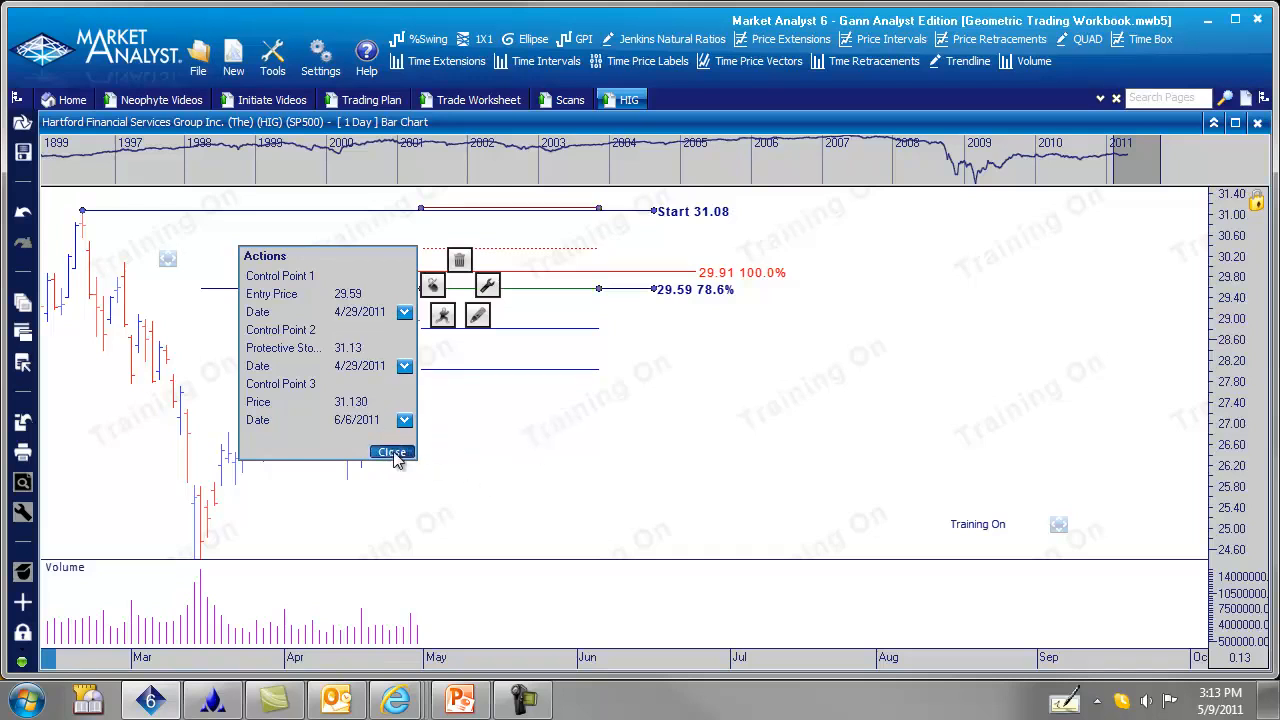
pyautogui.click(392, 452)
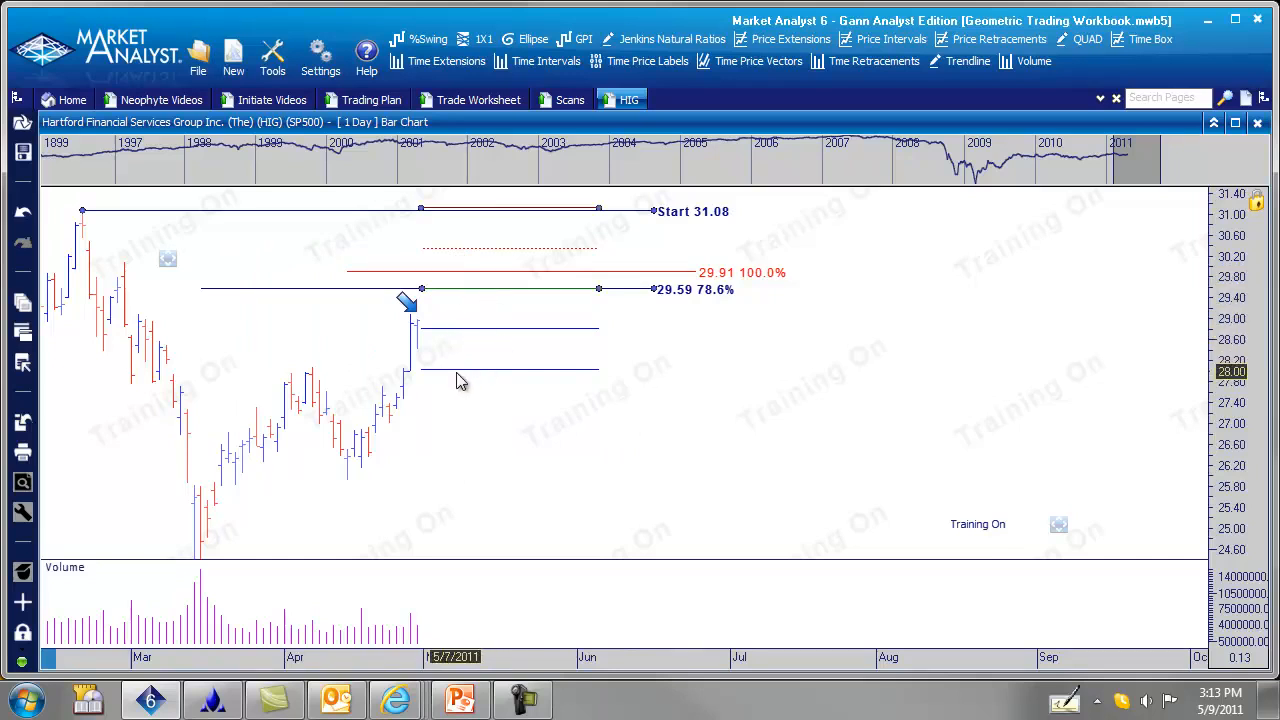
pyautogui.moveTo(656, 278)
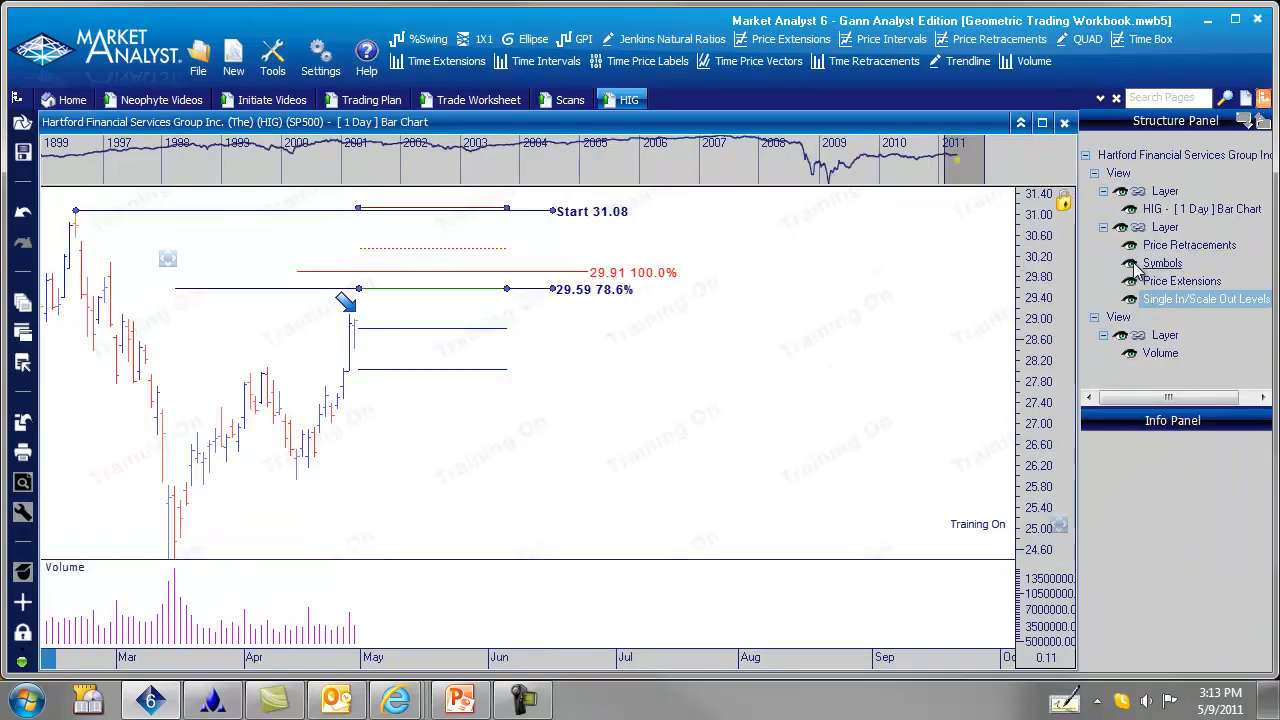
# Step: Hide the retracement and 29.91 extension and show prices 31.130 to 28.050 on the scale-out levels
pyautogui.click(1188, 244)
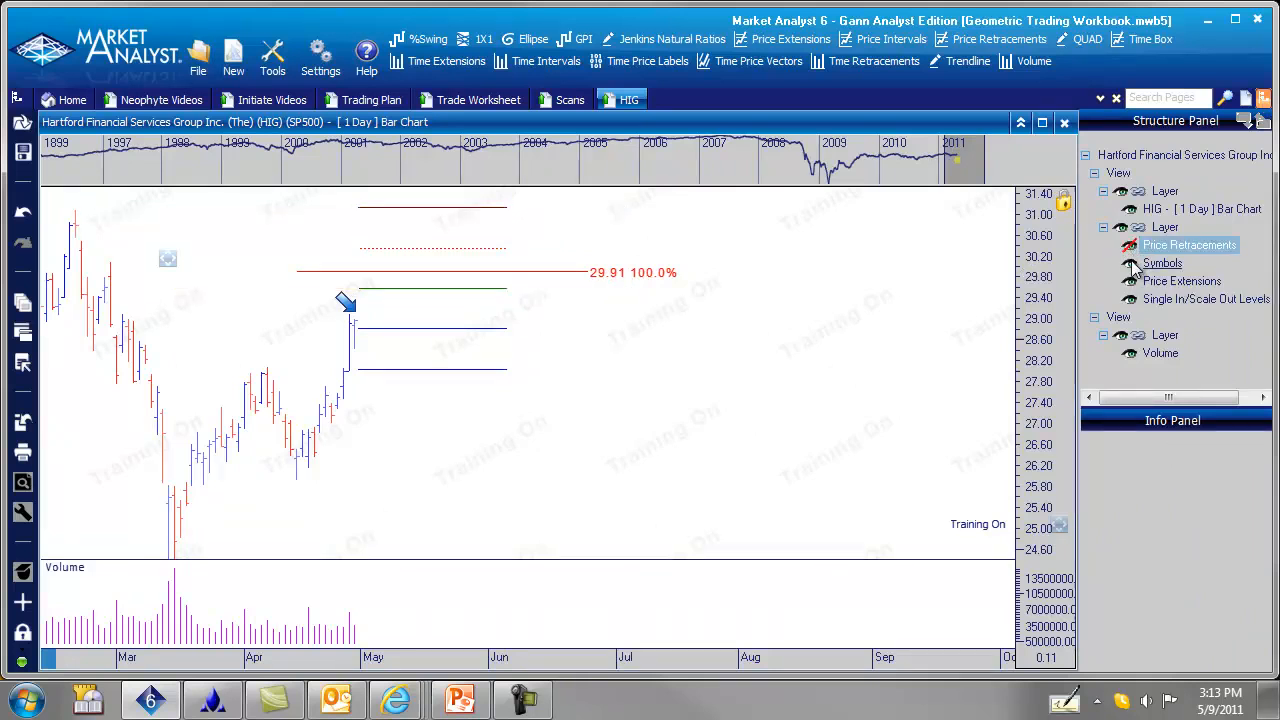
pyautogui.click(1182, 280)
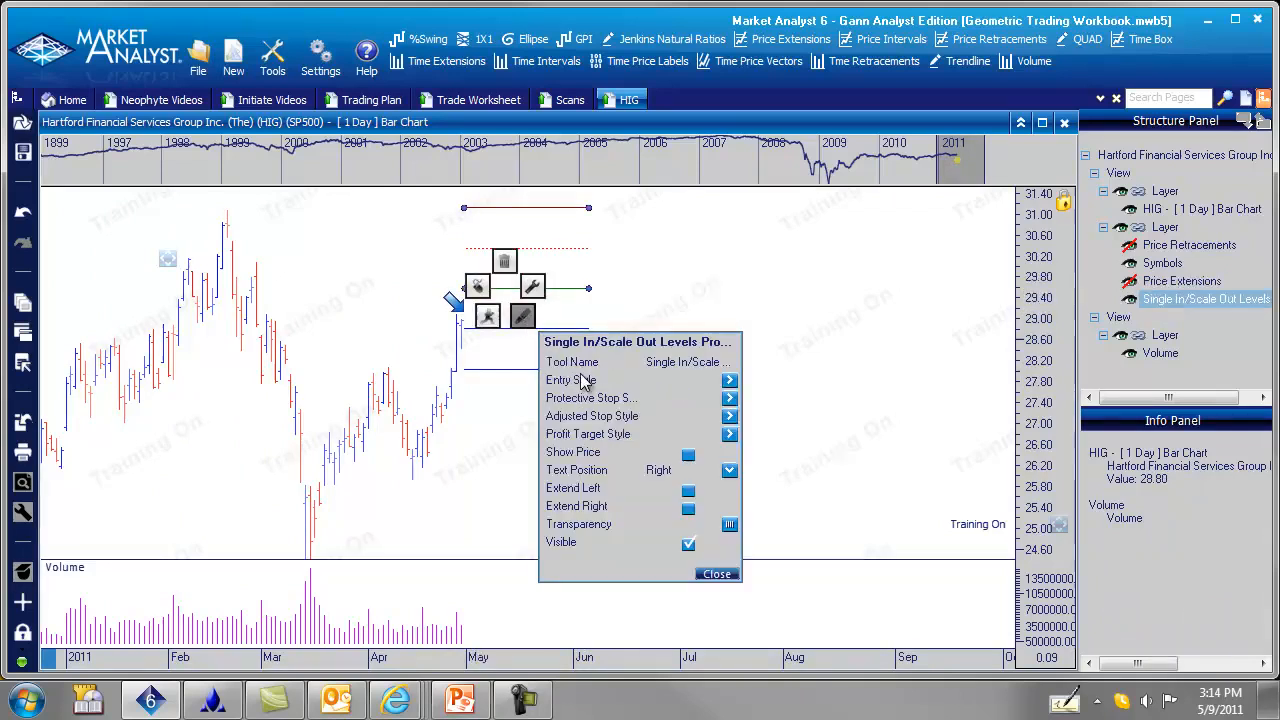
pyautogui.click(728, 432)
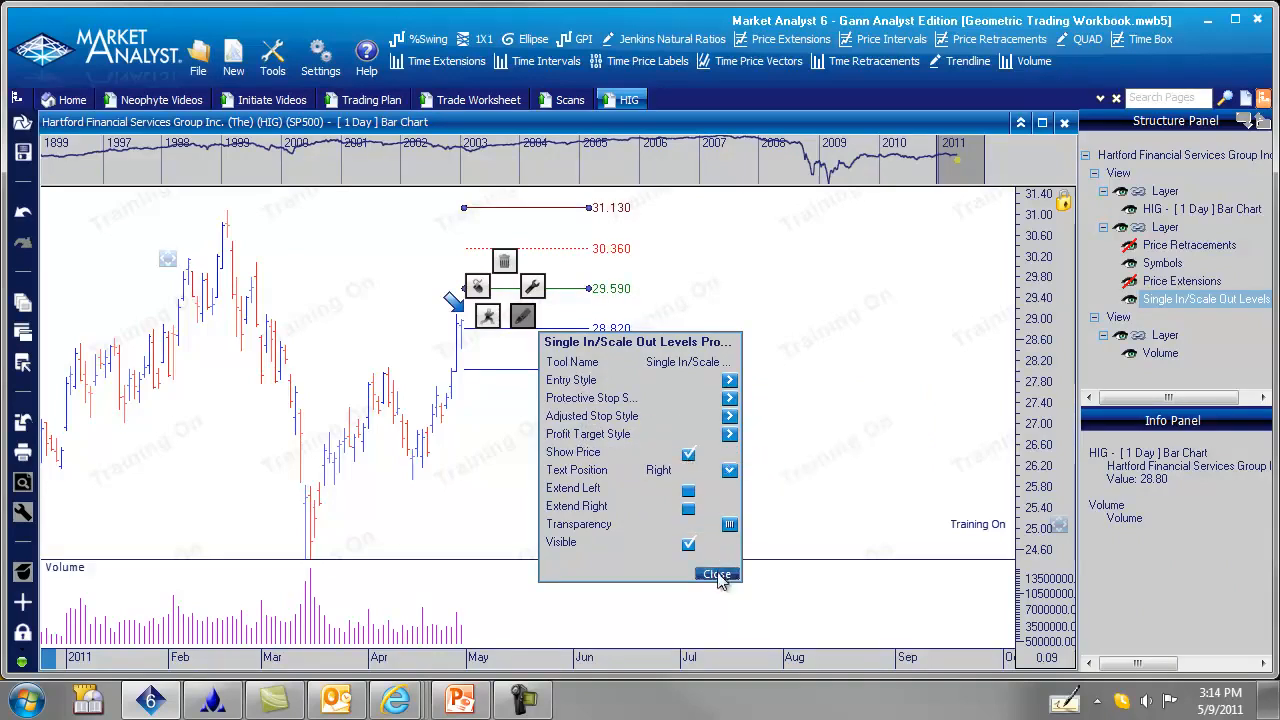
pyautogui.click(716, 572)
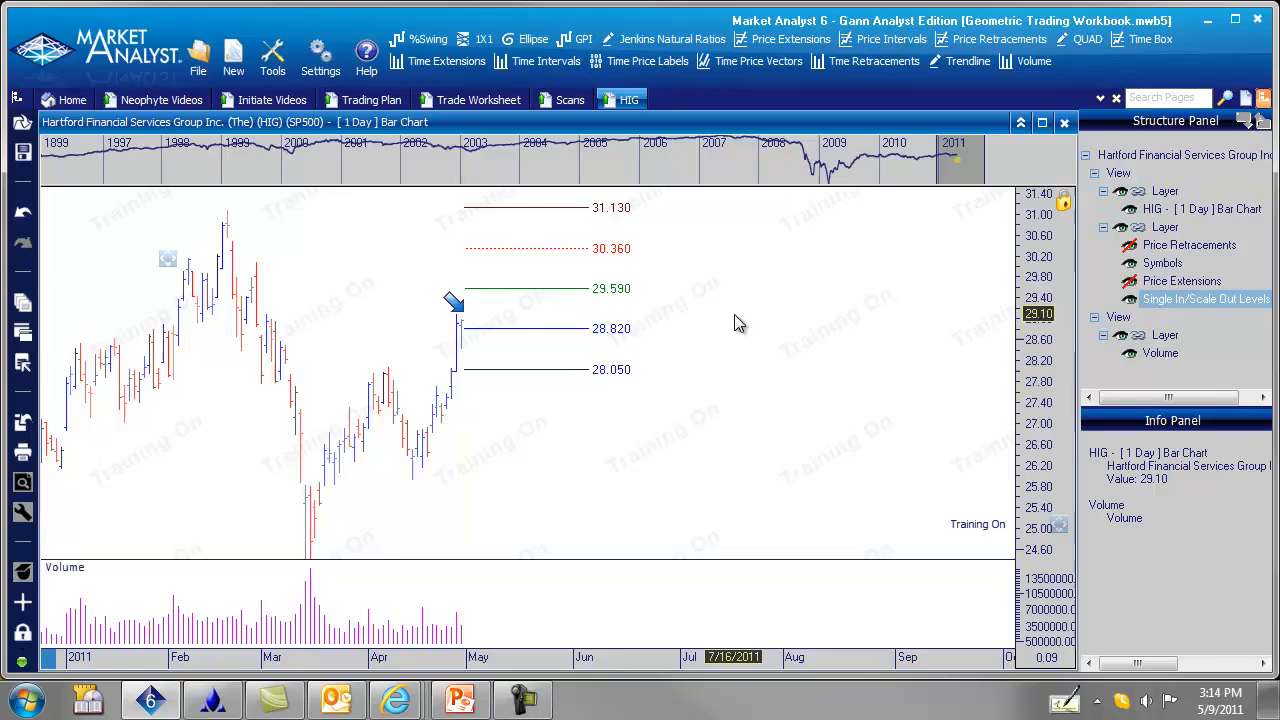
pyautogui.click(478, 100)
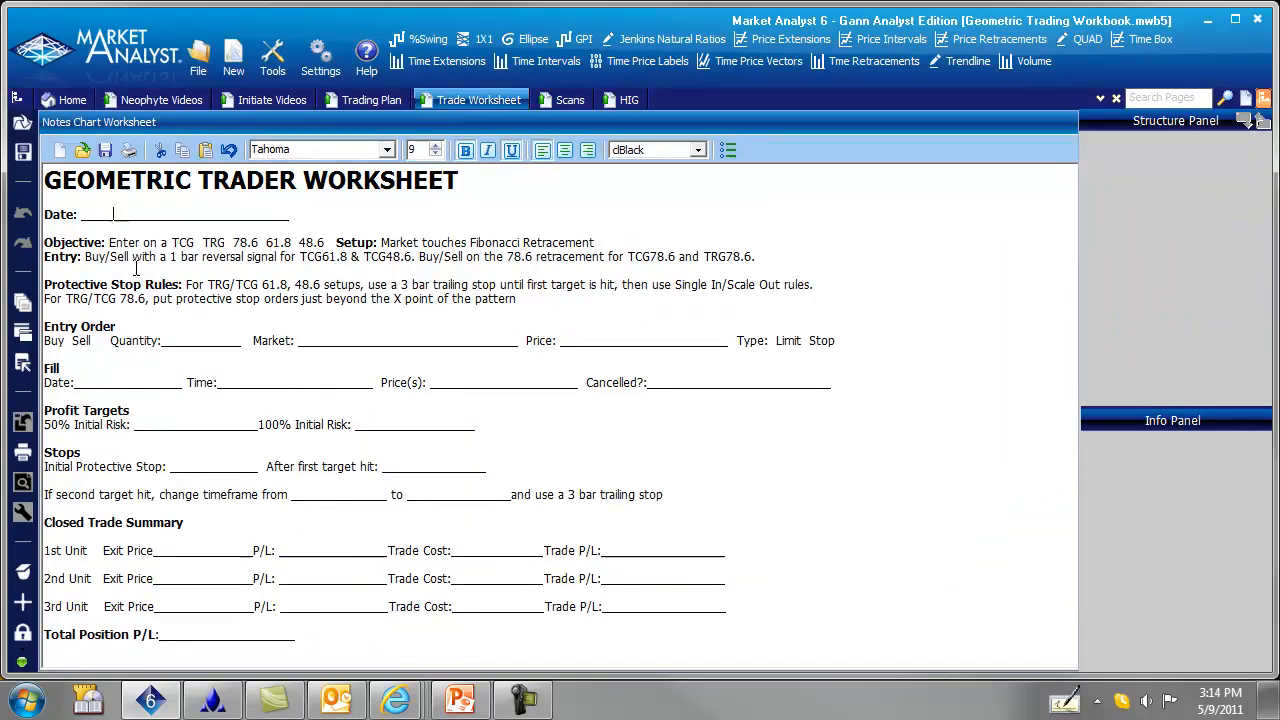
# Step: Enter April 29, 2011 on the worksheet's Date line
pyautogui.write('April')
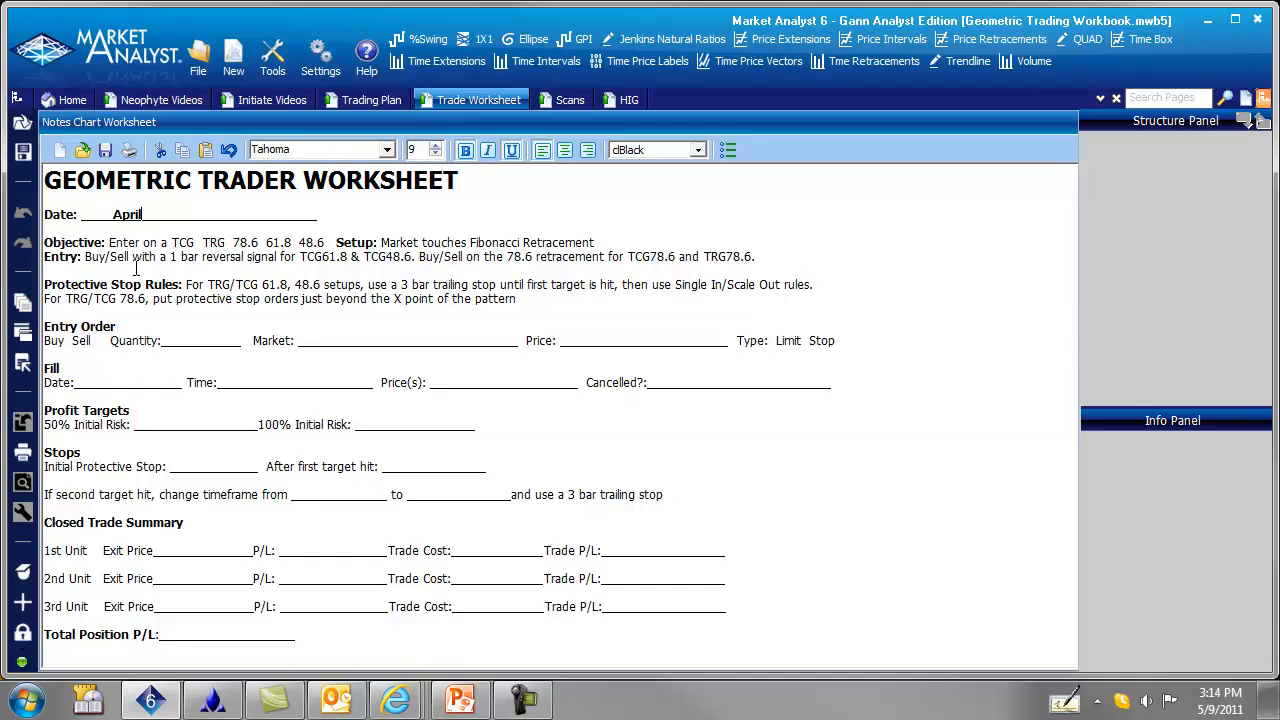
pyautogui.write('29')
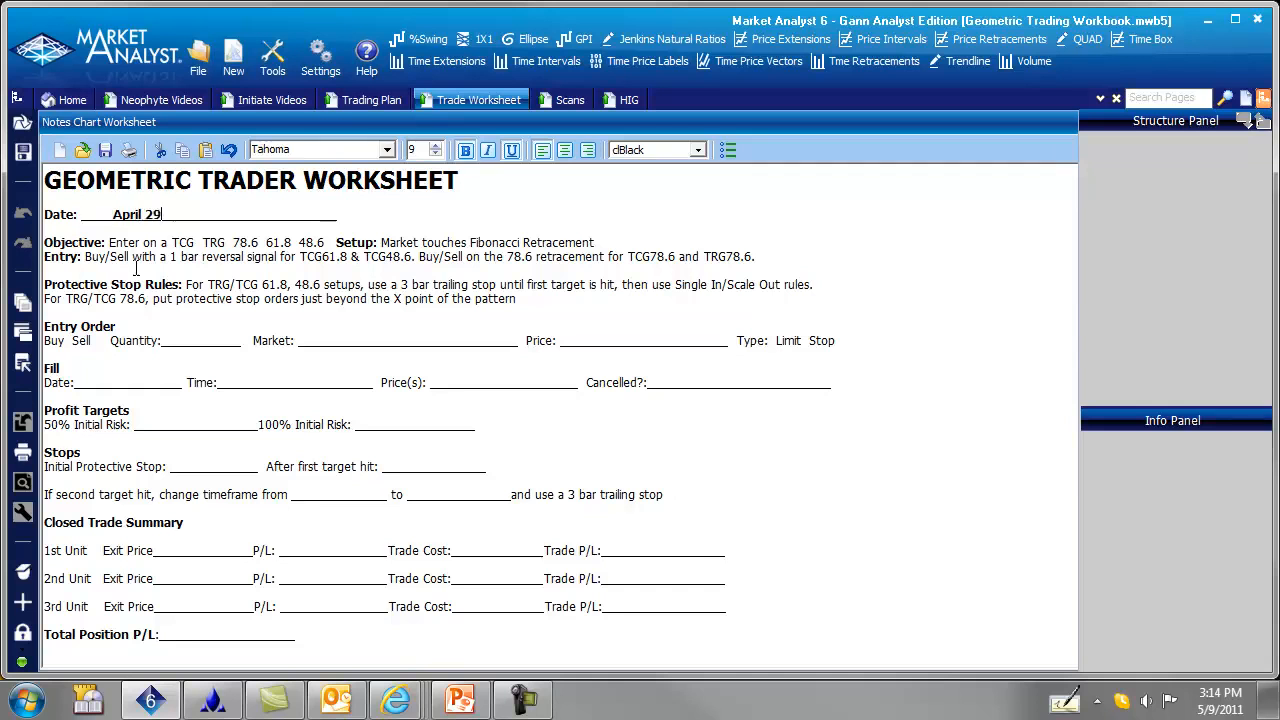
pyautogui.write(',2011')
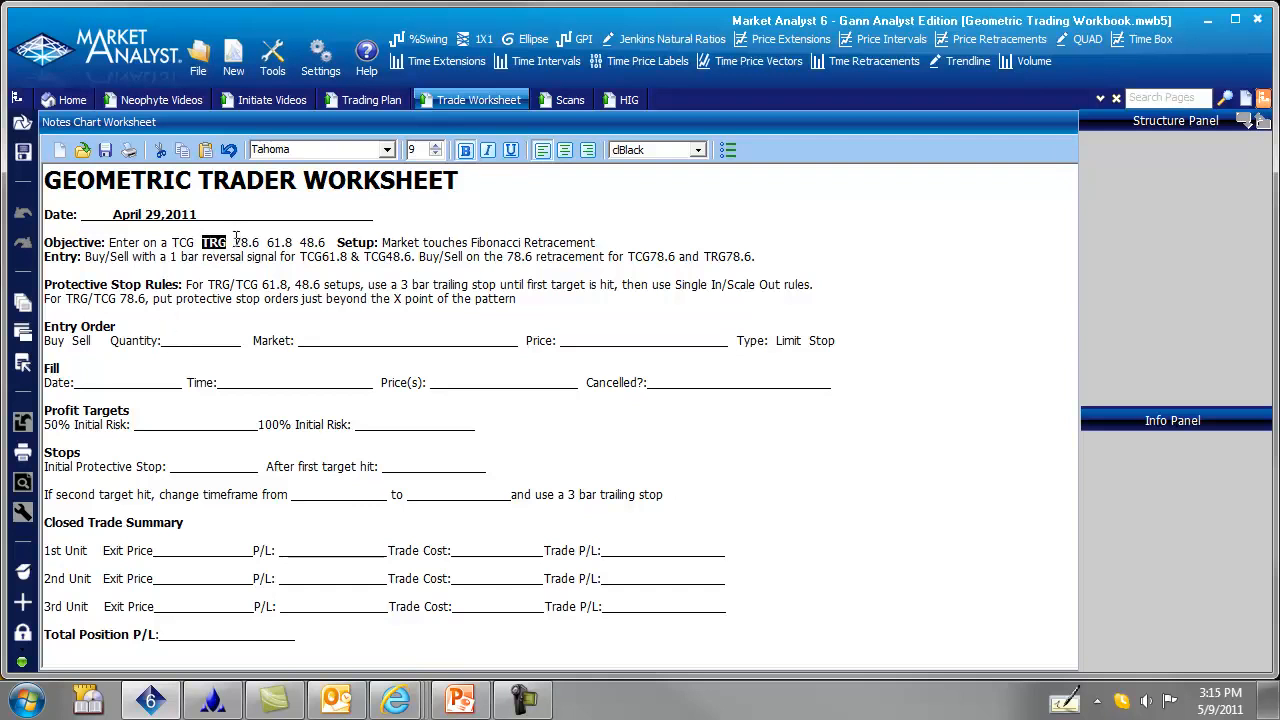
# Step: Bold TRG 78.6 in the objective and Sell and TRG78.6 in the entry rule
pyautogui.doubleClick(240, 242)
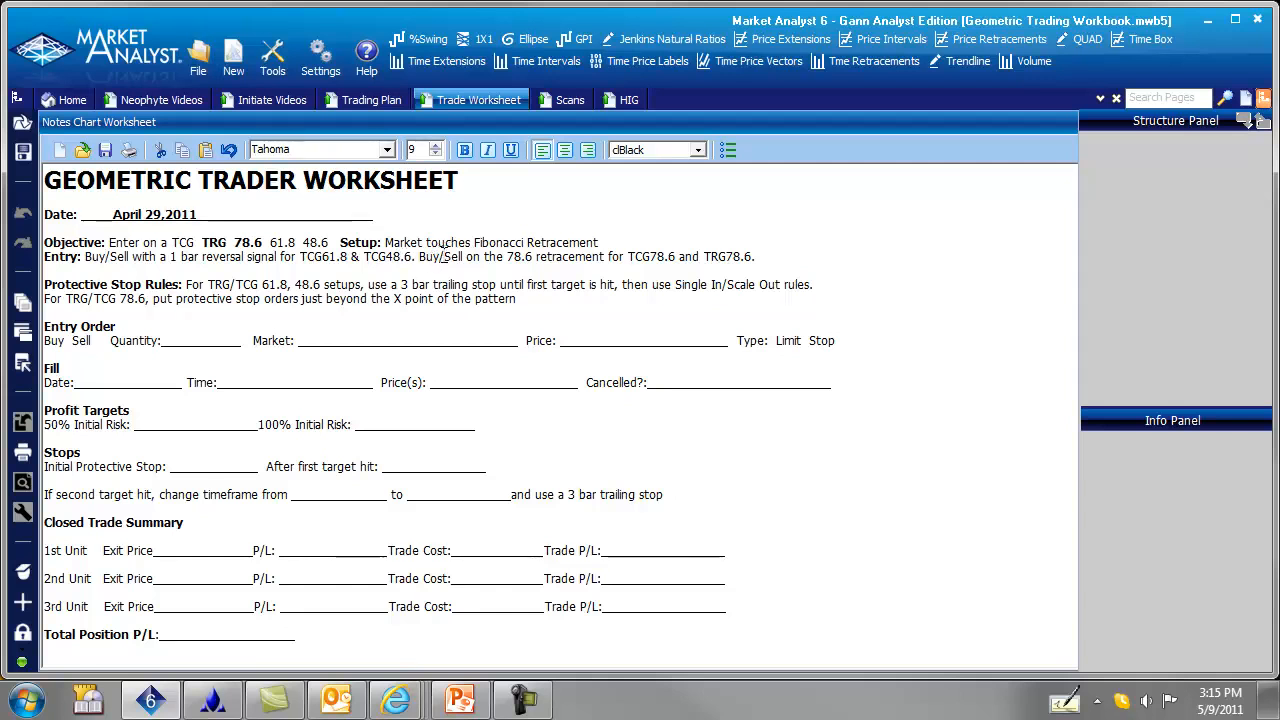
pyautogui.doubleClick(452, 256)
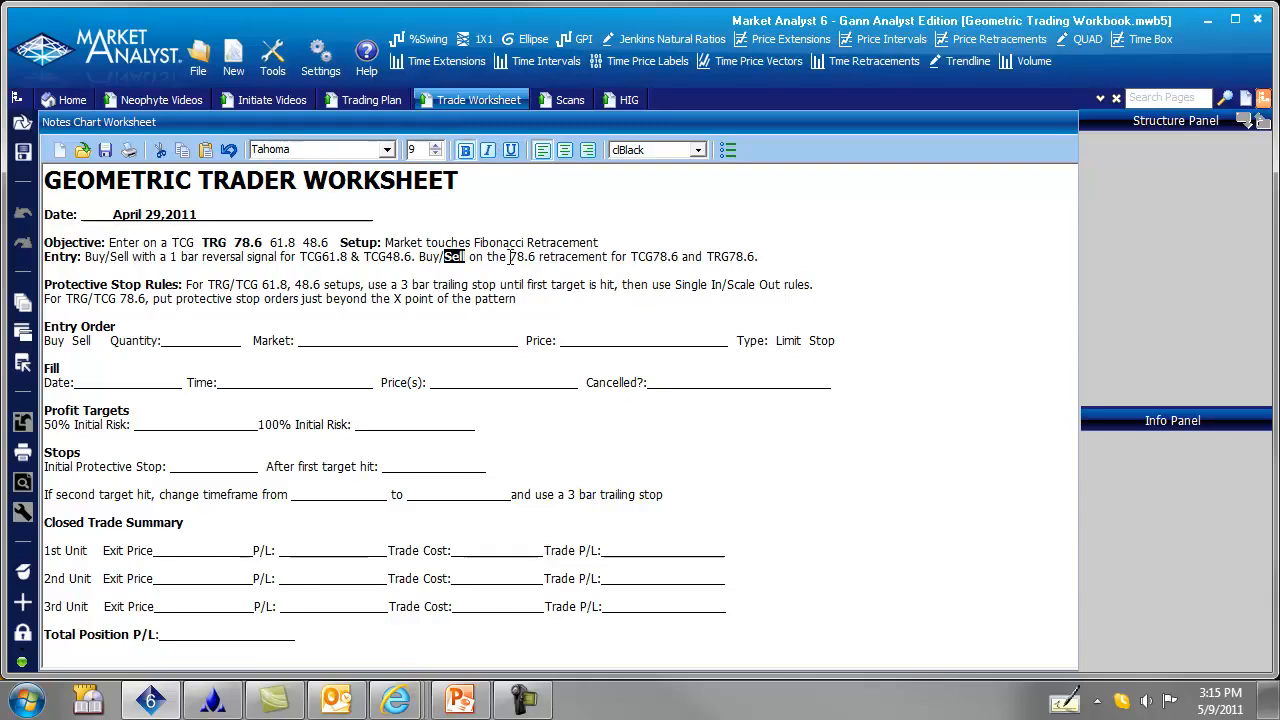
pyautogui.doubleClick(520, 256)
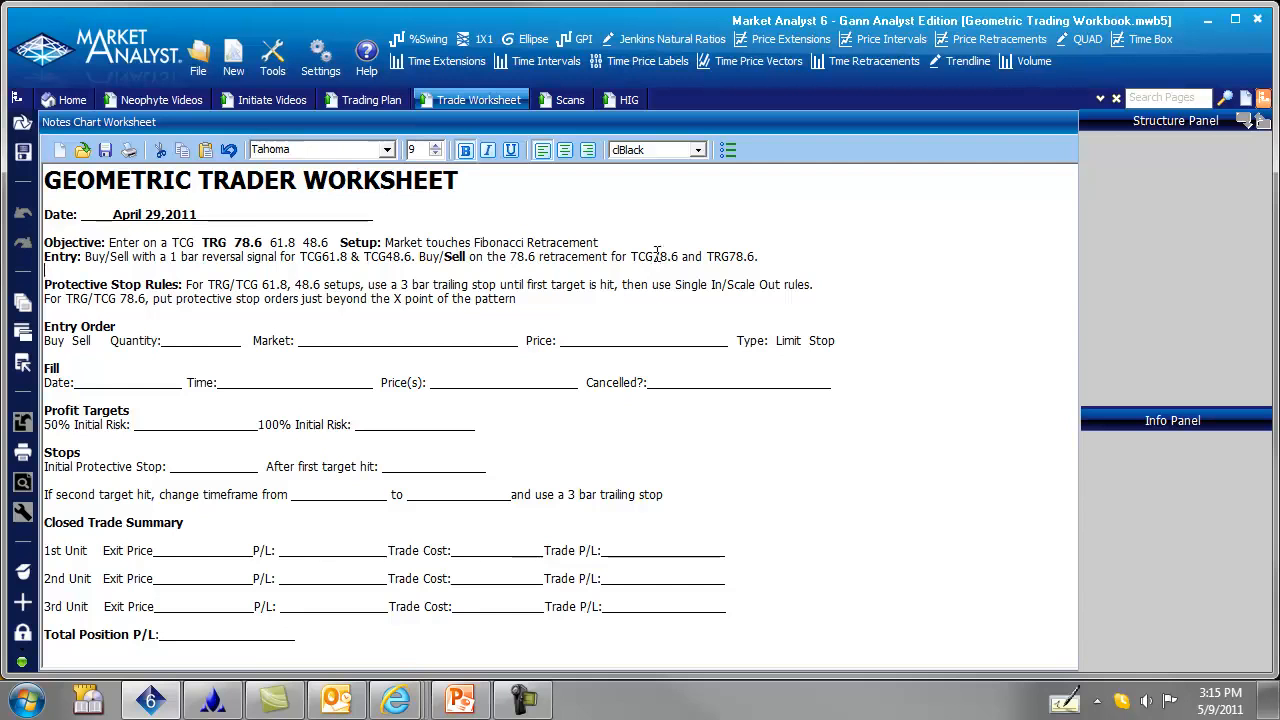
pyautogui.doubleClick(730, 256)
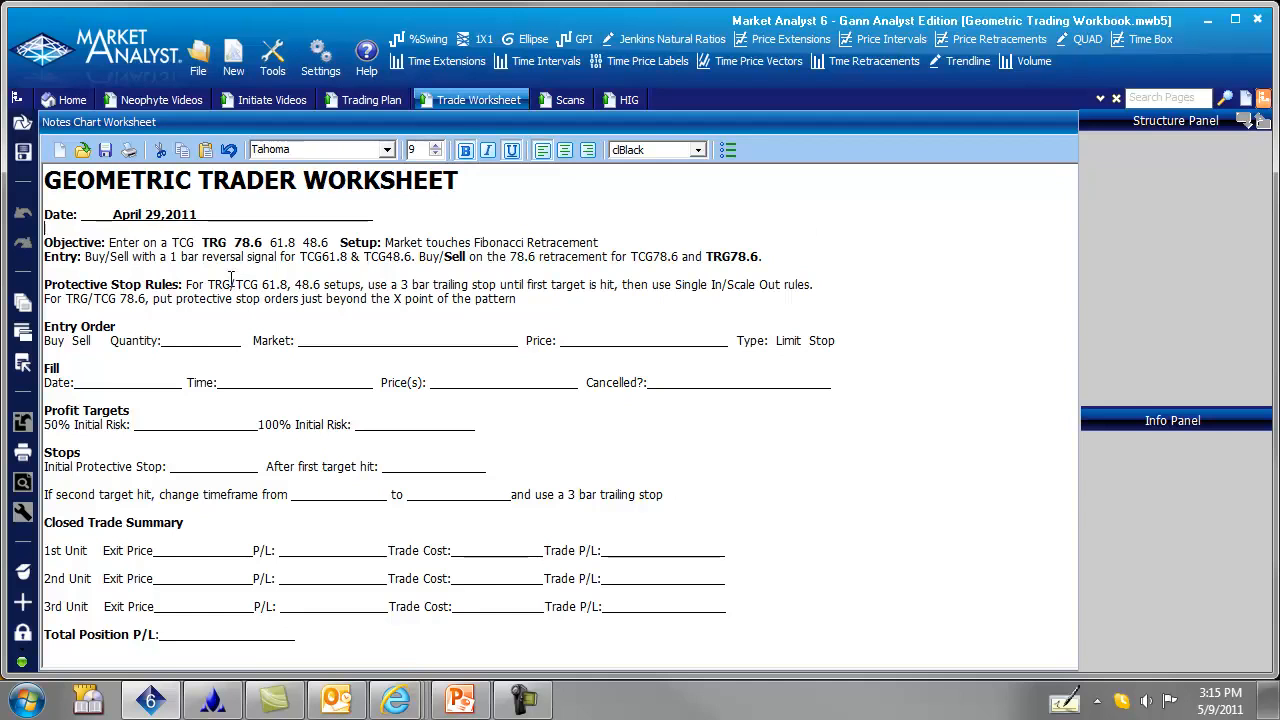
pyautogui.moveTo(270, 298)
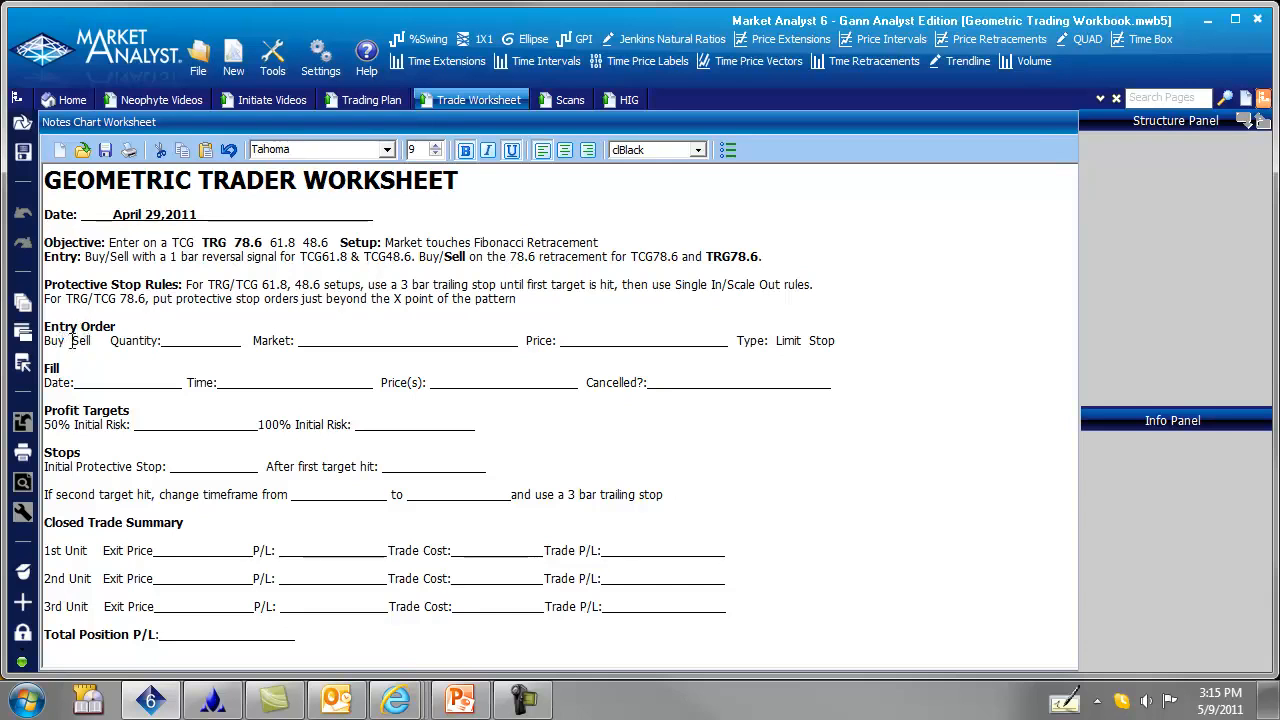
# Step: Bold Sell and record the entry order: 300 shares of HIG at 29.59 limit
pyautogui.doubleClick(80, 340)
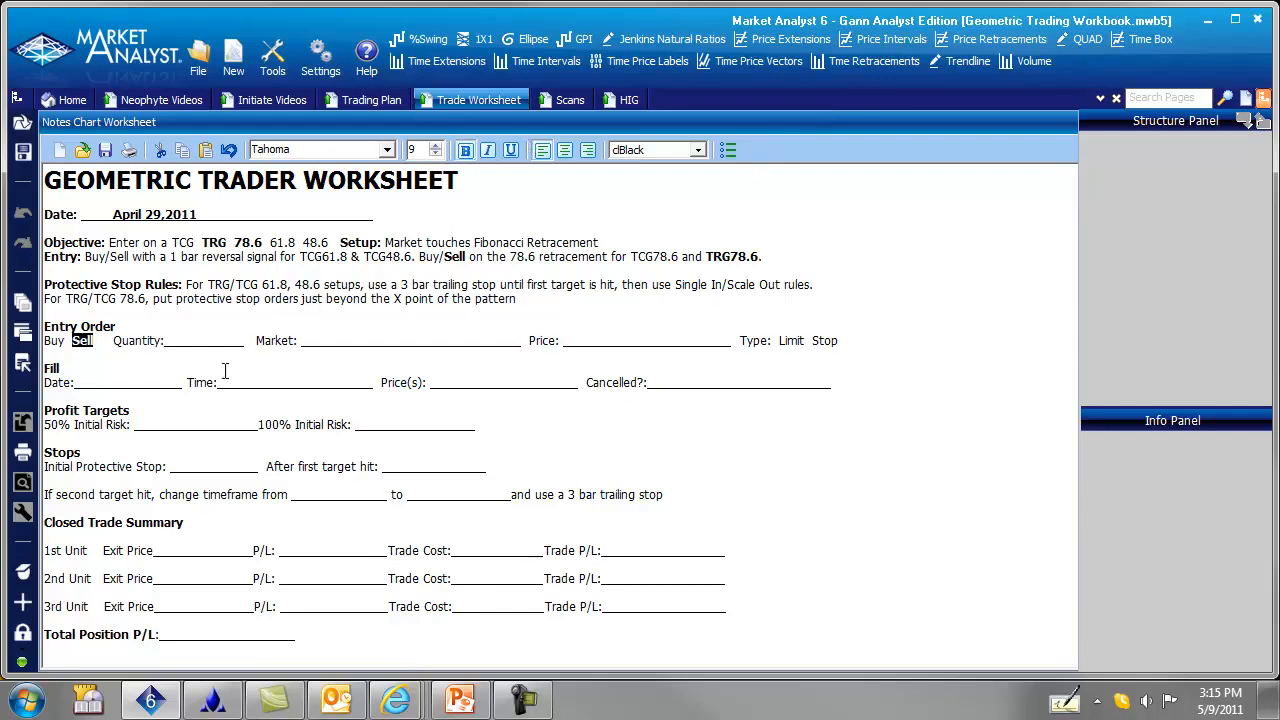
pyautogui.write('3')
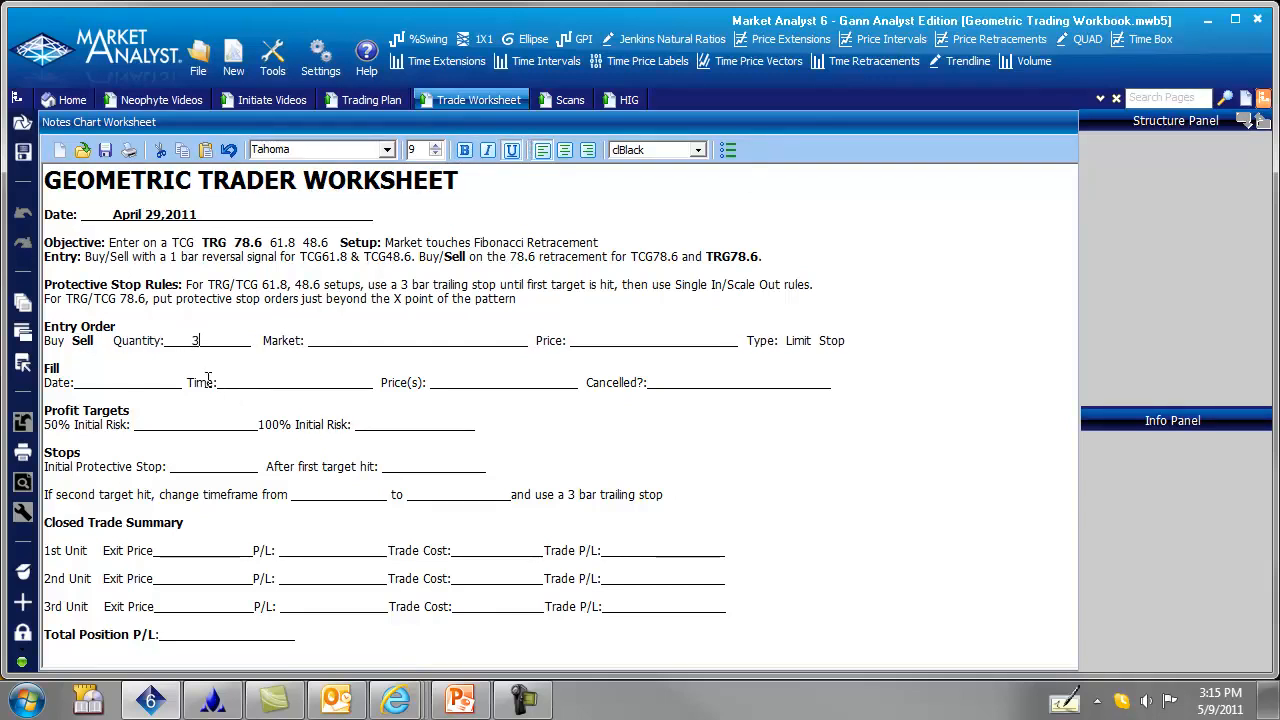
pyautogui.write('00')
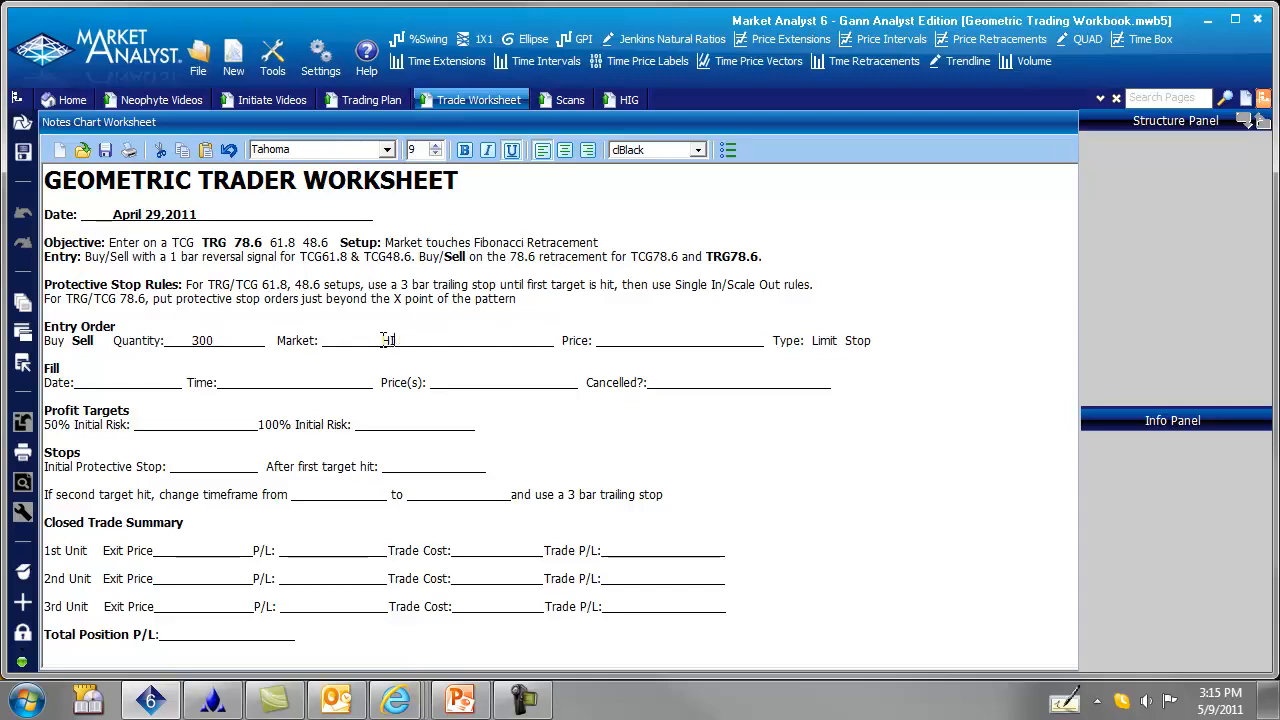
pyautogui.write('HIG')
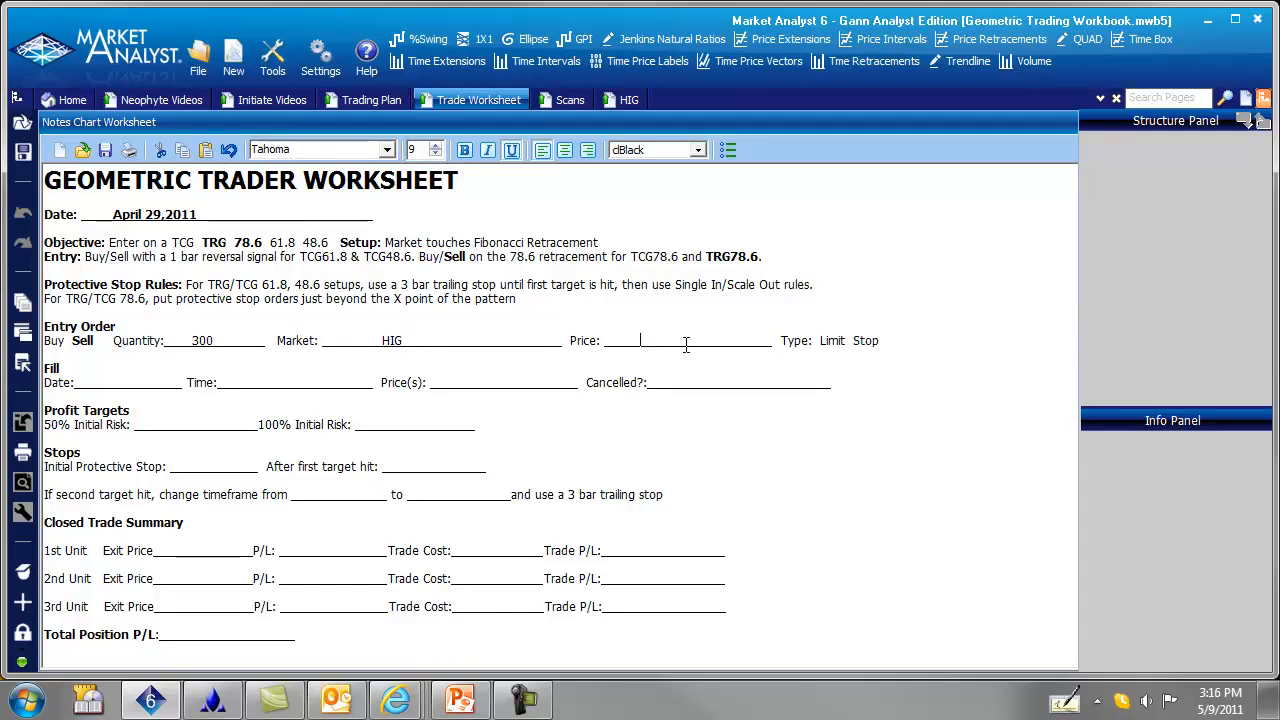
pyautogui.write('29,')
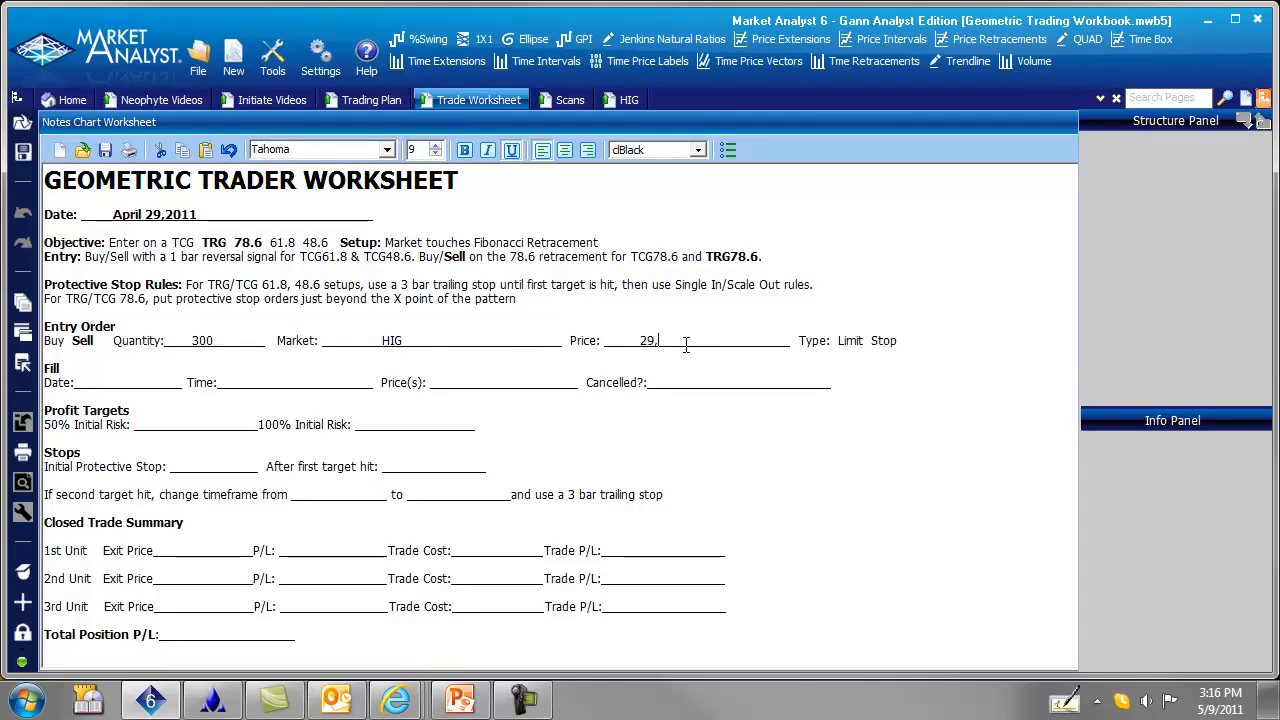
pyautogui.write('59')
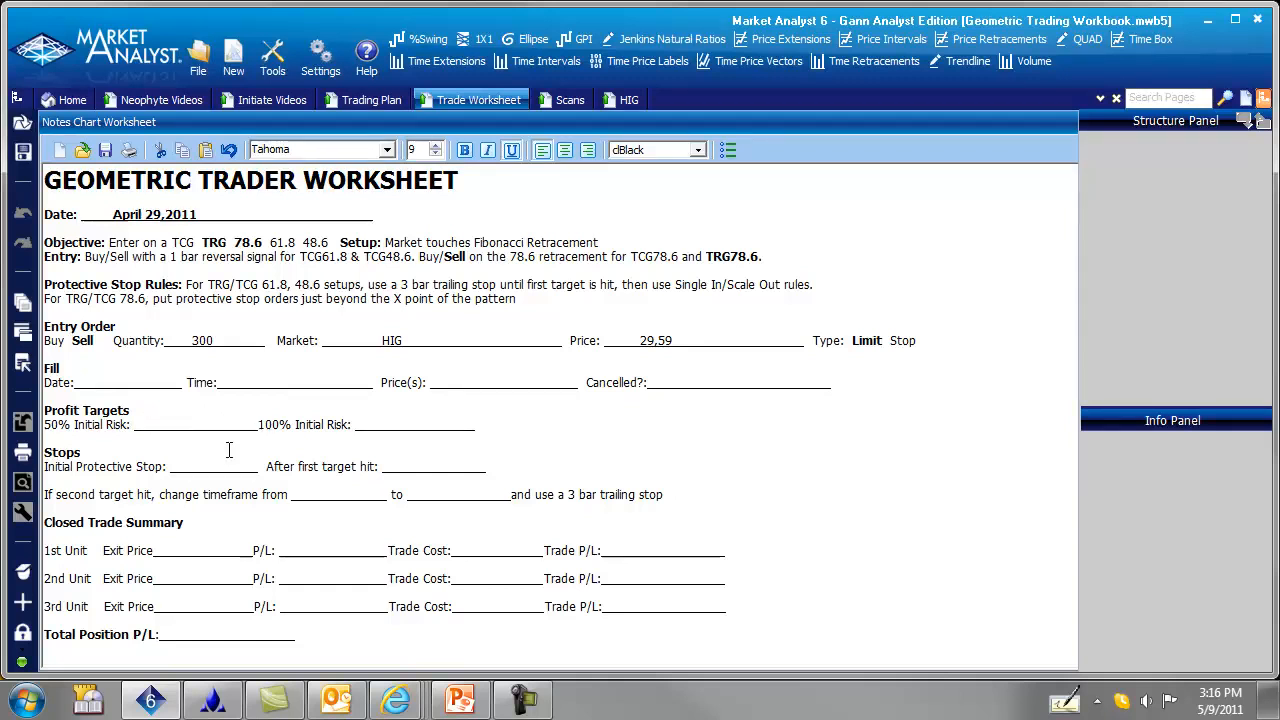
# Step: Fill targets 28.82 and 28.05, stops 31.13 then 30.36, and timeframe Daily to Weekly
pyautogui.click(150, 424)
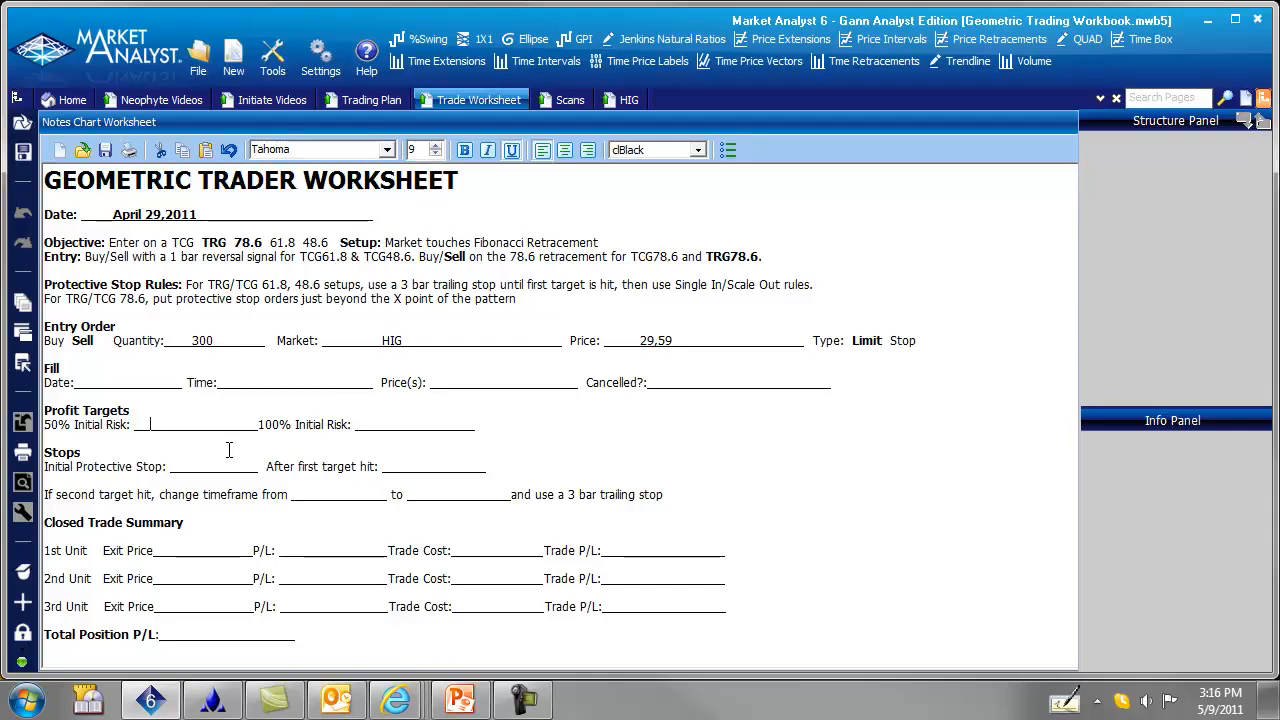
pyautogui.write('2')
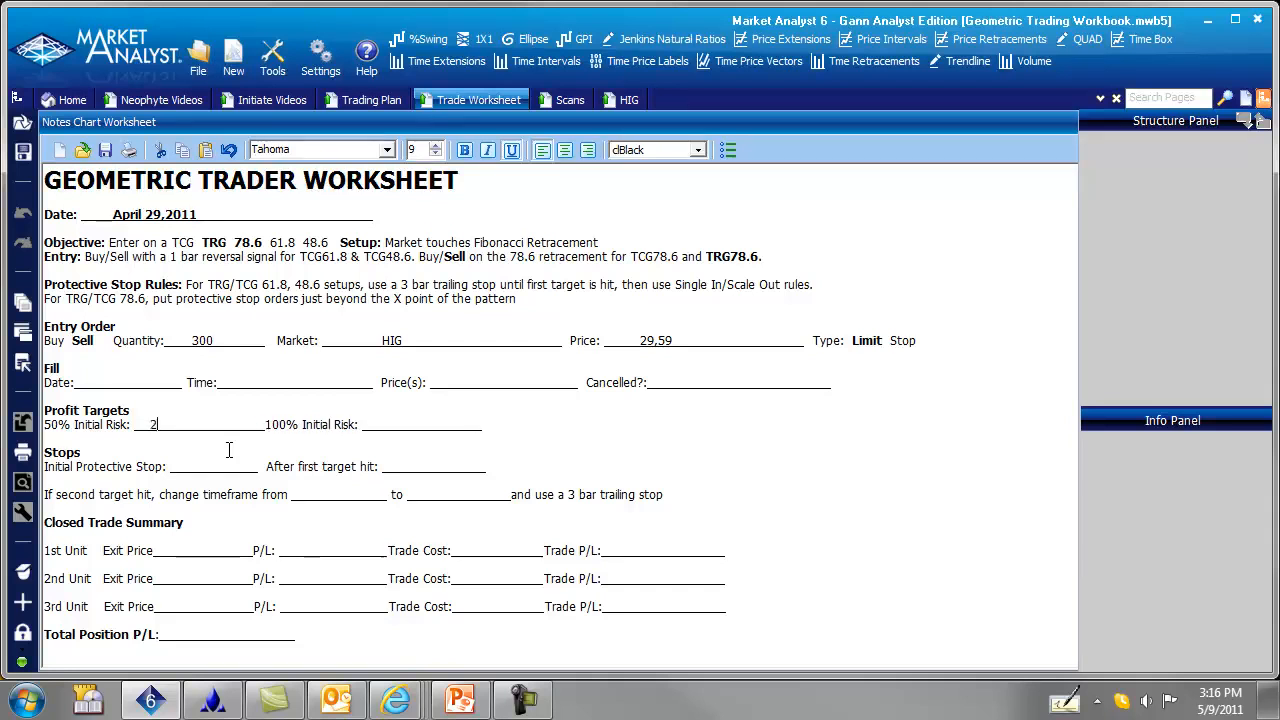
pyautogui.write('28.82')
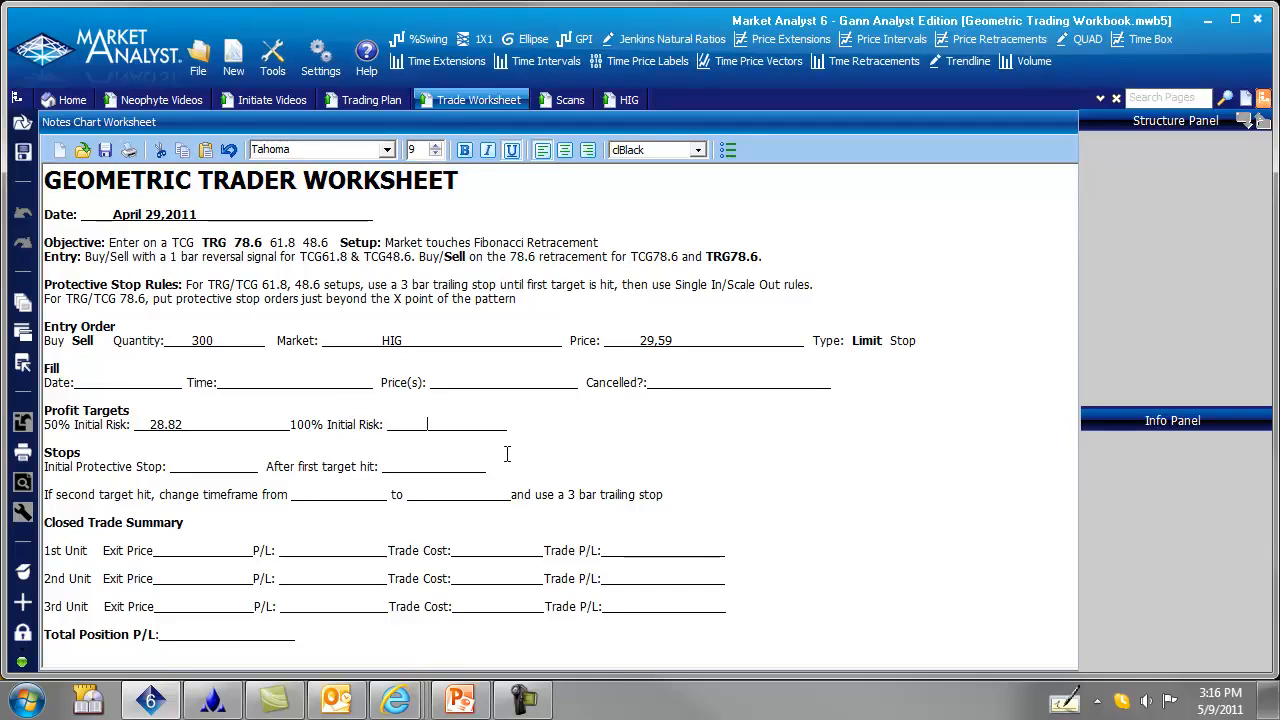
pyautogui.write('28.05')
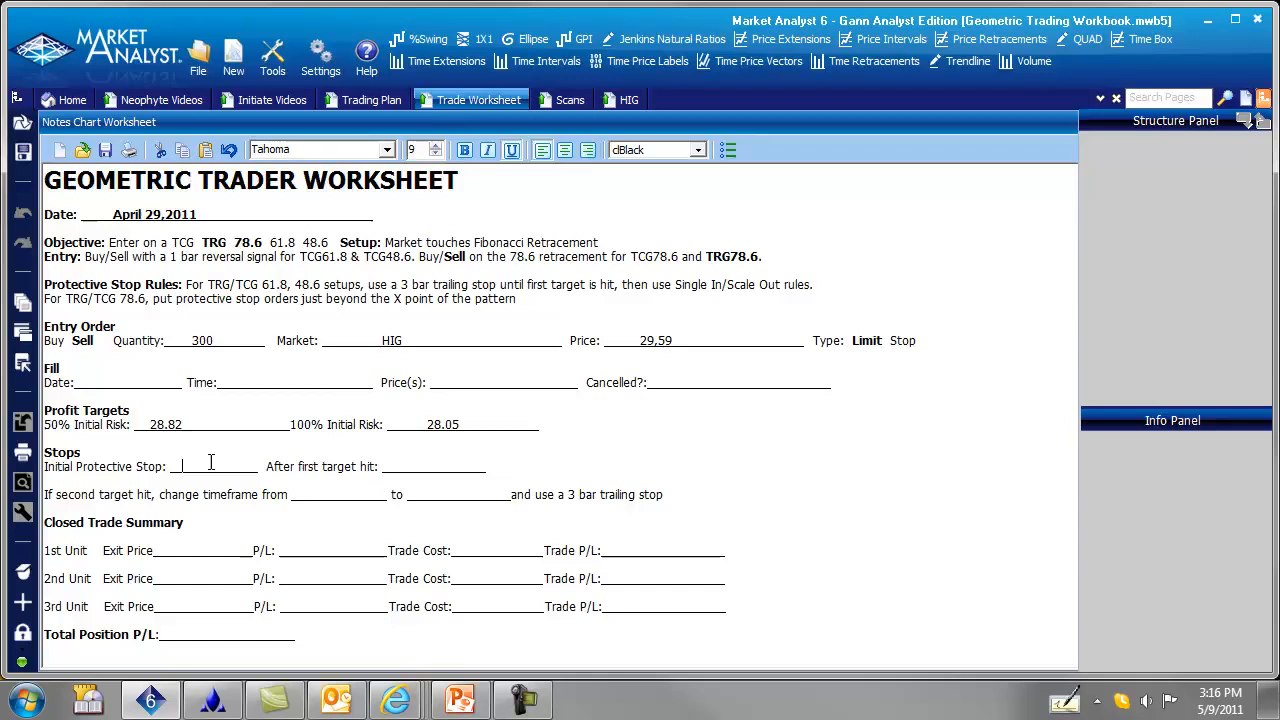
pyautogui.write('31.1')
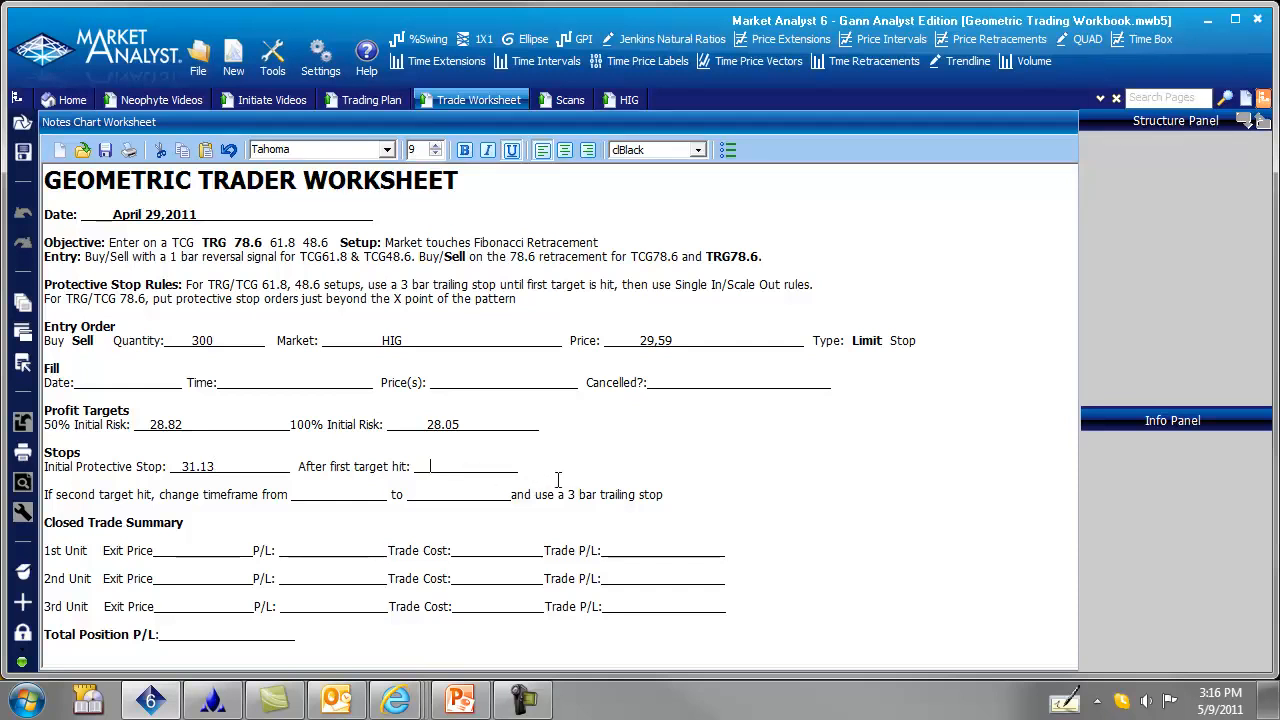
pyautogui.write('30.36')
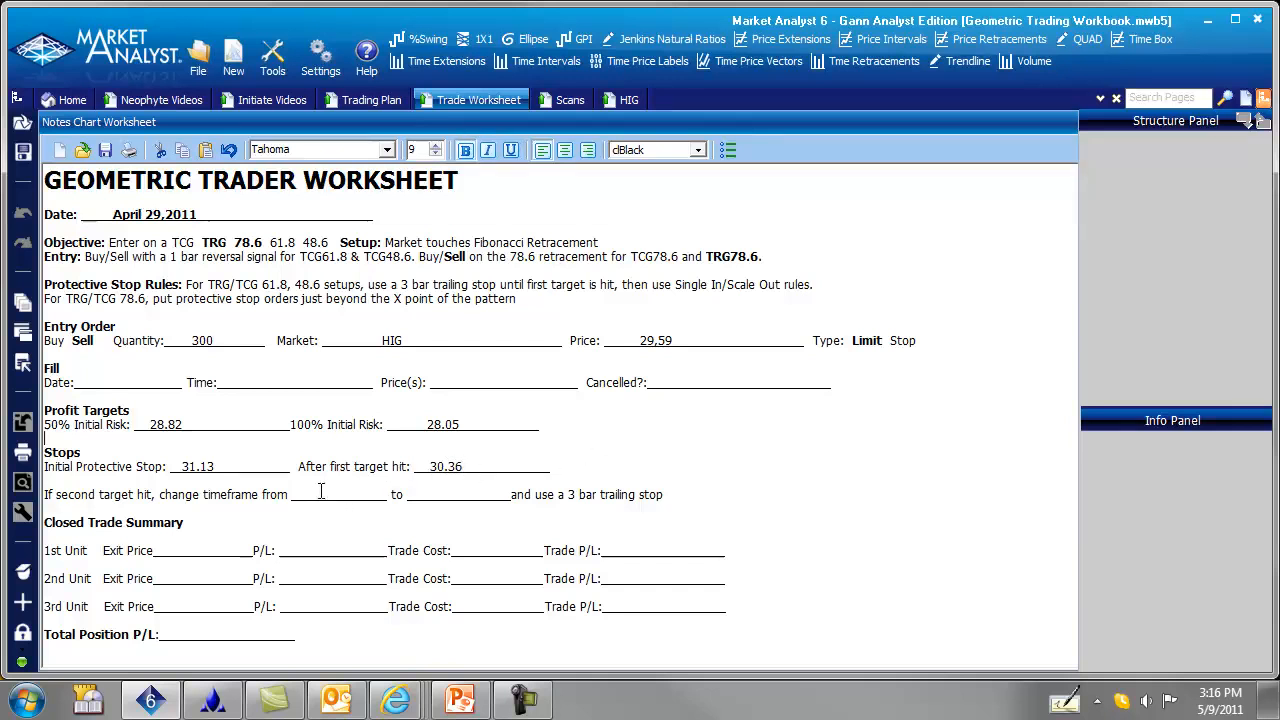
pyautogui.write('Di')
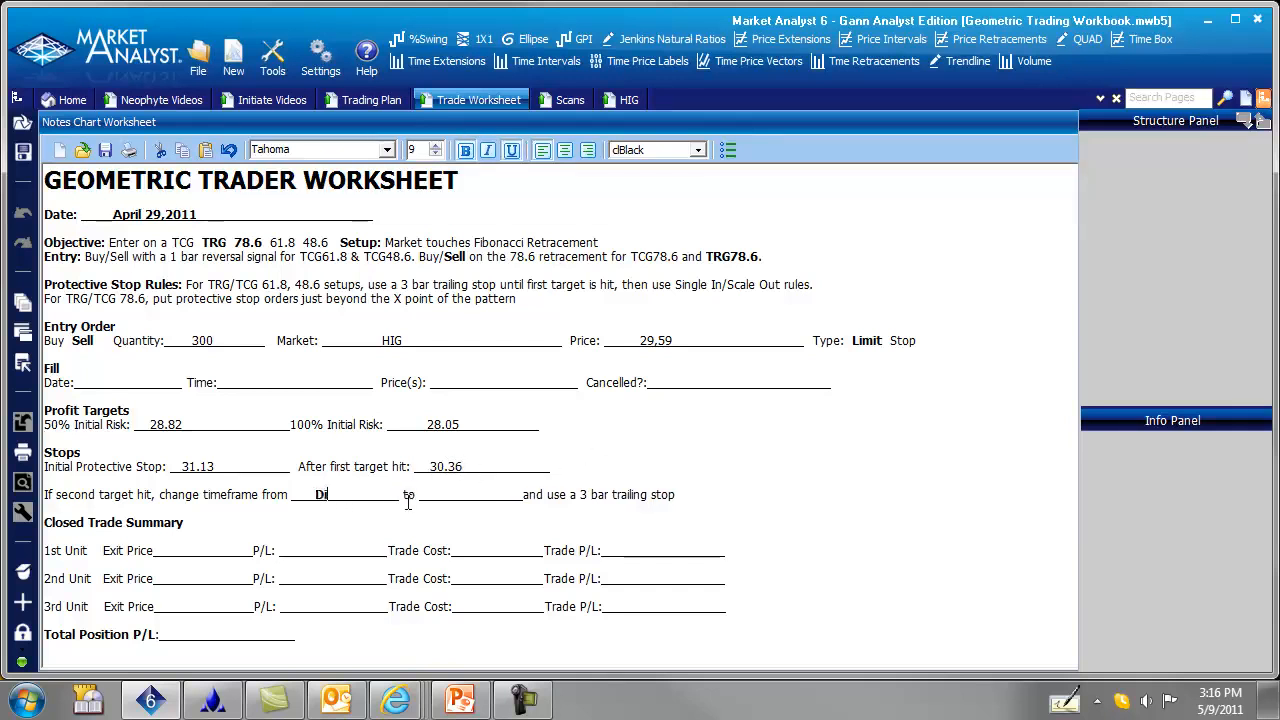
pyautogui.write('aily')
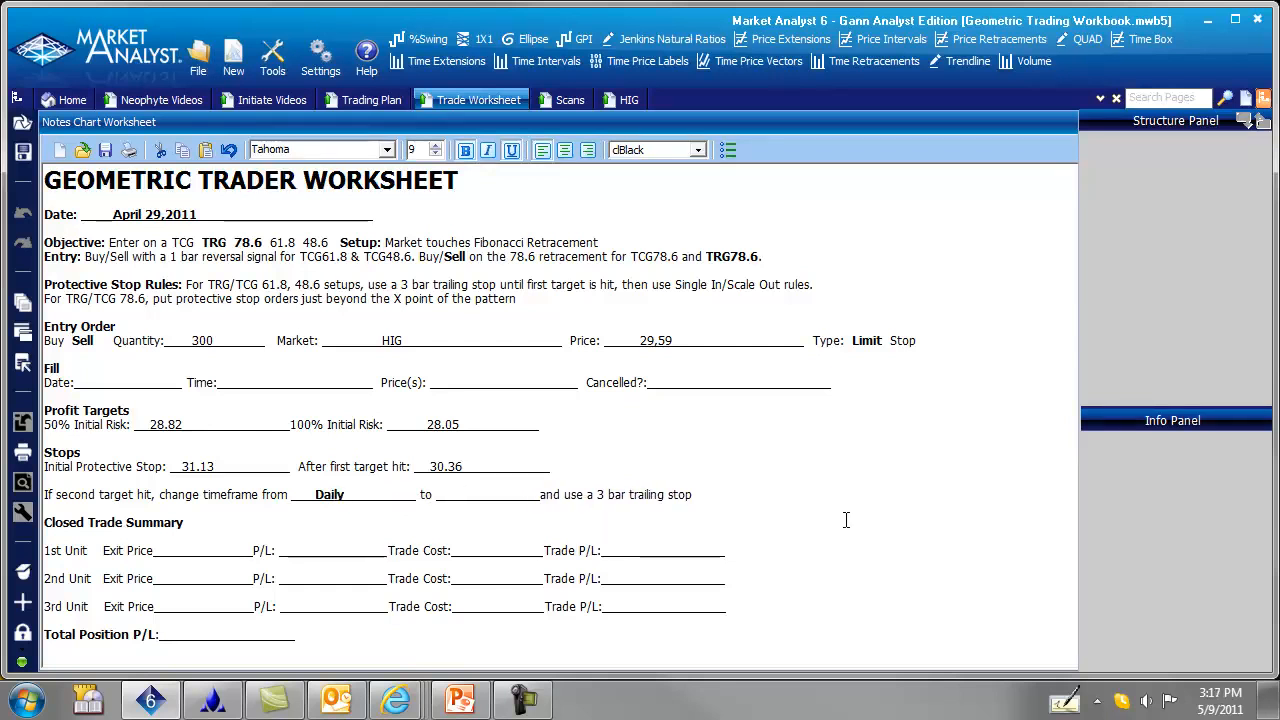
pyautogui.write('Weekly')
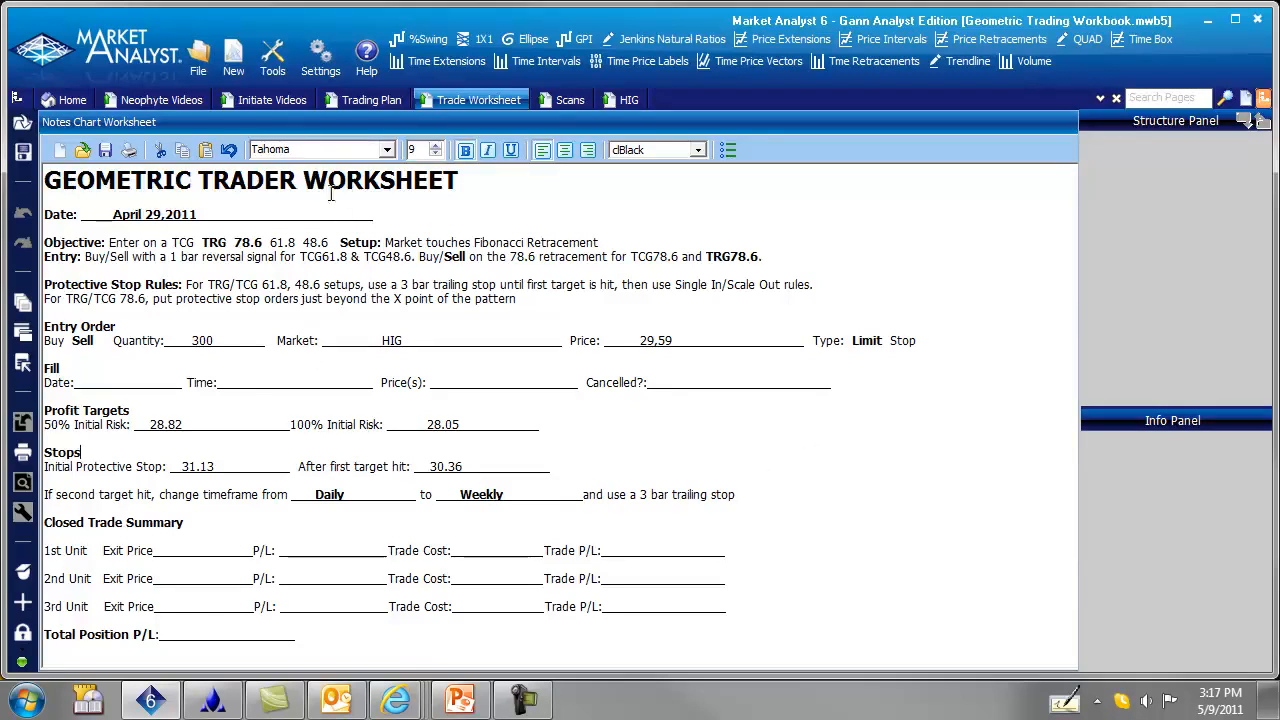
# Step: Switch from the worksheet to the HIG daily chart showing the labelled trade levels
pyautogui.click(628, 100)
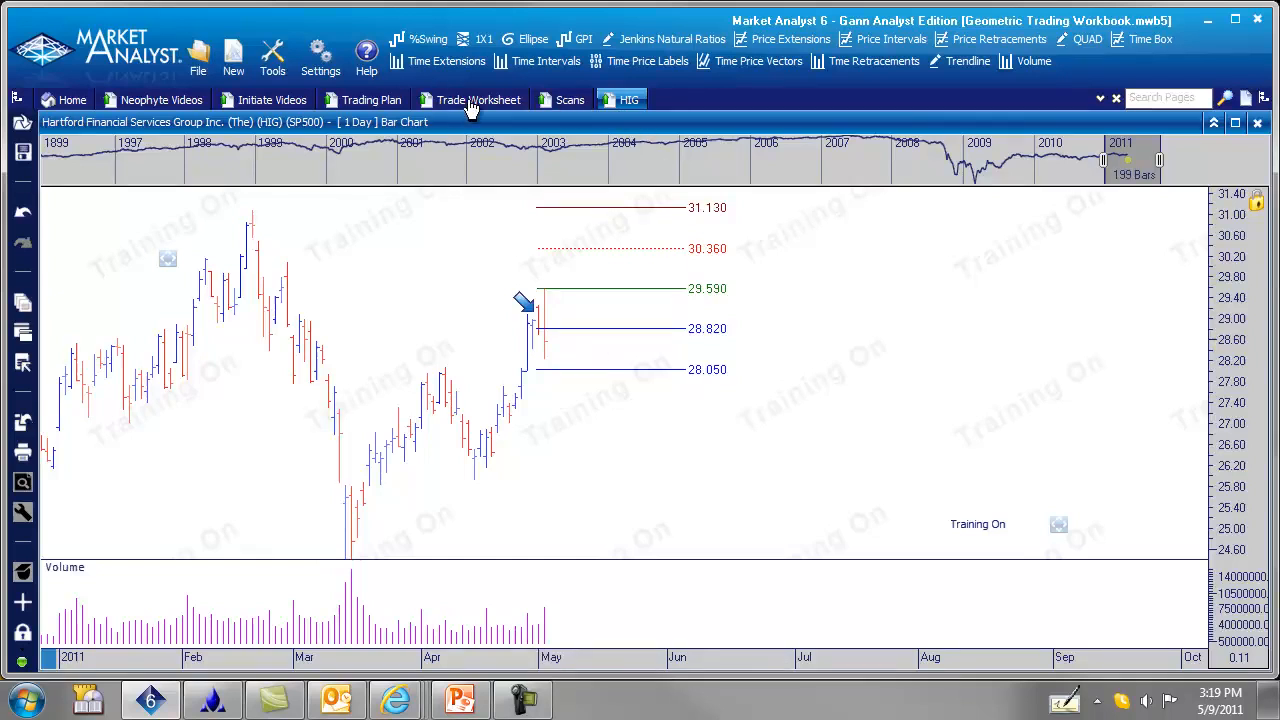
# Step: Enter the fill as May 3/2011 at price 29.59 with cancelled marked na
pyautogui.click(478, 100)
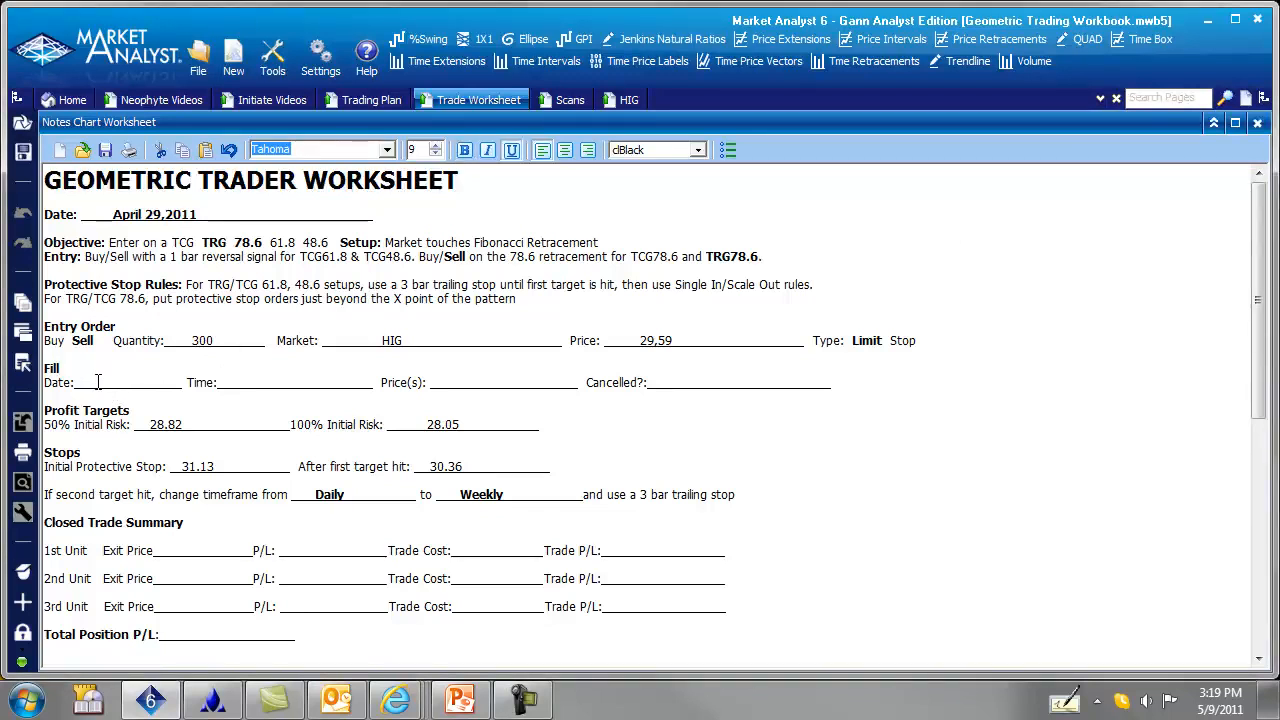
pyautogui.write('May 3/')
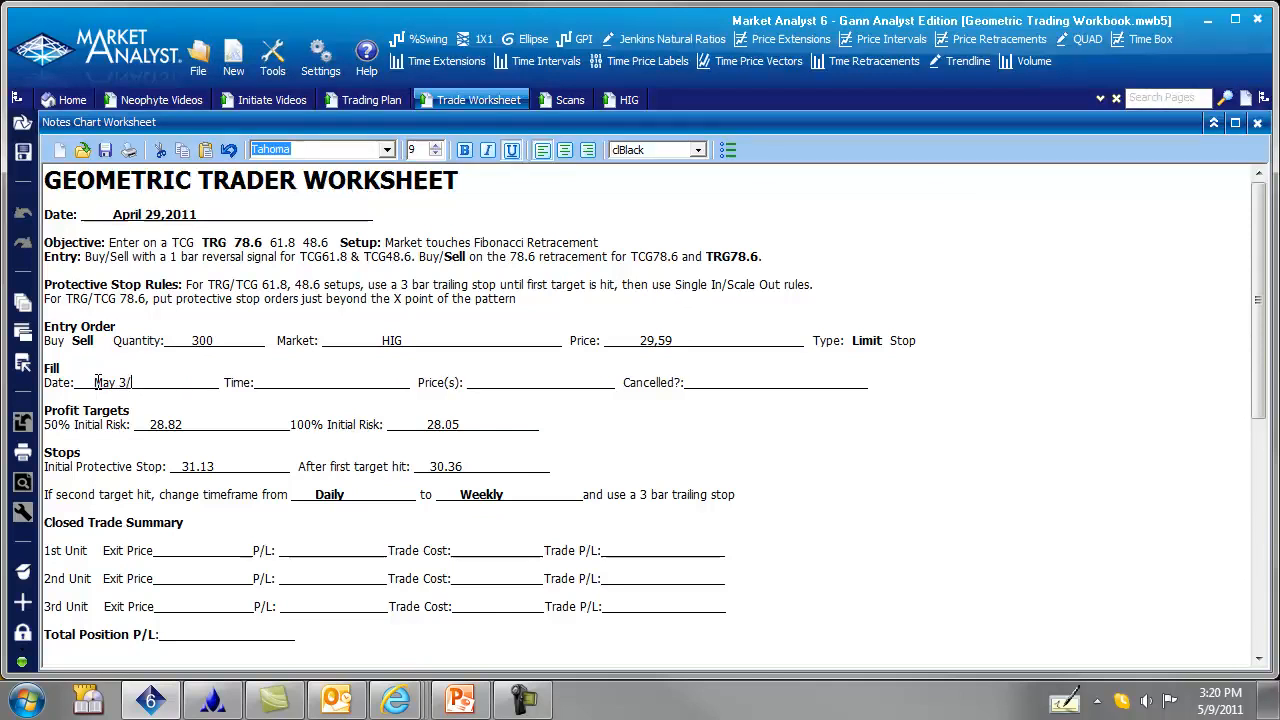
pyautogui.write('2001')
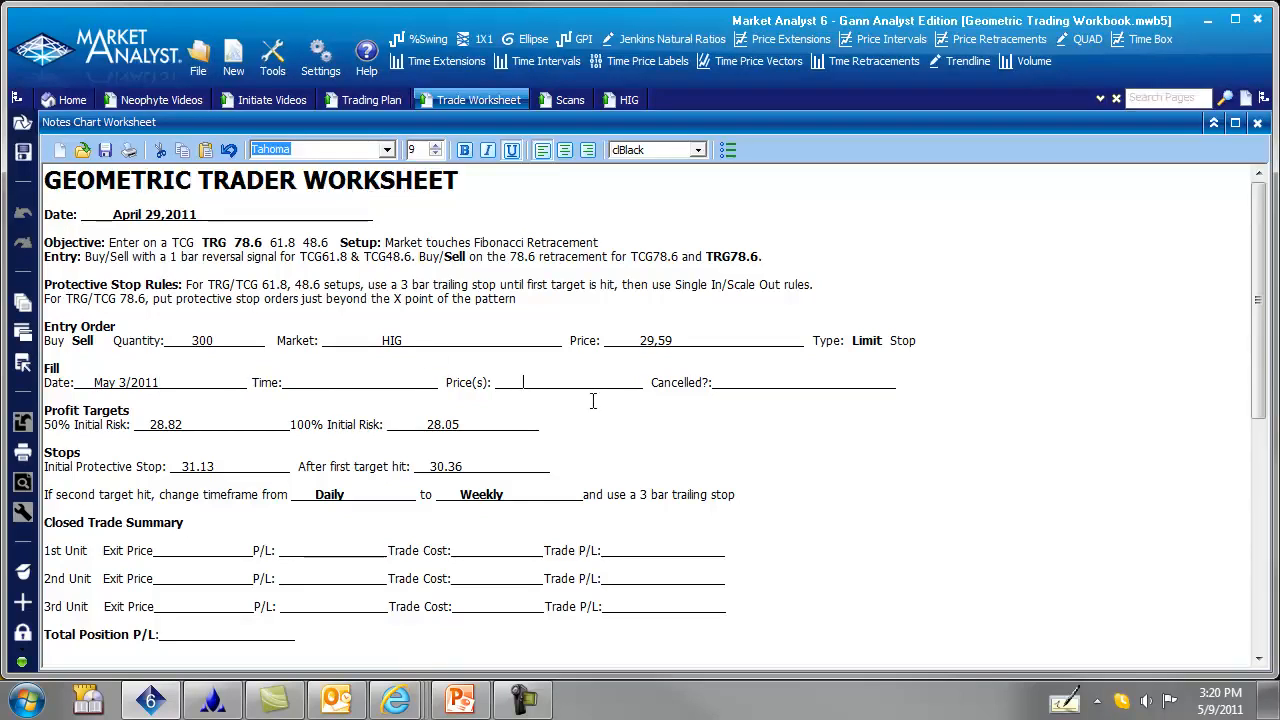
pyautogui.write('29.59')
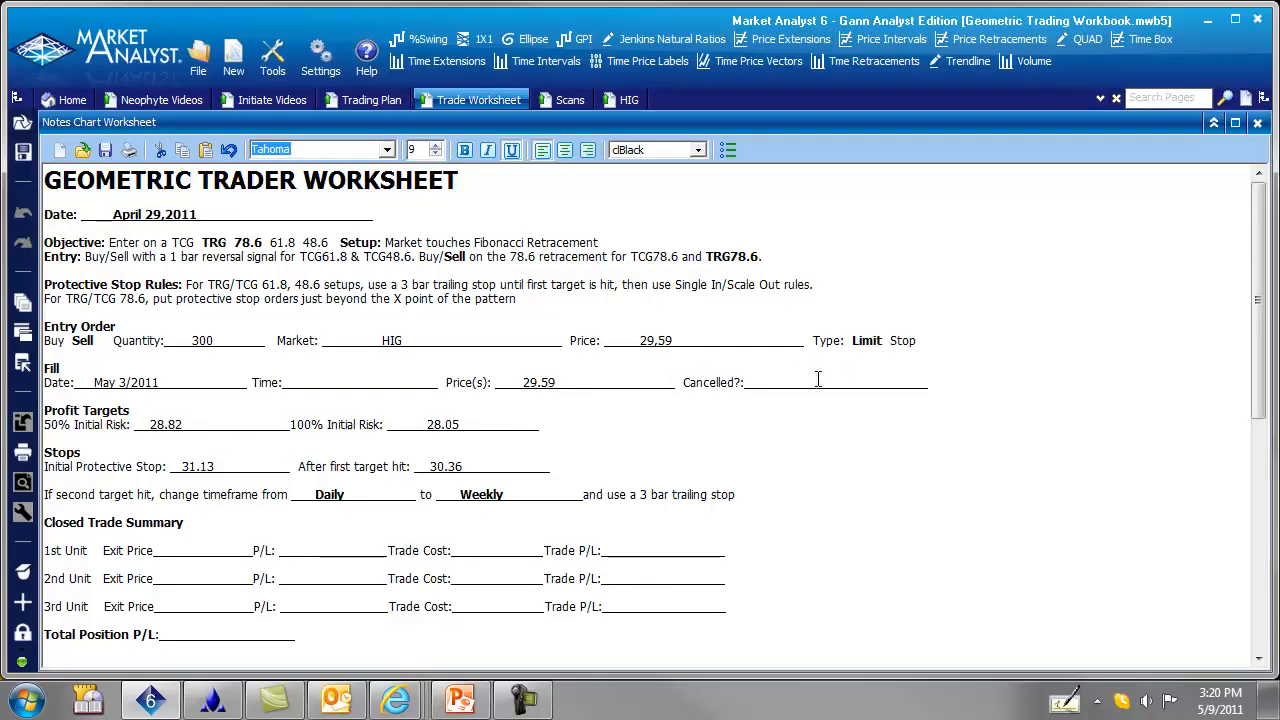
pyautogui.write('na')
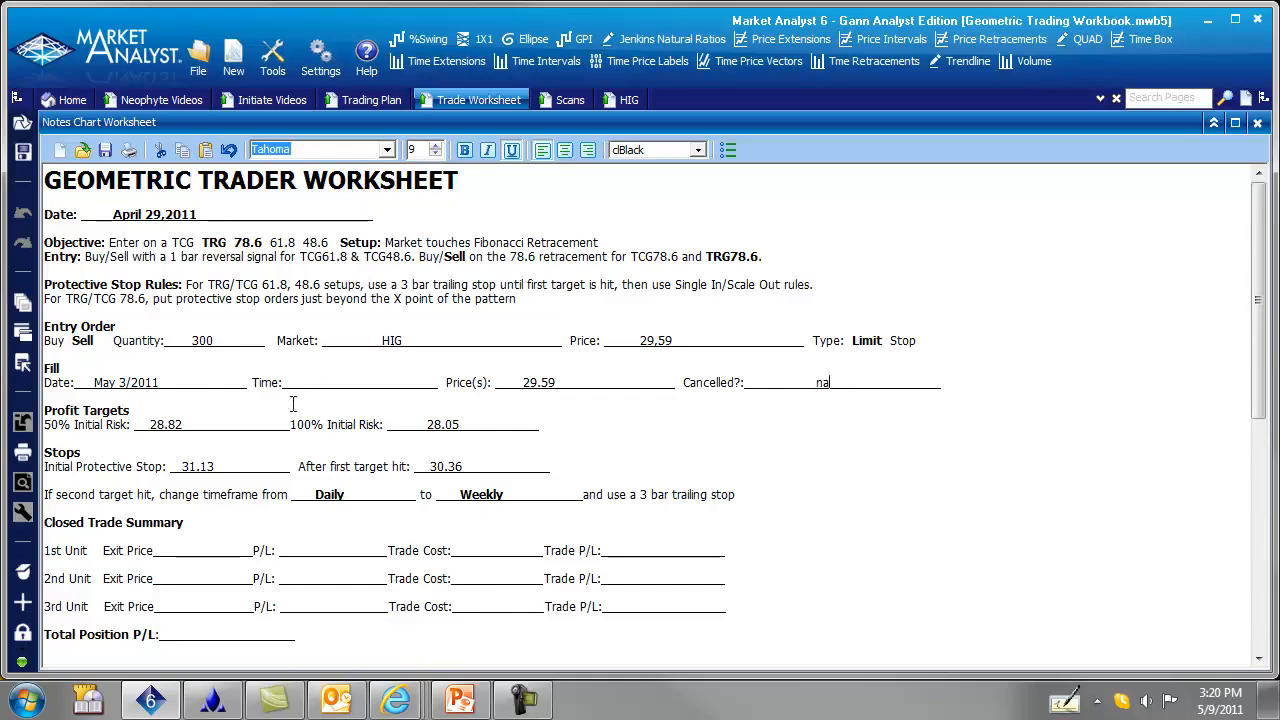
pyautogui.click(180, 550)
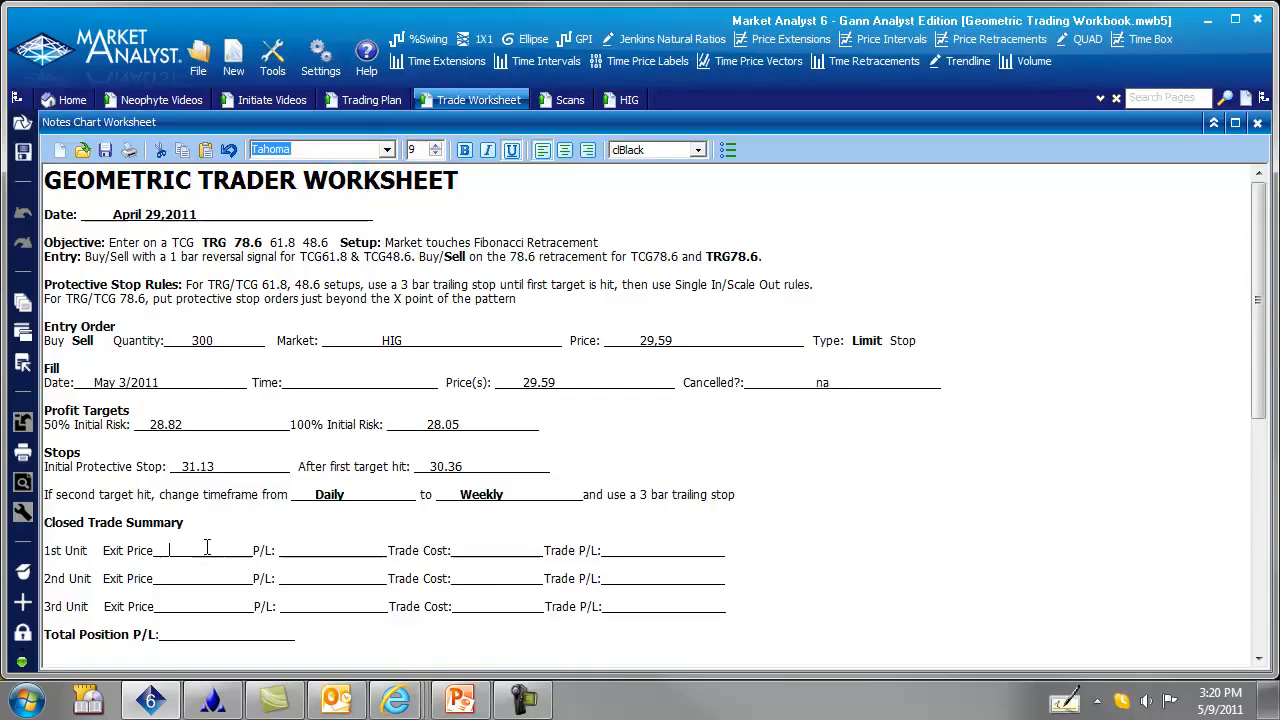
pyautogui.moveTo(496, 414)
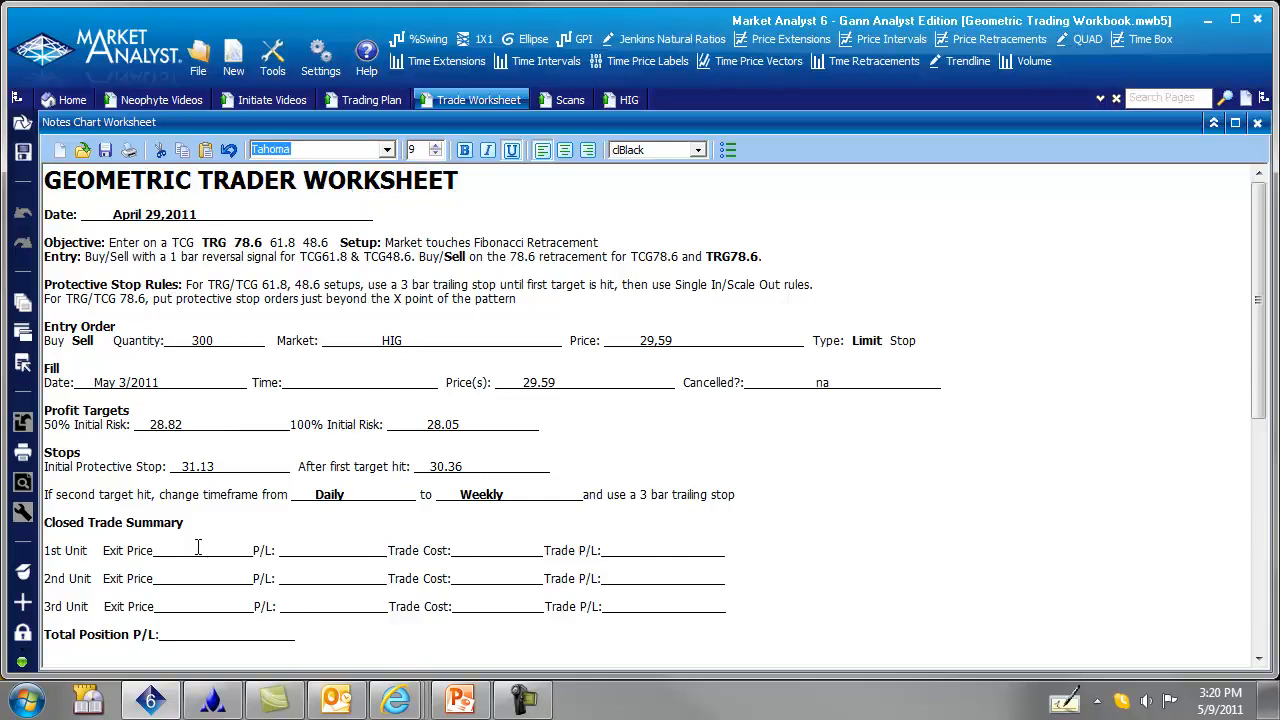
# Step: Enter exit price 28.82 and compute 29.59 − 28.82 = .77 in Calculator
pyautogui.write('28.82')
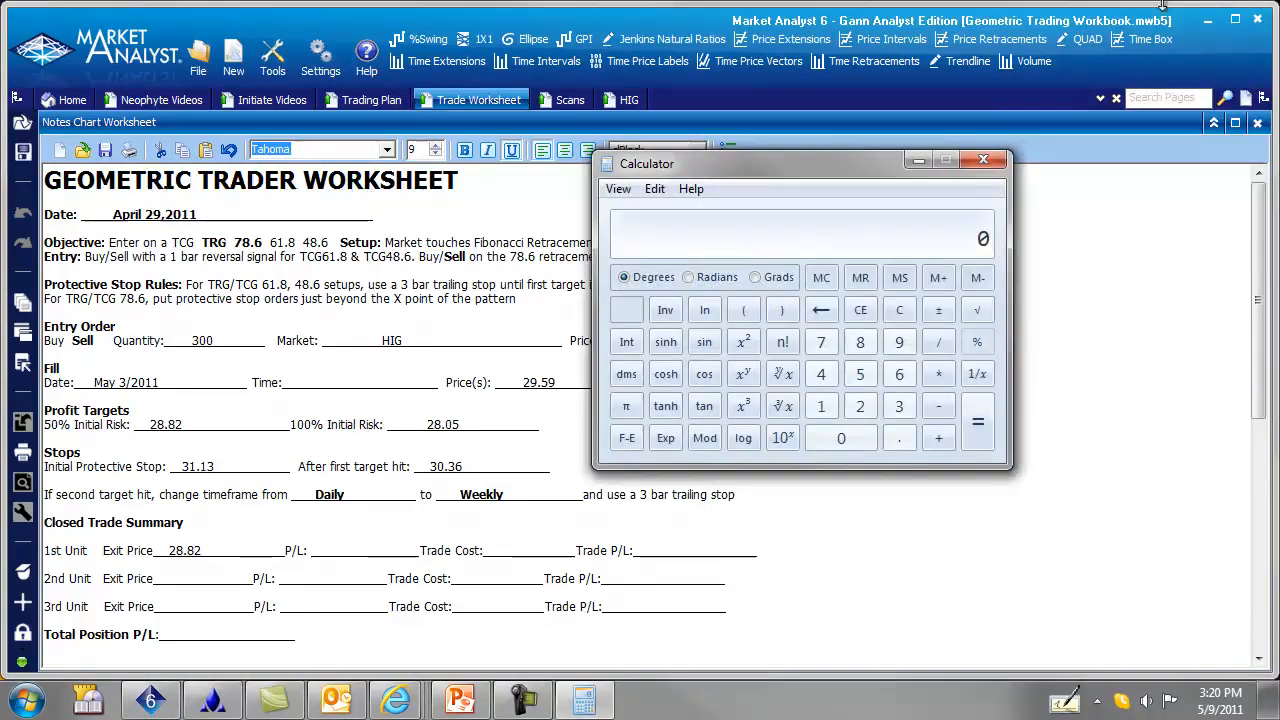
pyautogui.click(618, 188)
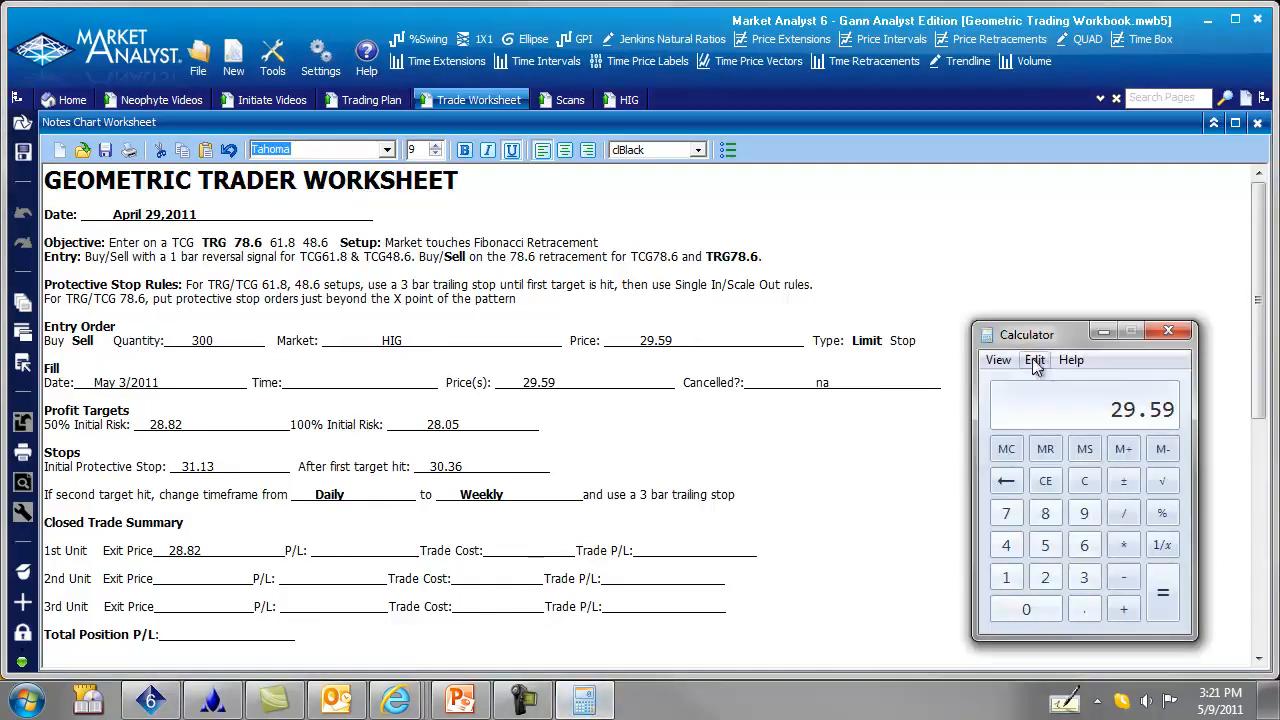
pyautogui.click(1124, 576)
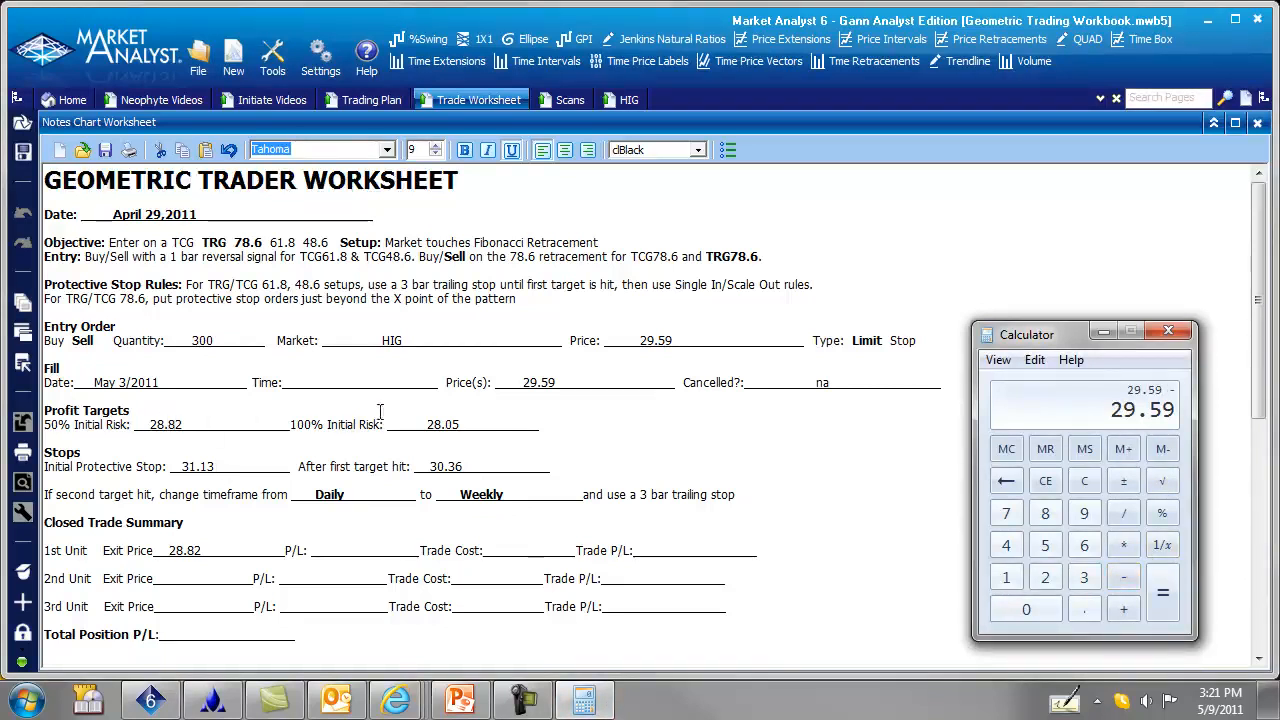
pyautogui.click(1044, 512)
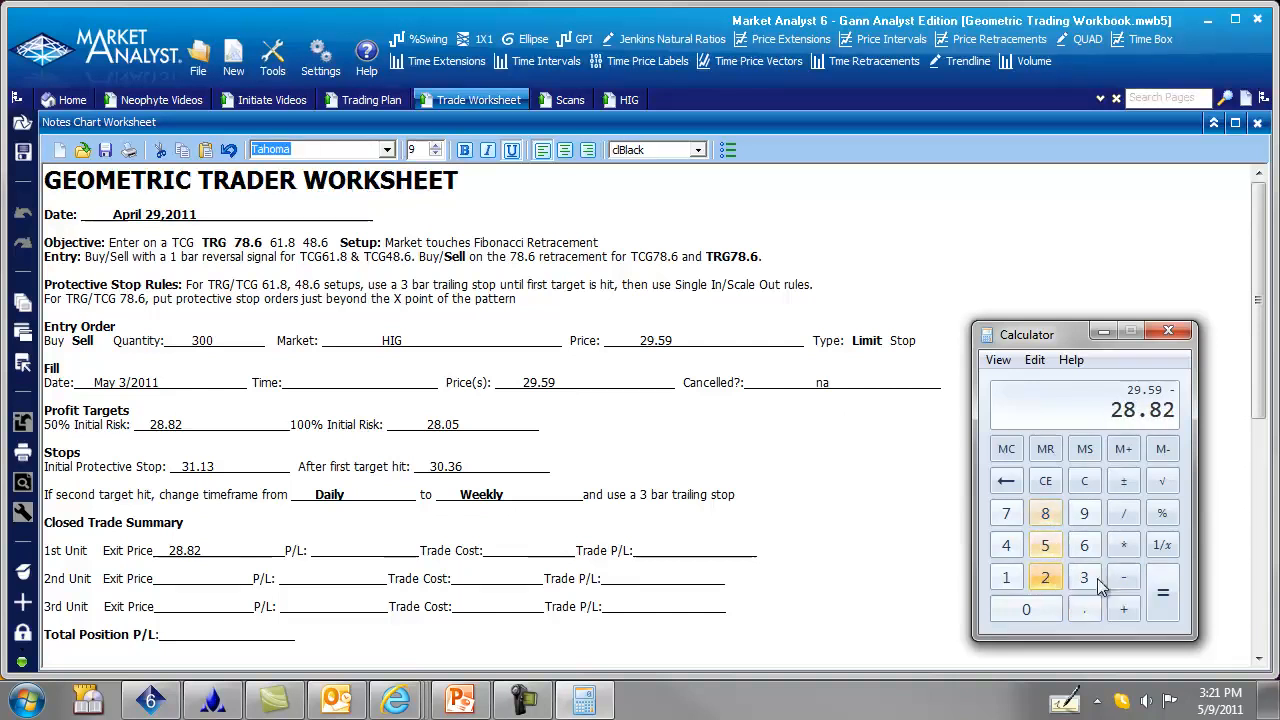
pyautogui.click(1162, 592)
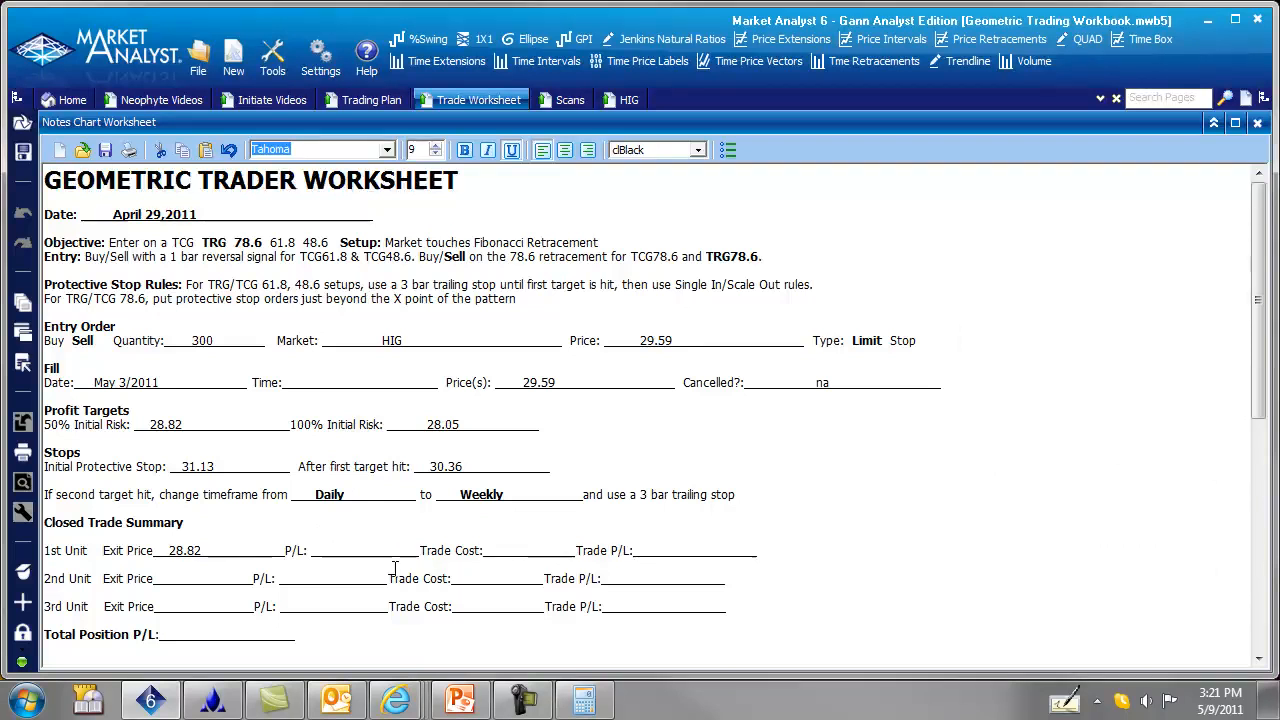
# Step: Fill the 1st Unit row with P/L .77, trade cost $10 and trade P/L $67
pyautogui.write('.77')
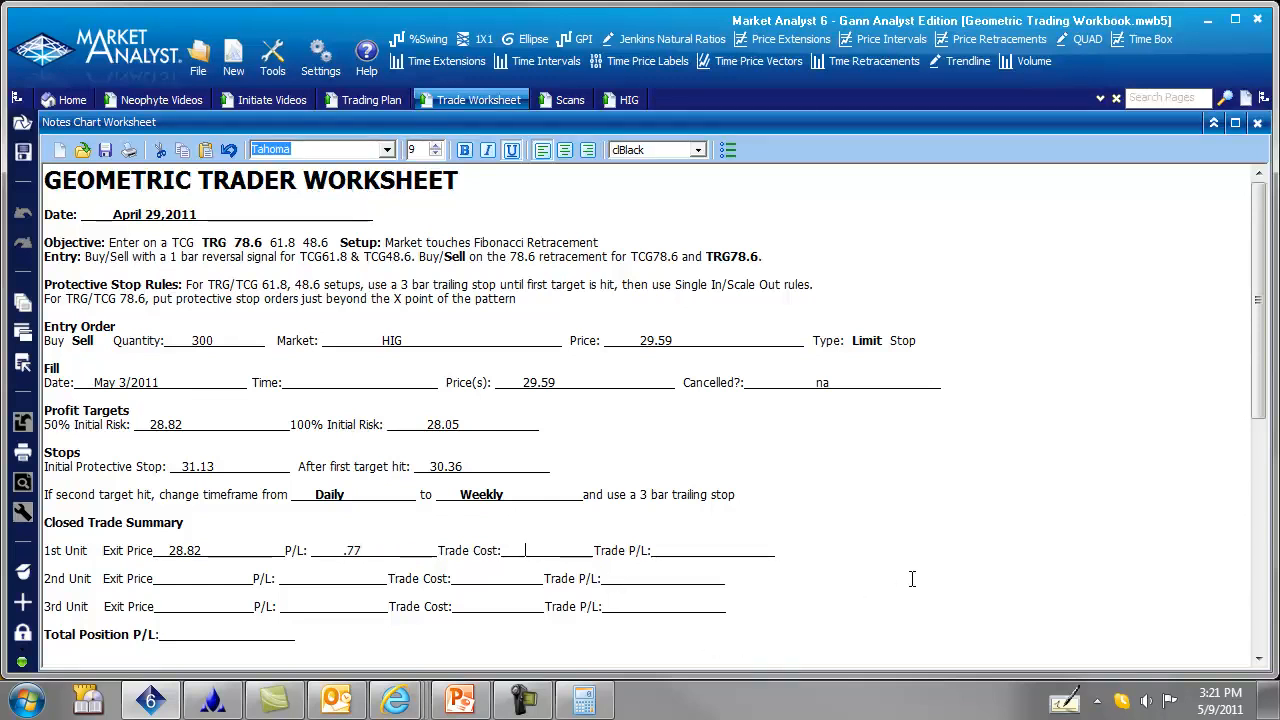
pyautogui.write('$10')
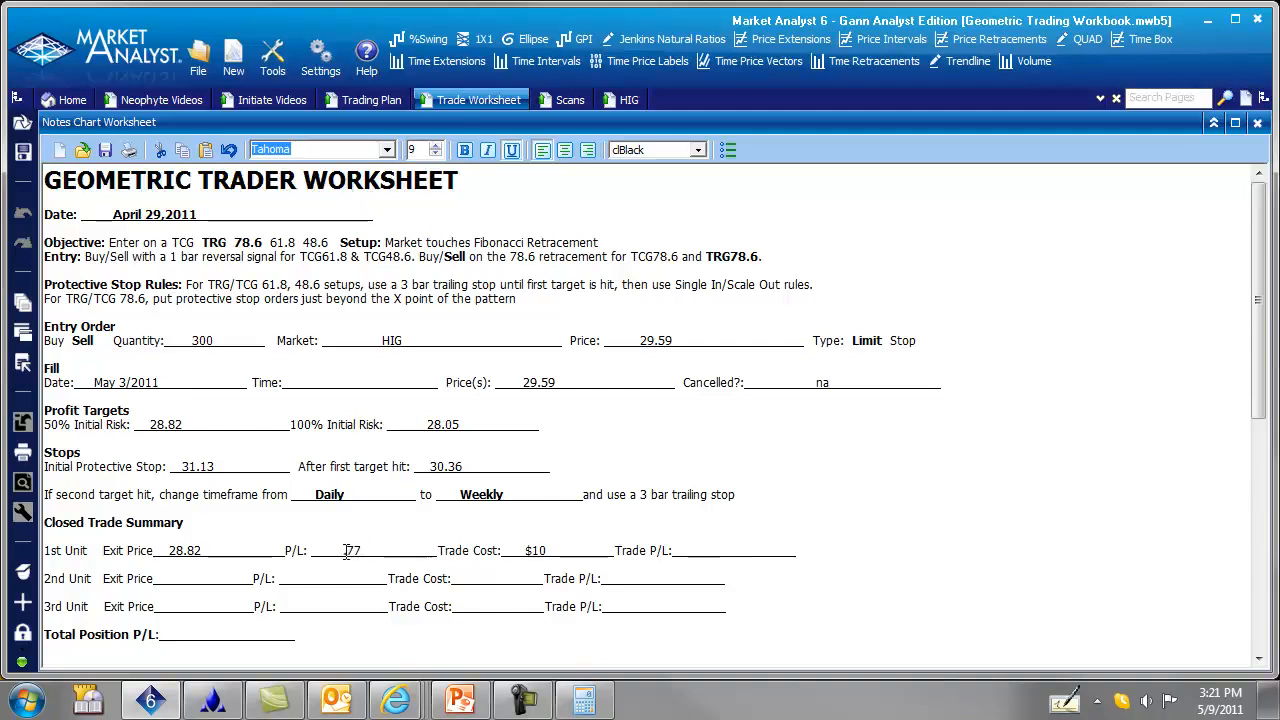
pyautogui.write('.77')
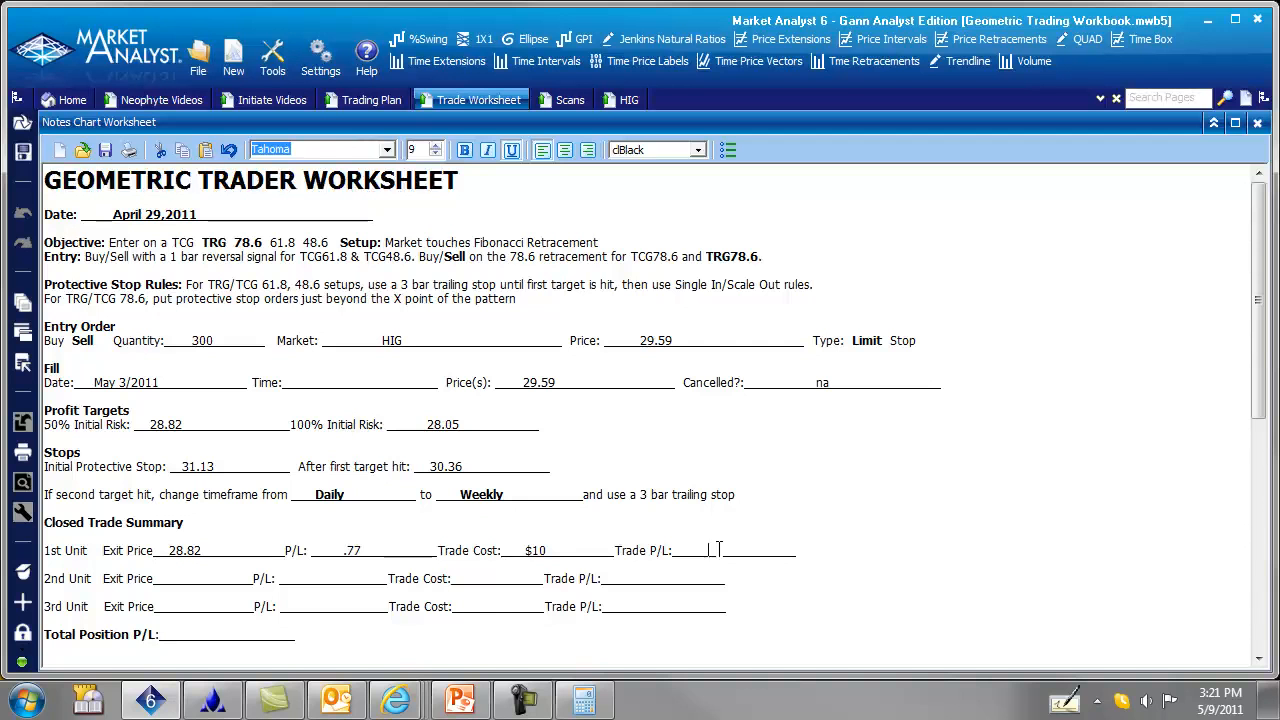
pyautogui.write('$')
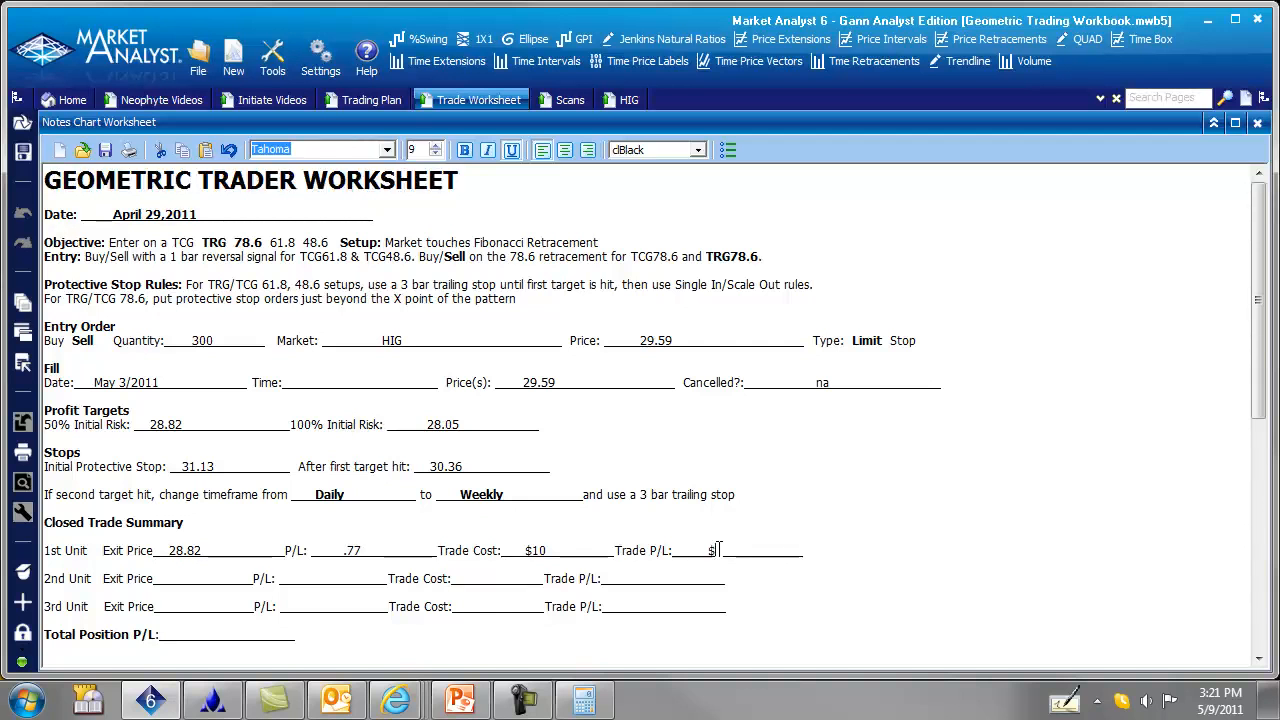
pyautogui.write('67')
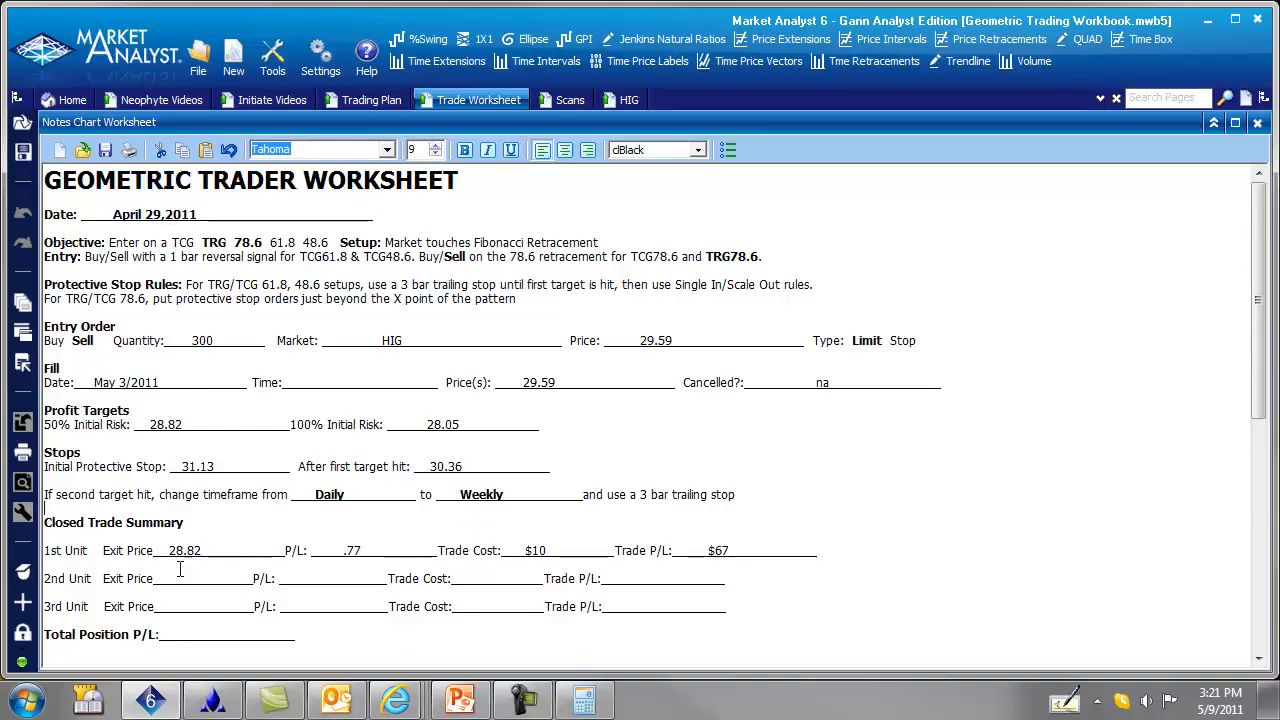
pyautogui.moveTo(220, 362)
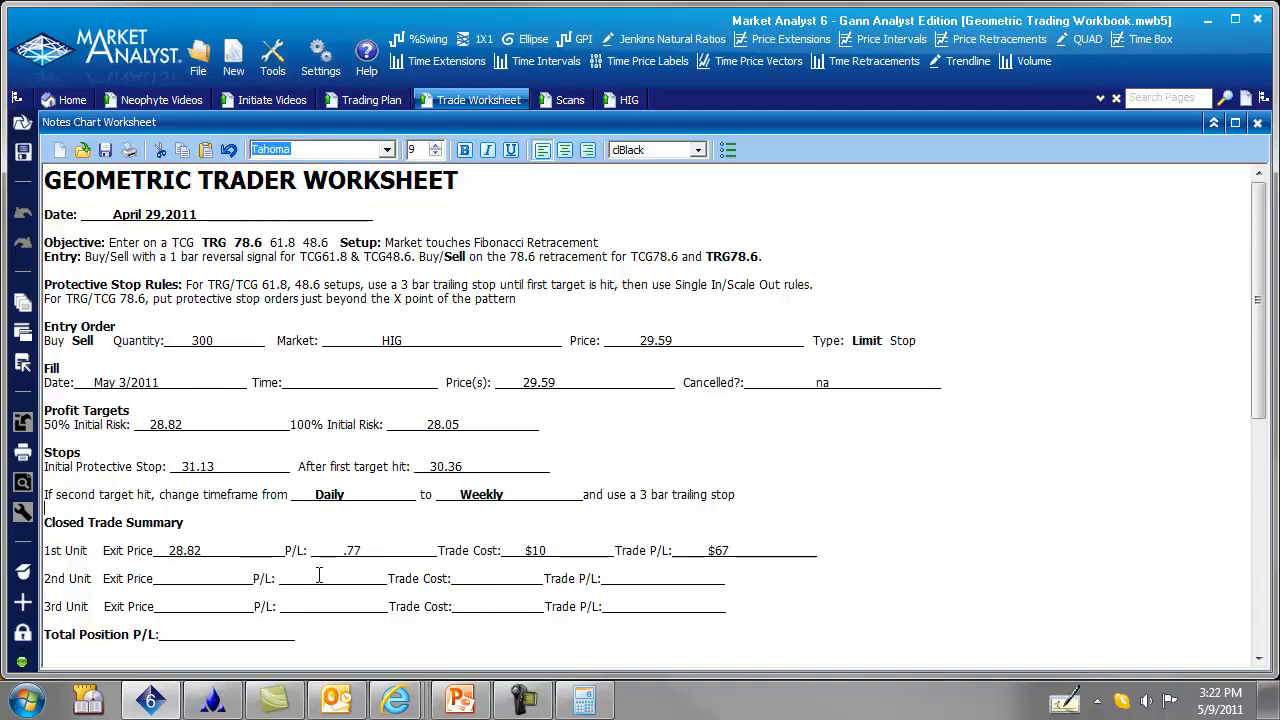
pyautogui.moveTo(460, 414)
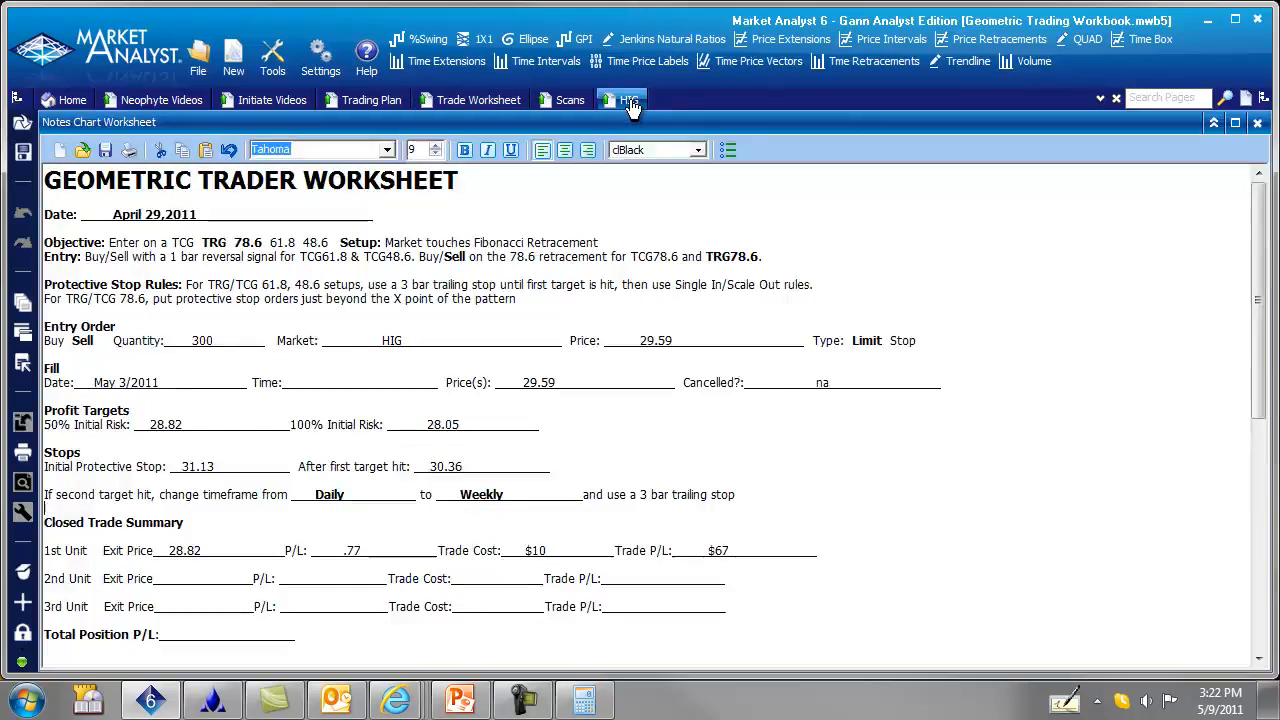
# Step: Switch to the HIG daily chart in training mode and collapse the training date controls
pyautogui.click(628, 100)
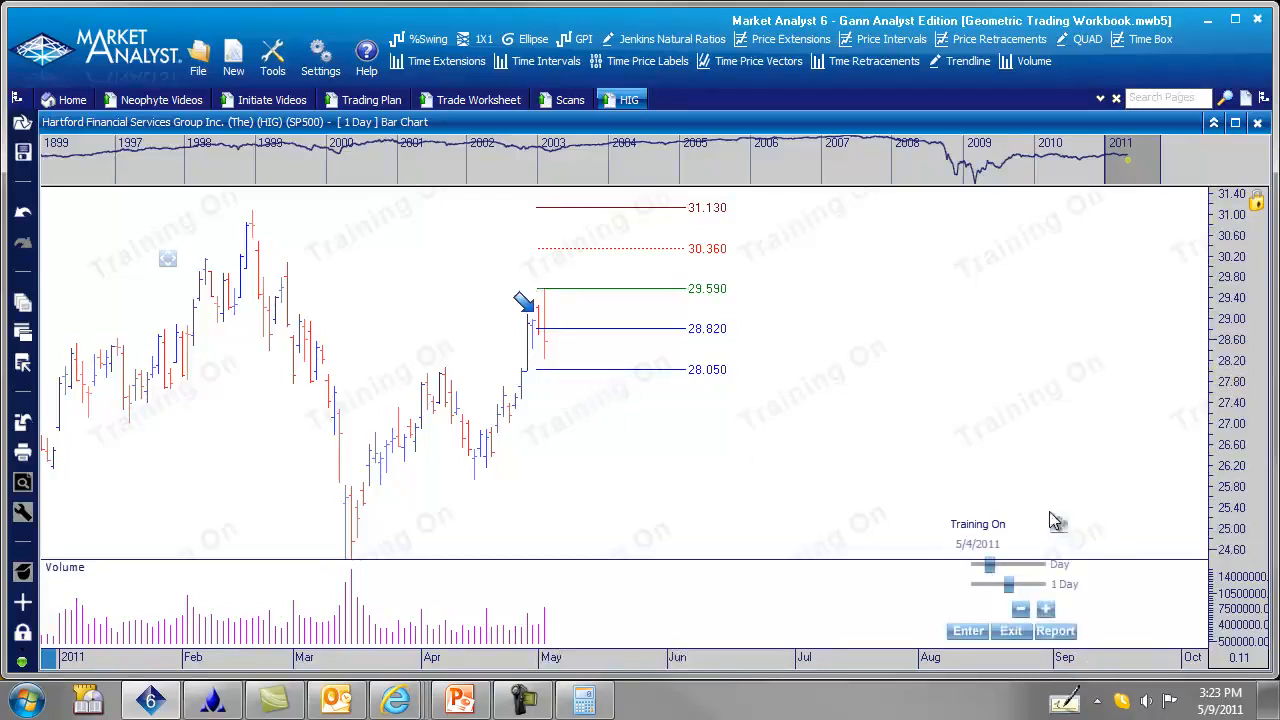
pyautogui.click(1046, 608)
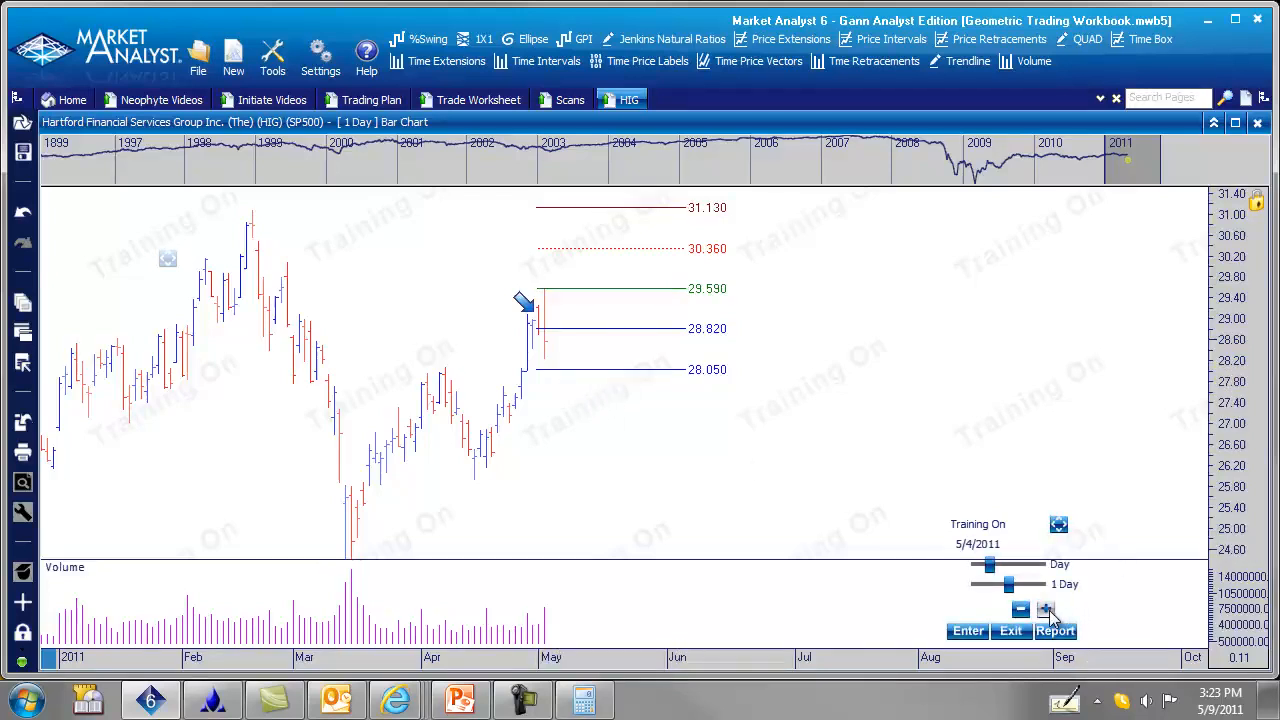
pyautogui.click(1048, 610)
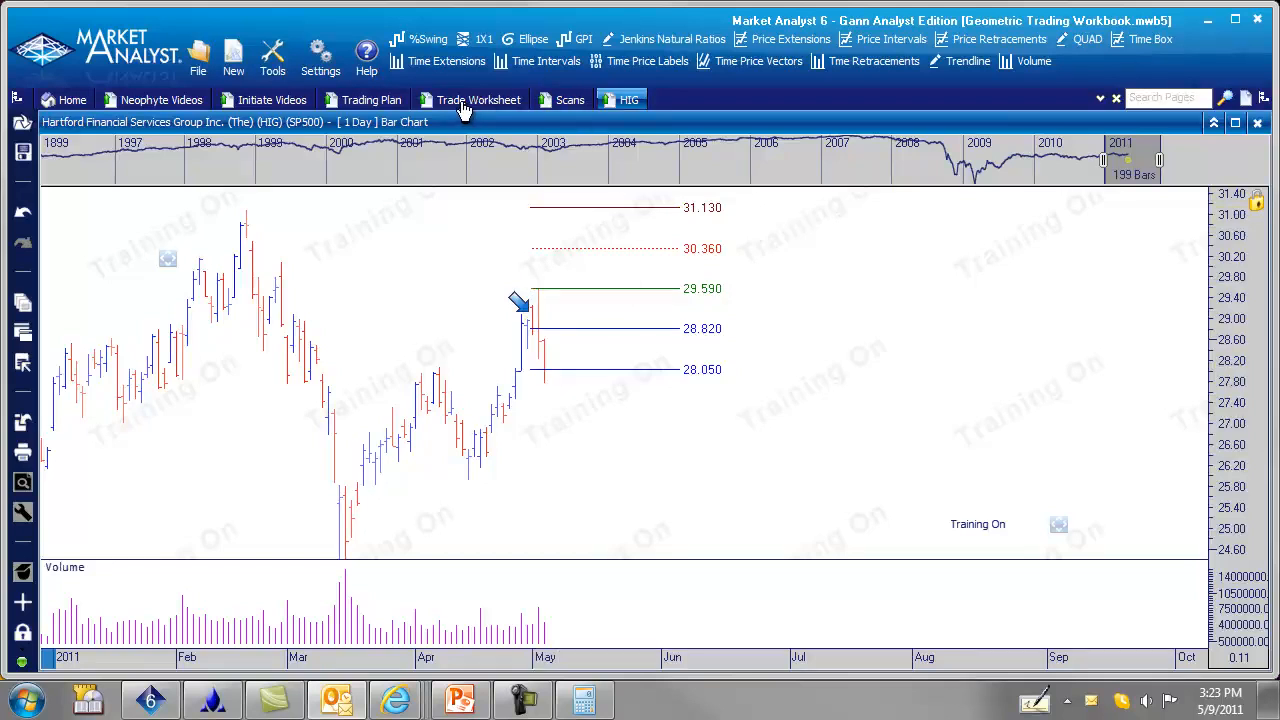
# Step: Enter exit 28.05 and double the .77 gain to 1.54 in Calculator
pyautogui.click(478, 100)
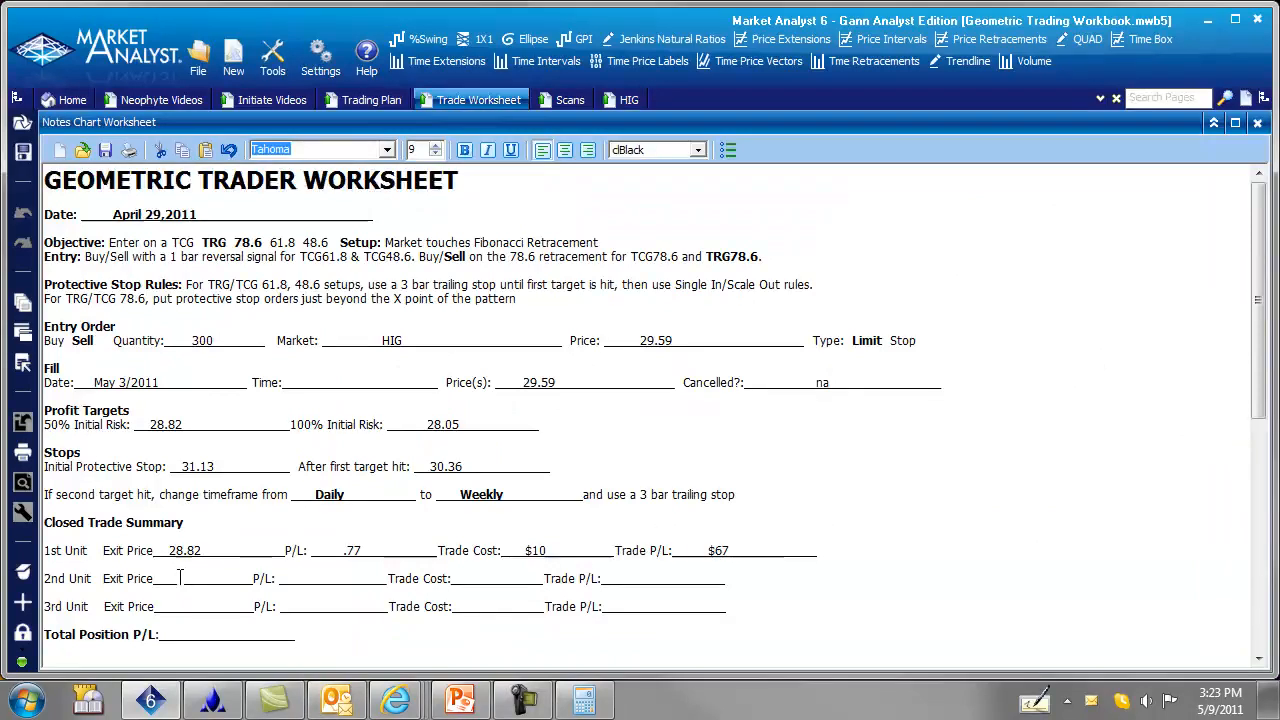
pyautogui.write('28.05')
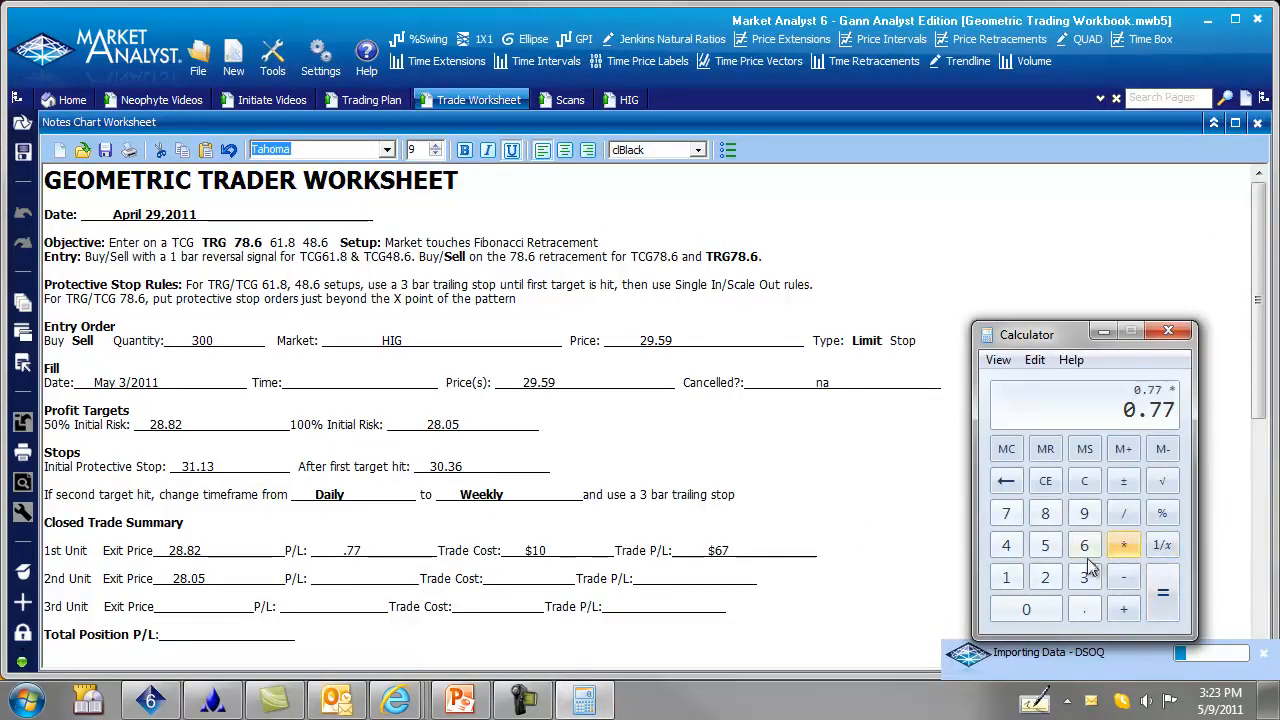
pyautogui.click(1162, 592)
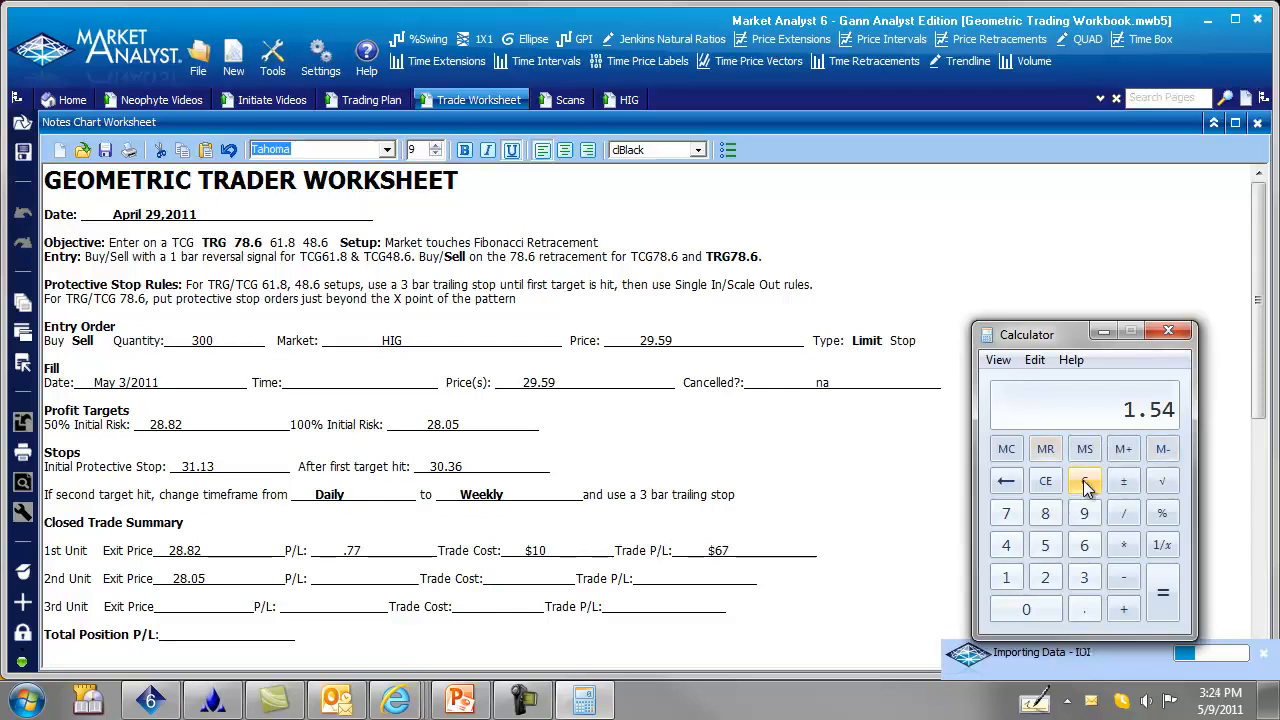
pyautogui.click(1084, 480)
pyautogui.write('2')
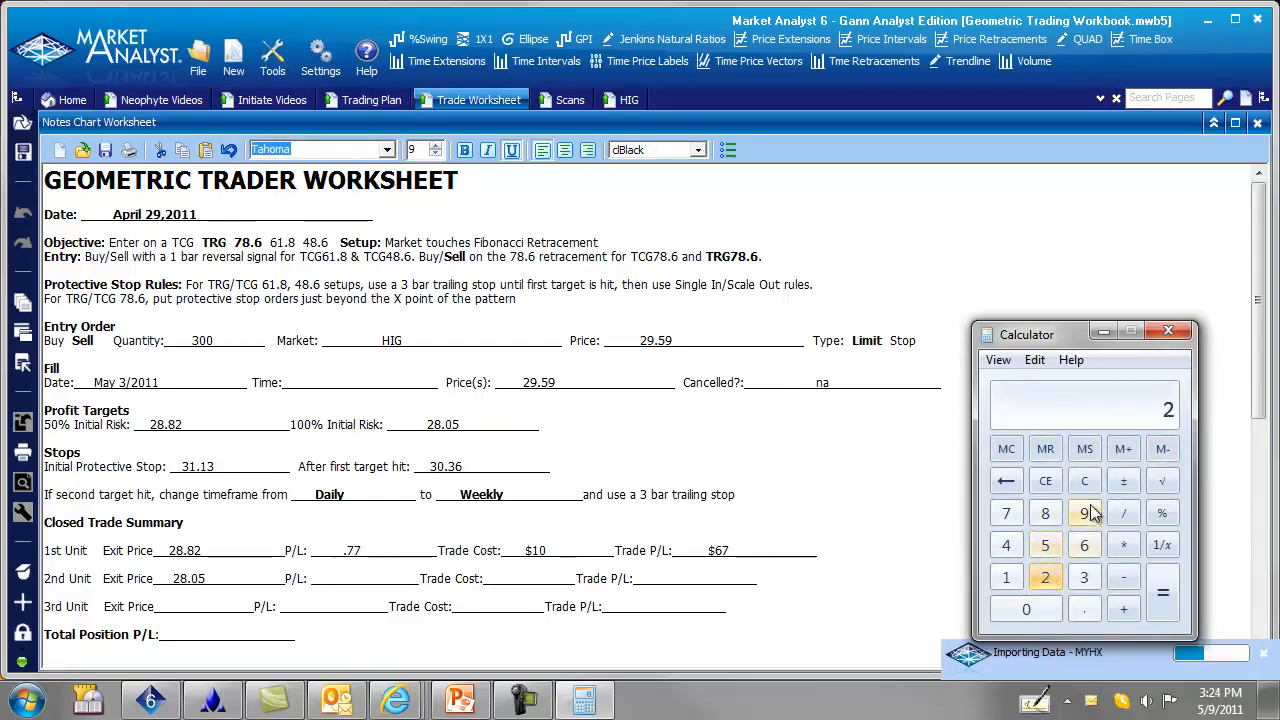
pyautogui.click(1084, 512)
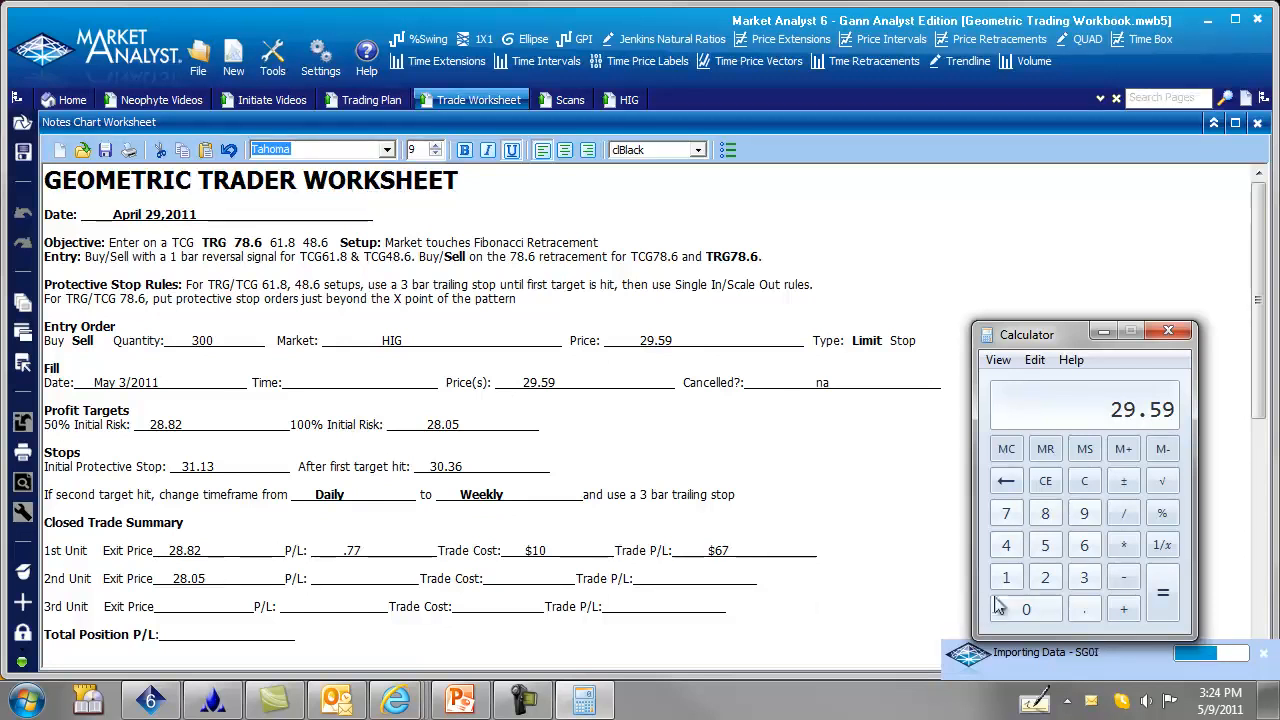
pyautogui.click(1044, 576)
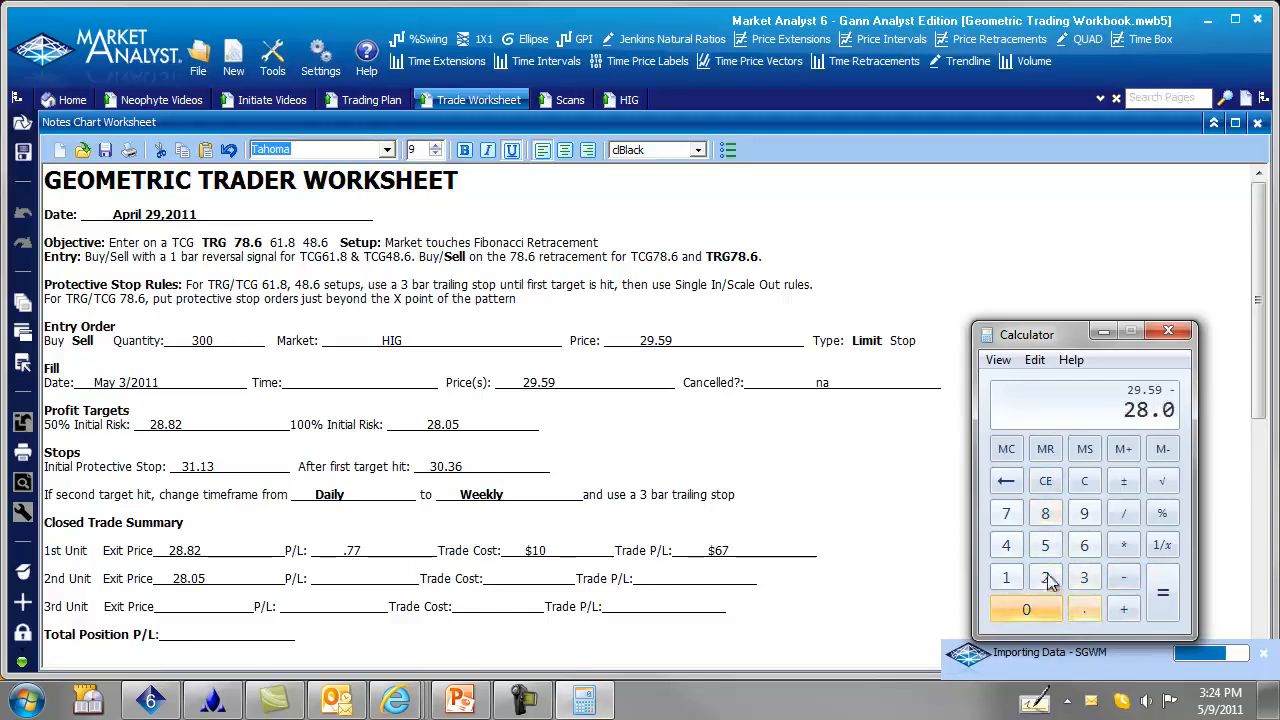
pyautogui.click(1162, 592)
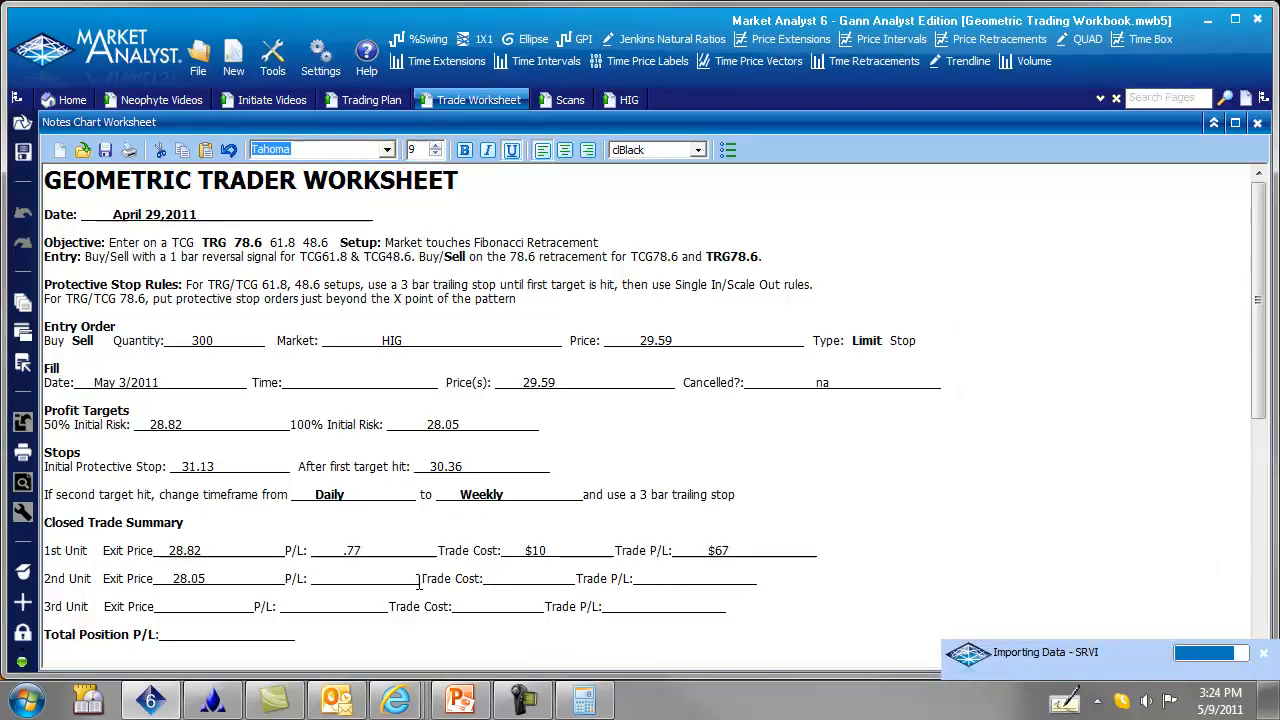
# Step: Fill the 2nd Unit row with P/L 1.54, trade cost $10 and trade P/L $144
pyautogui.write('1.54')
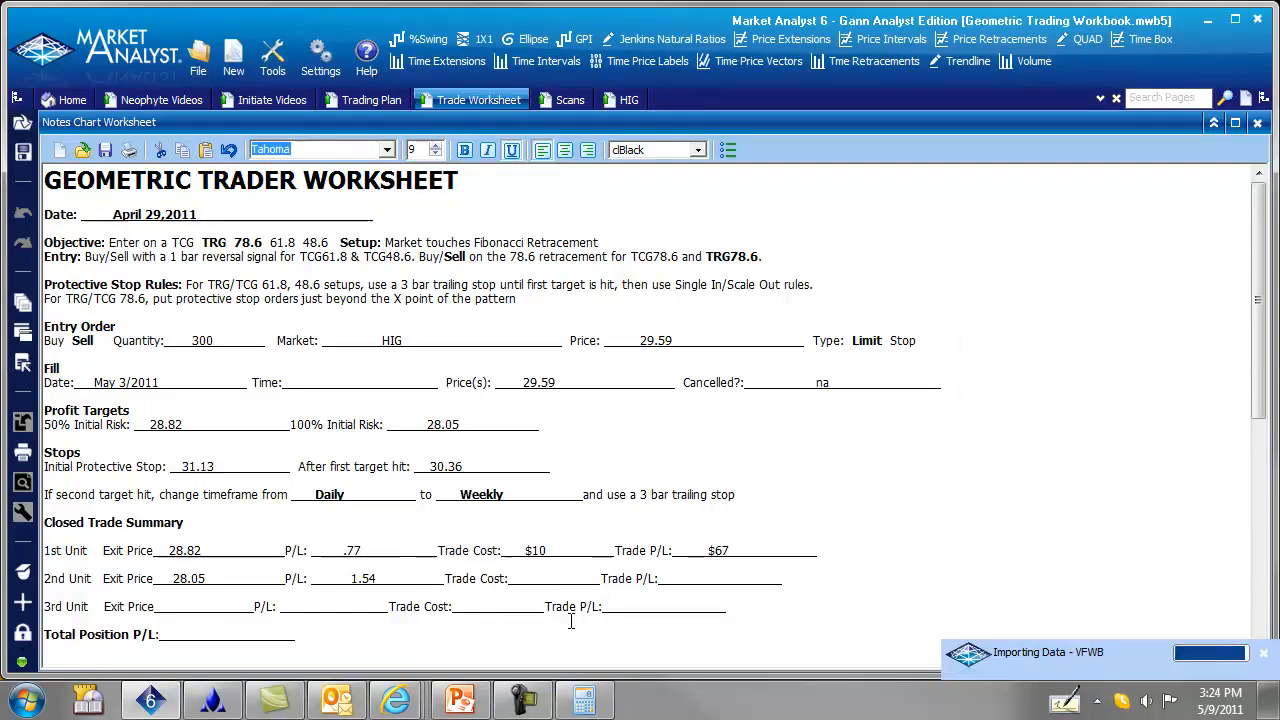
pyautogui.write('$10')
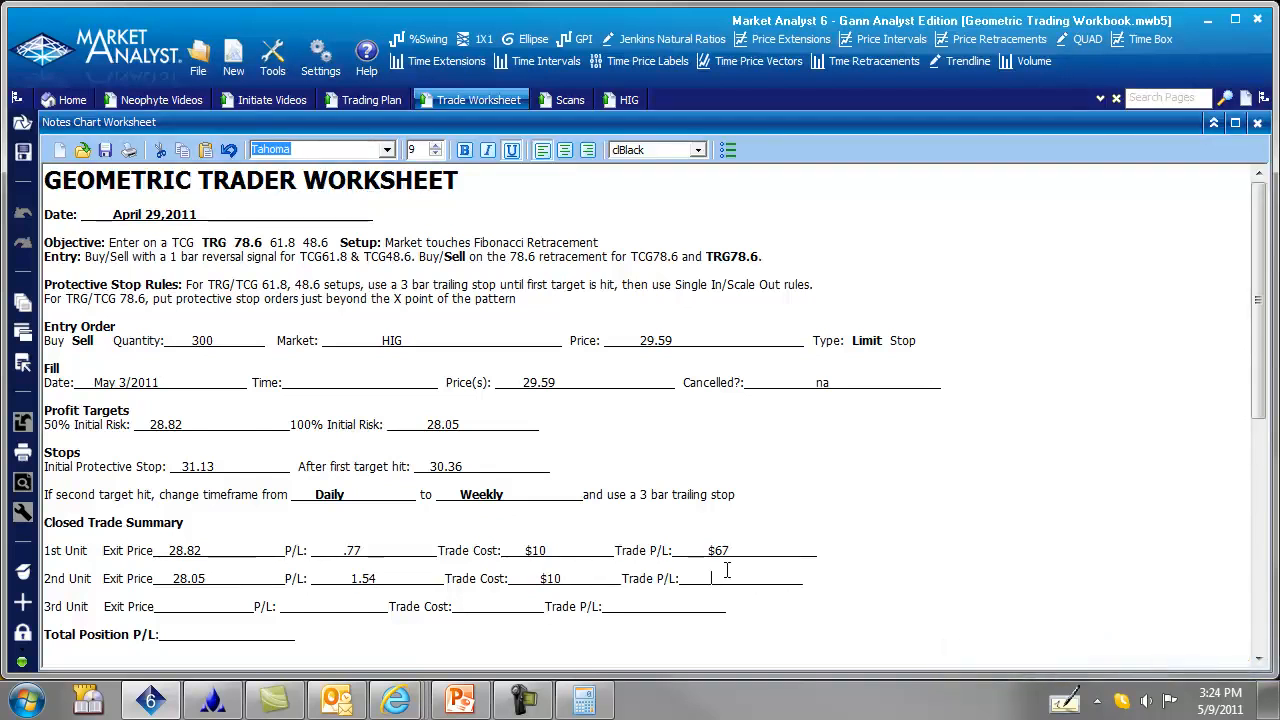
pyautogui.write('$144____________')
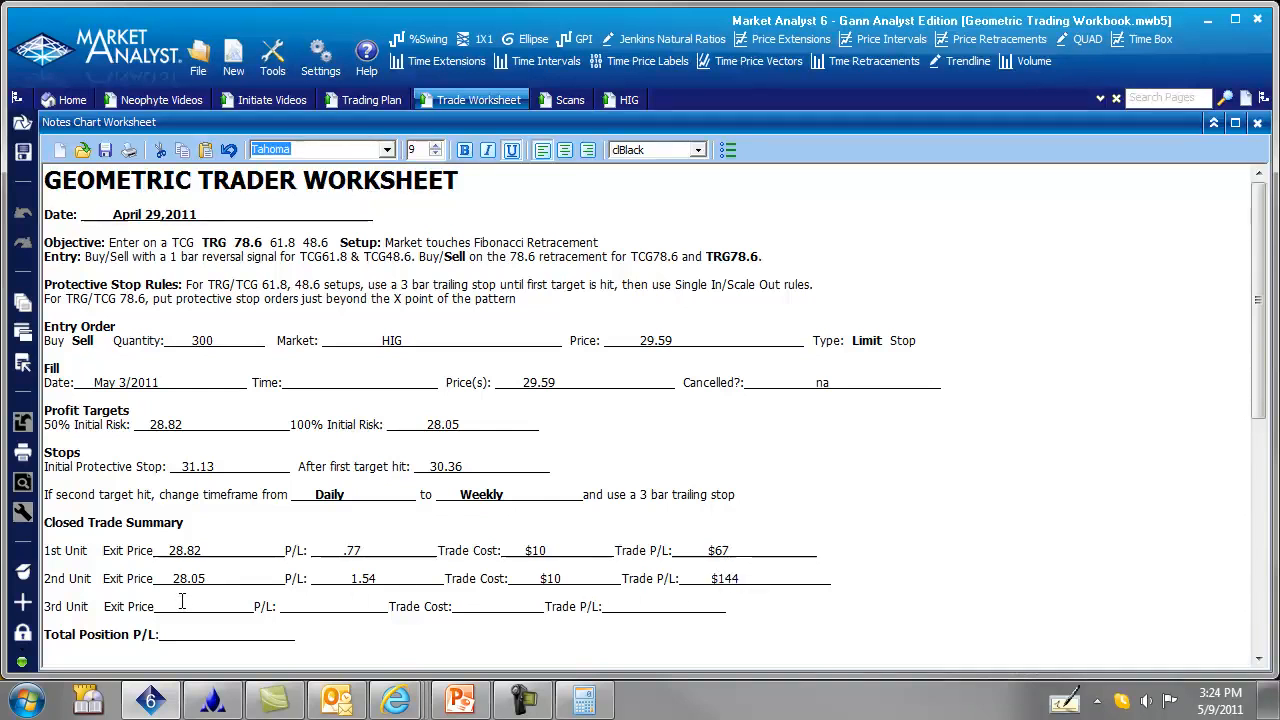
pyautogui.moveTo(564, 220)
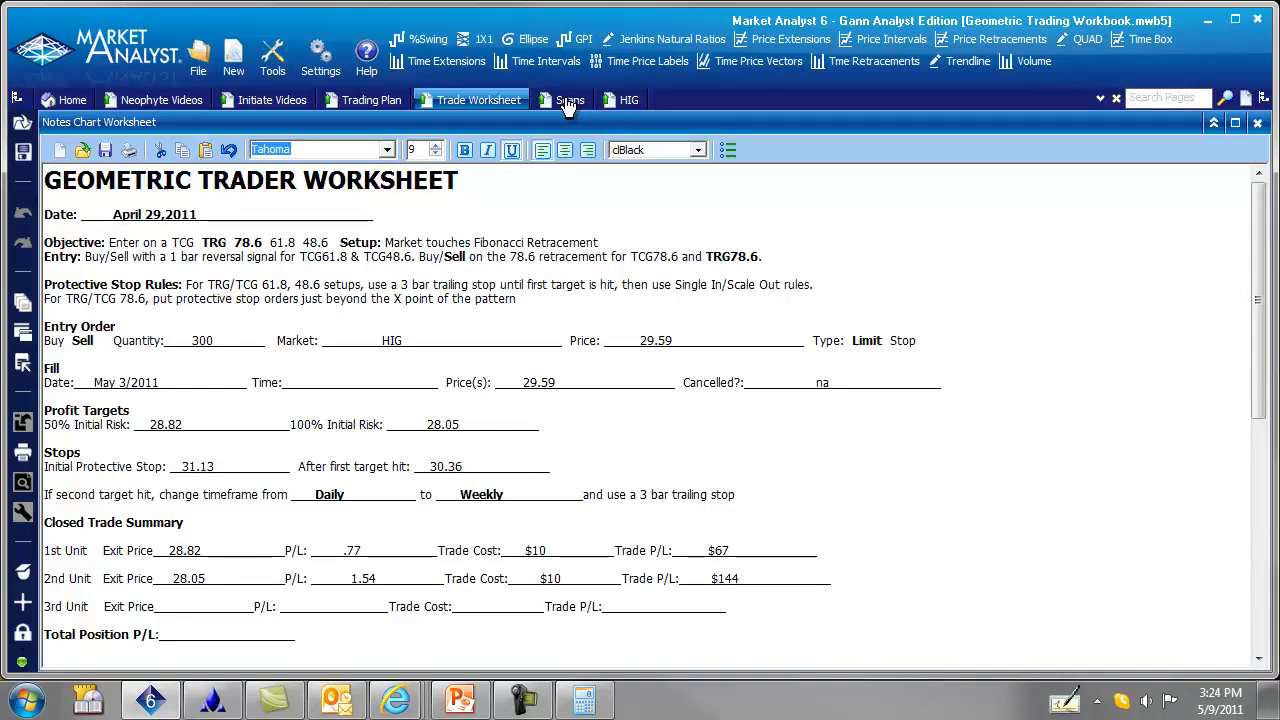
# Step: Glance at the worksheet and return to the HIG daily chart with its trade levels
pyautogui.click(628, 100)
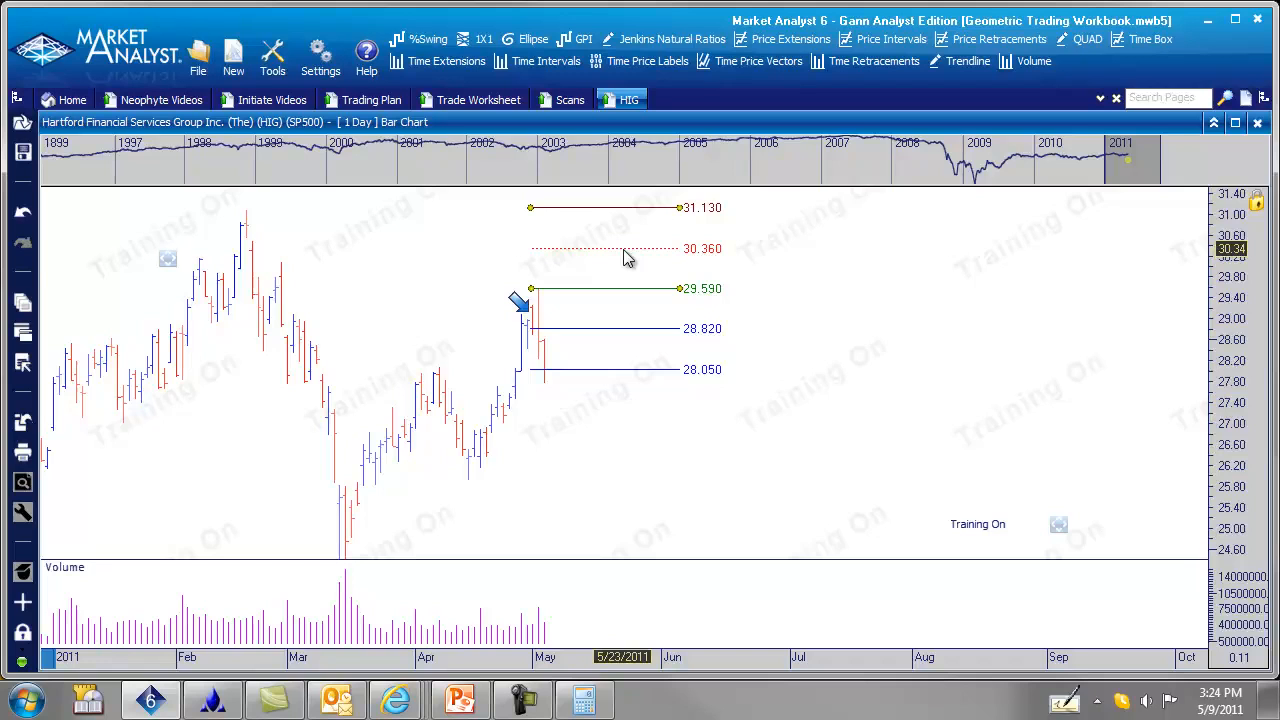
pyautogui.moveTo(550, 298)
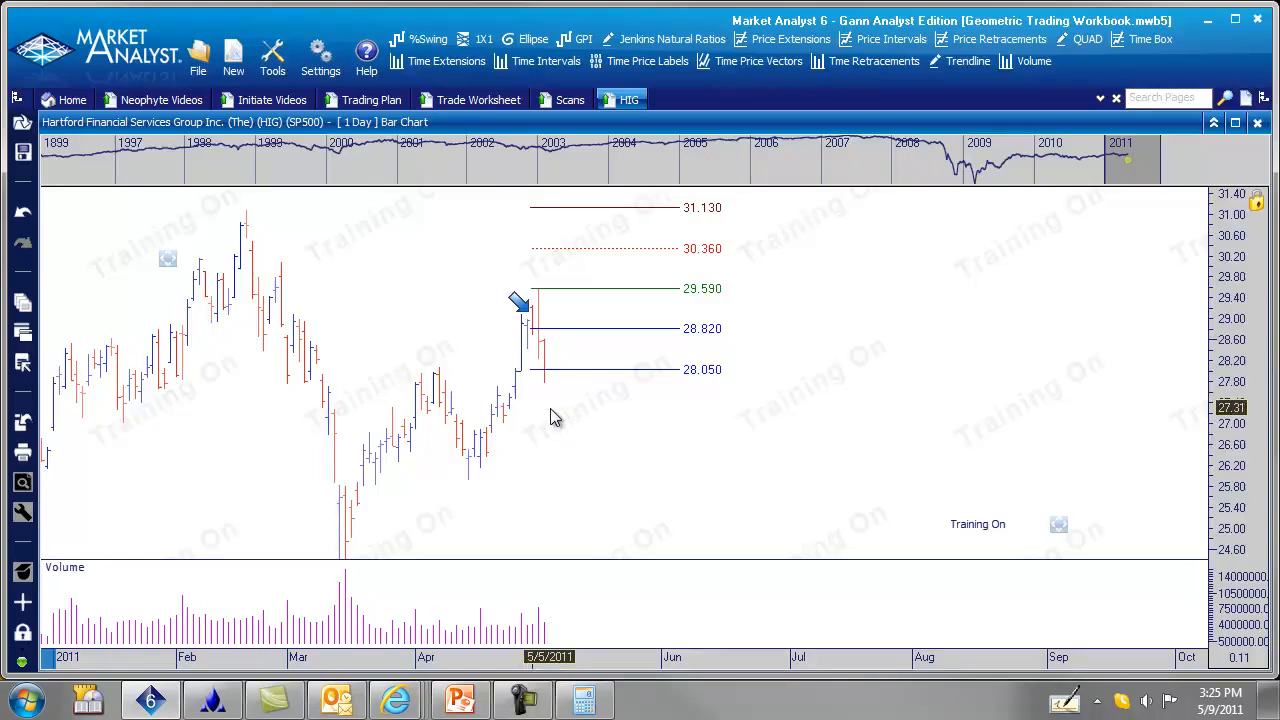
pyautogui.click(478, 100)
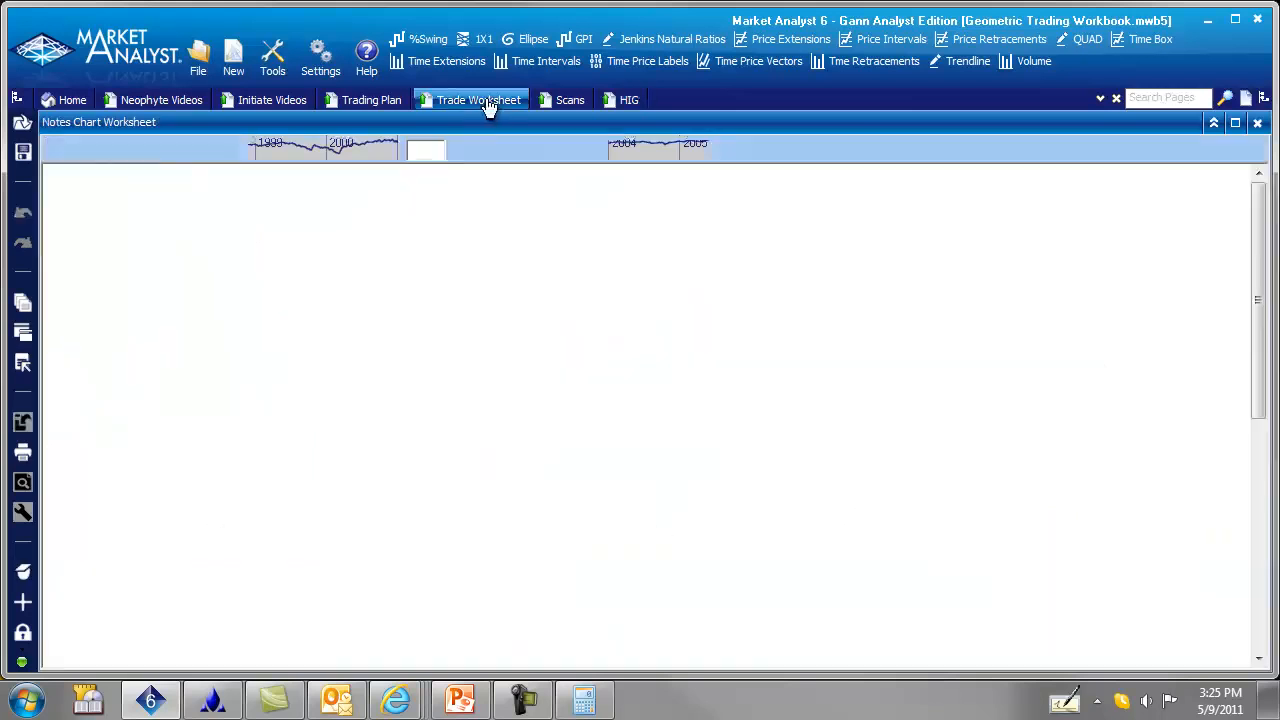
pyautogui.click(478, 100)
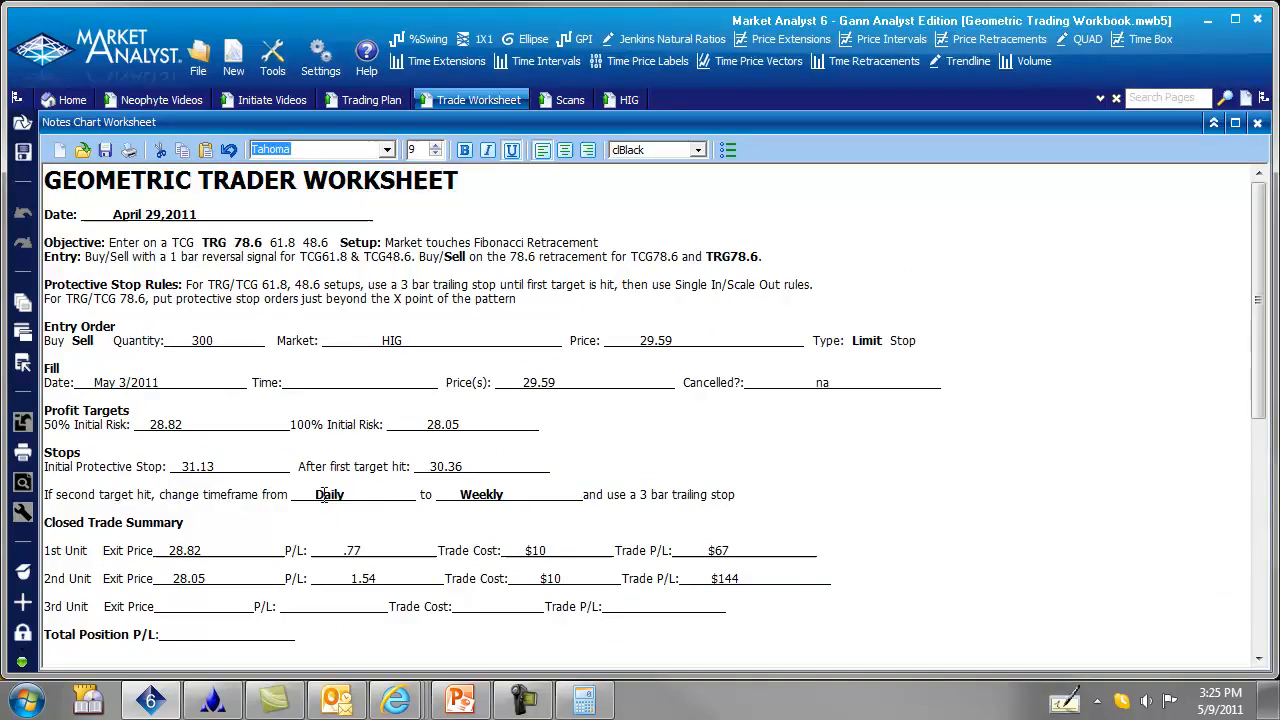
pyautogui.moveTo(600, 492)
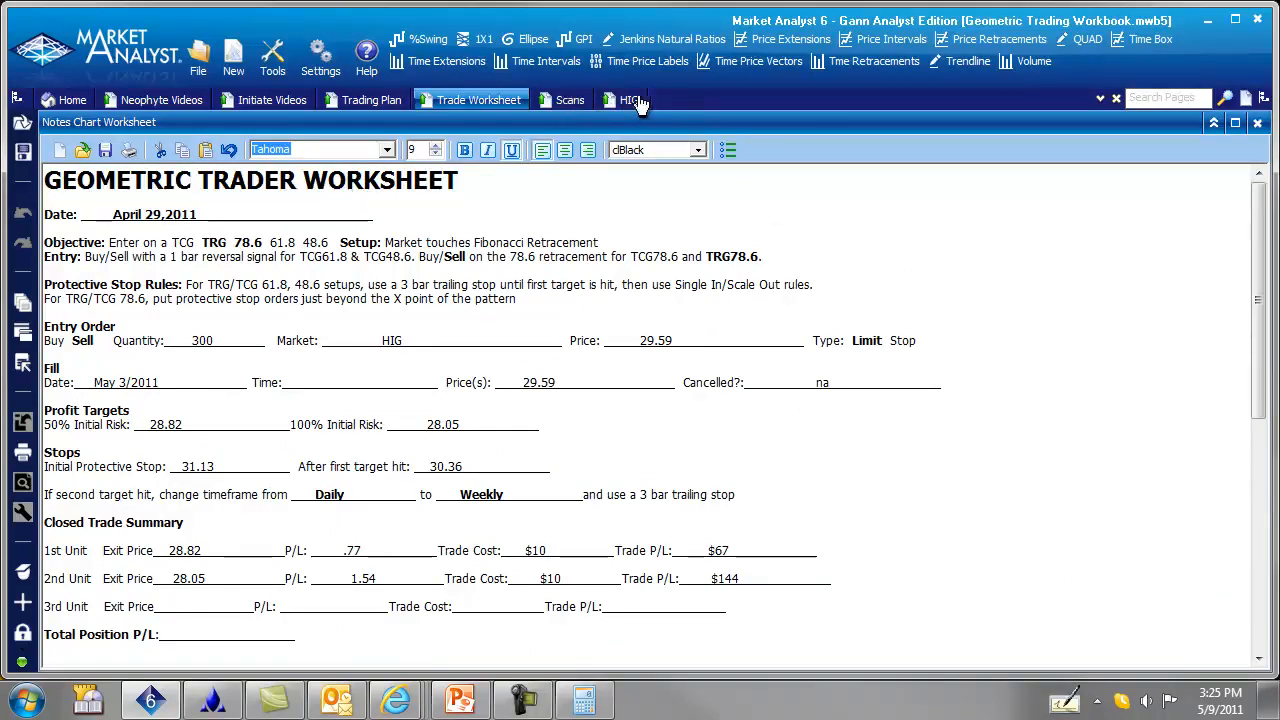
pyautogui.click(628, 100)
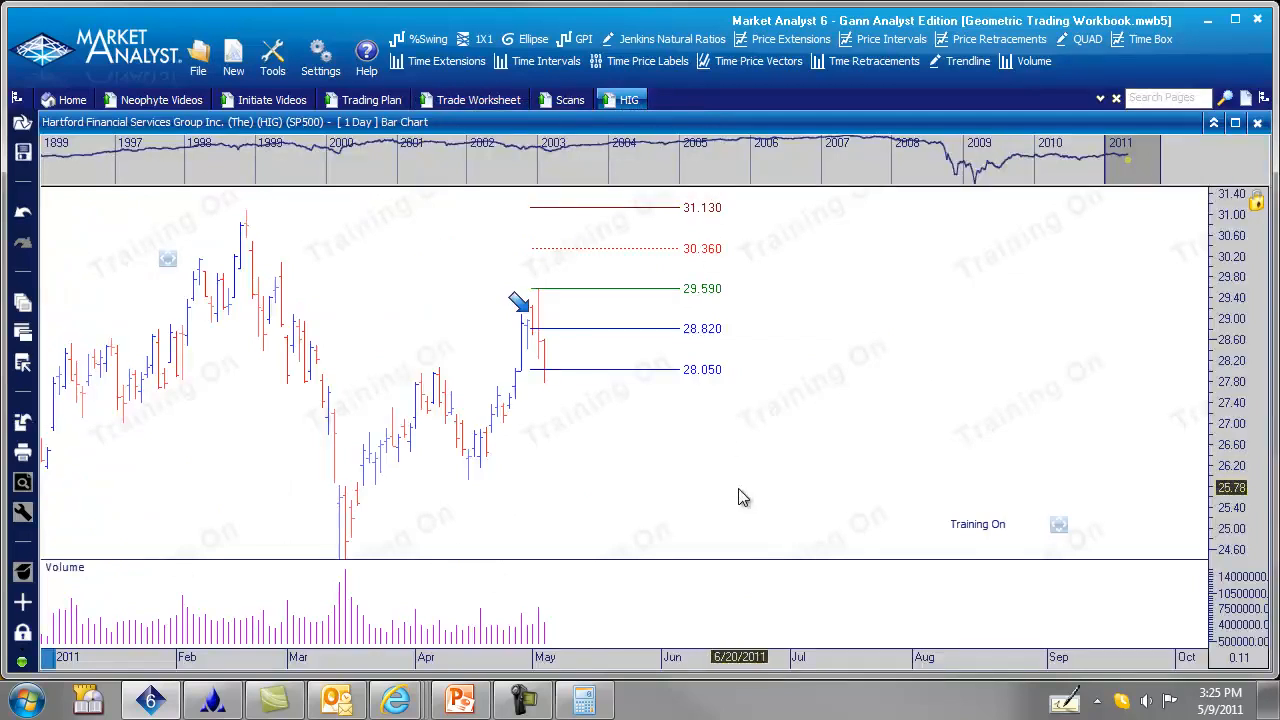
pyautogui.moveTo(564, 578)
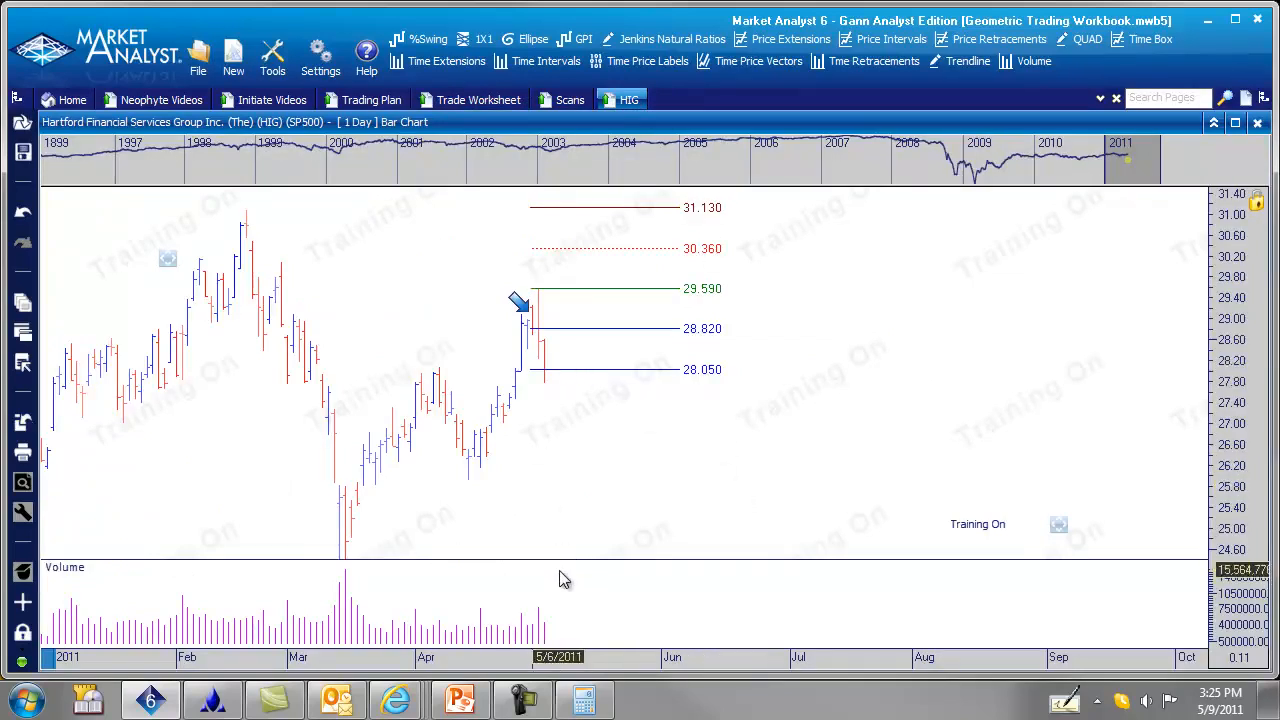
pyautogui.moveTo(612, 382)
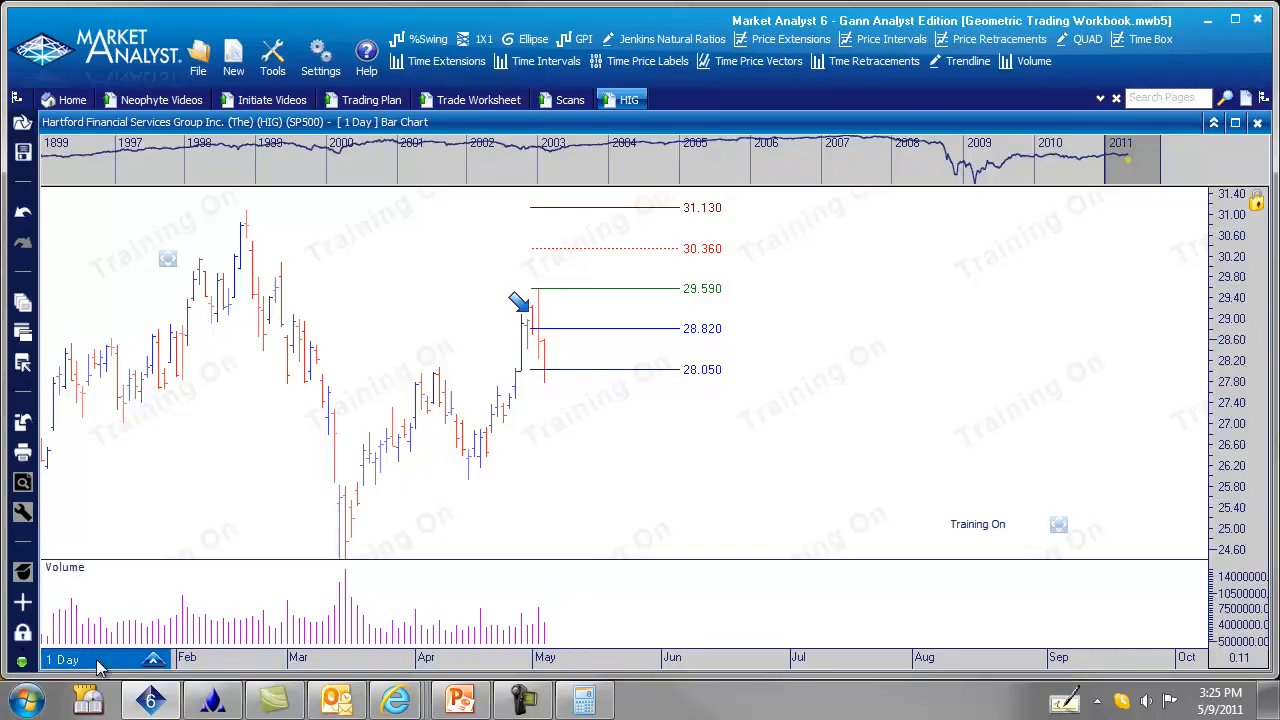
# Step: Change the HIG chart timeframe from daily to 1 Week bars
pyautogui.click(76, 658)
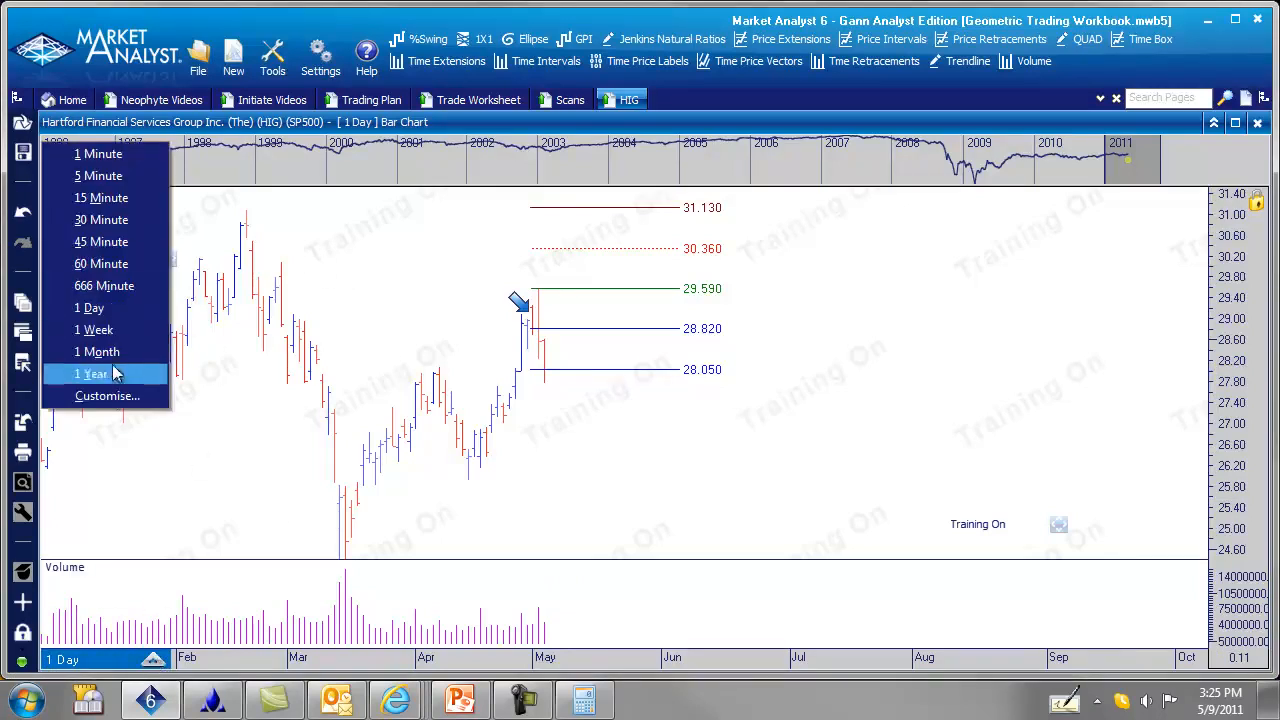
pyautogui.click(94, 328)
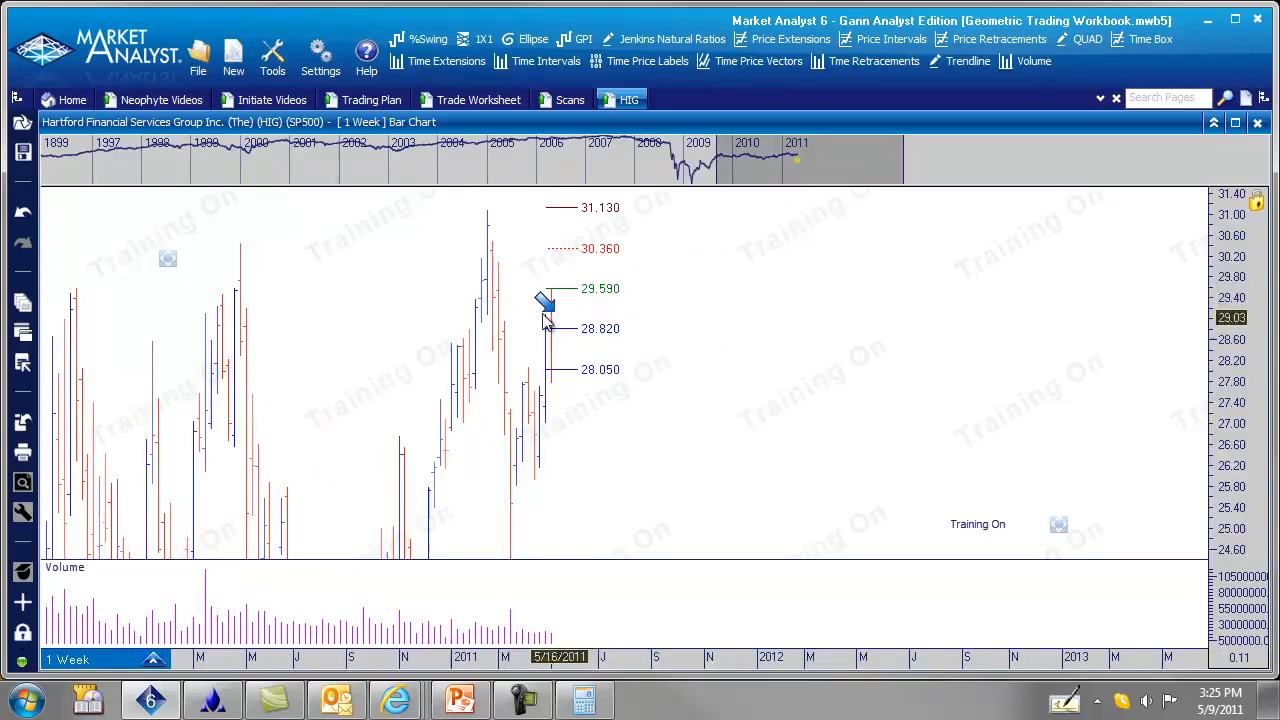
pyautogui.click(544, 302)
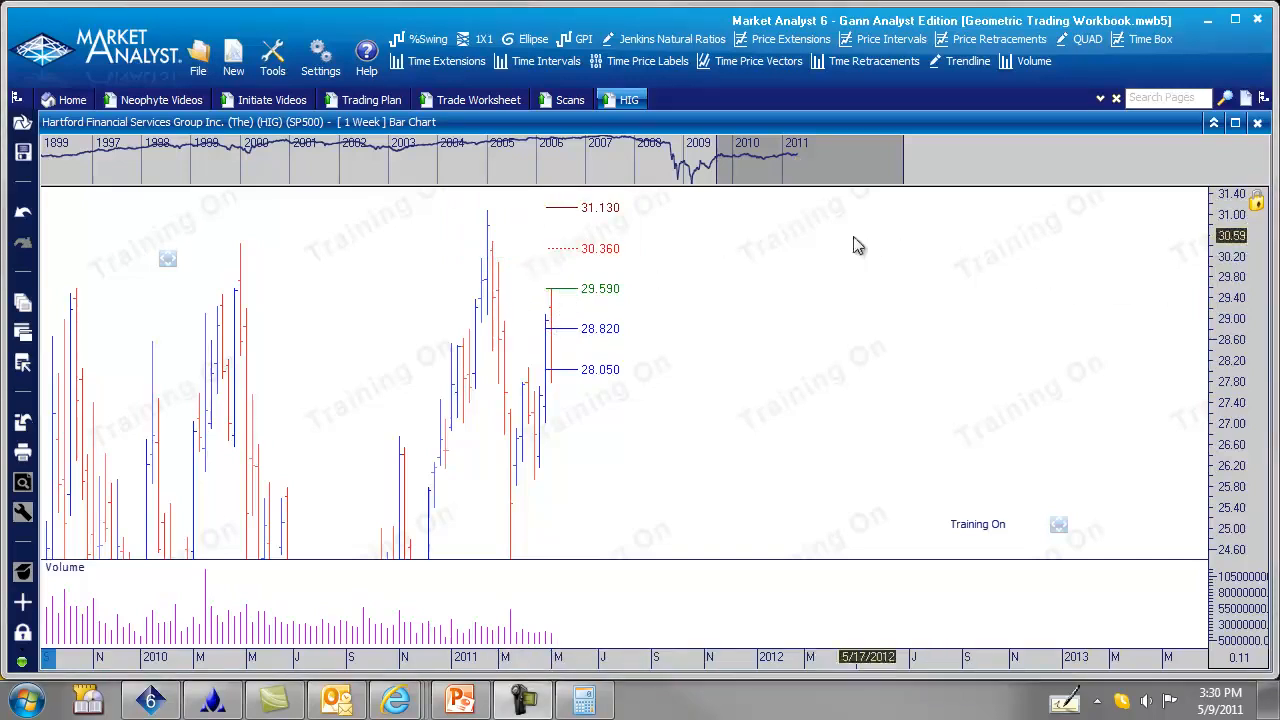
pyautogui.moveTo(604, 270)
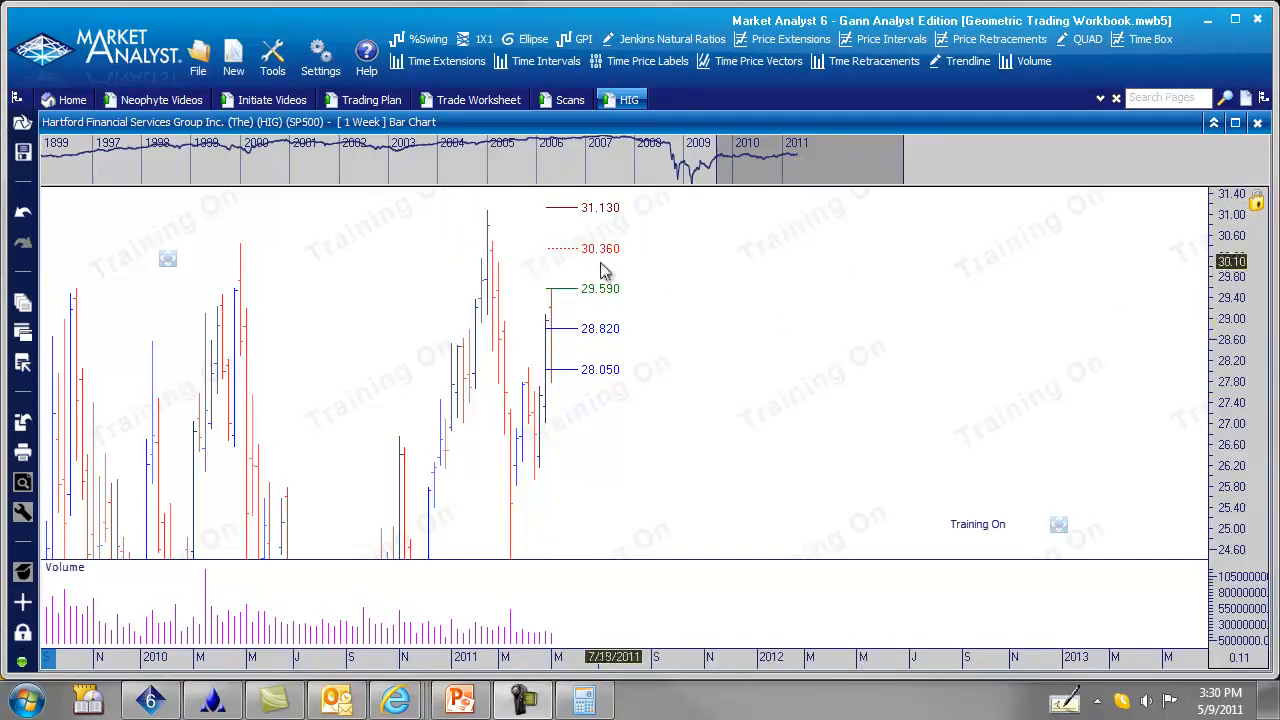
pyautogui.moveTo(674, 324)
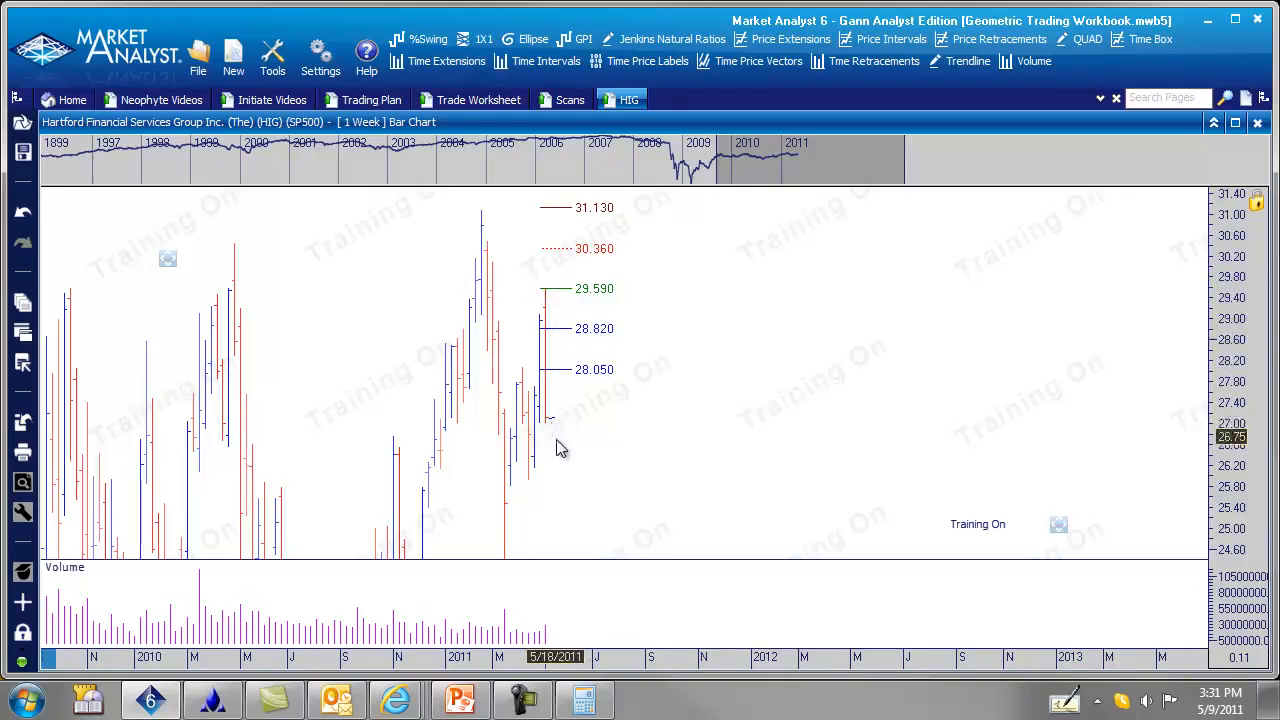
pyautogui.moveTo(558, 294)
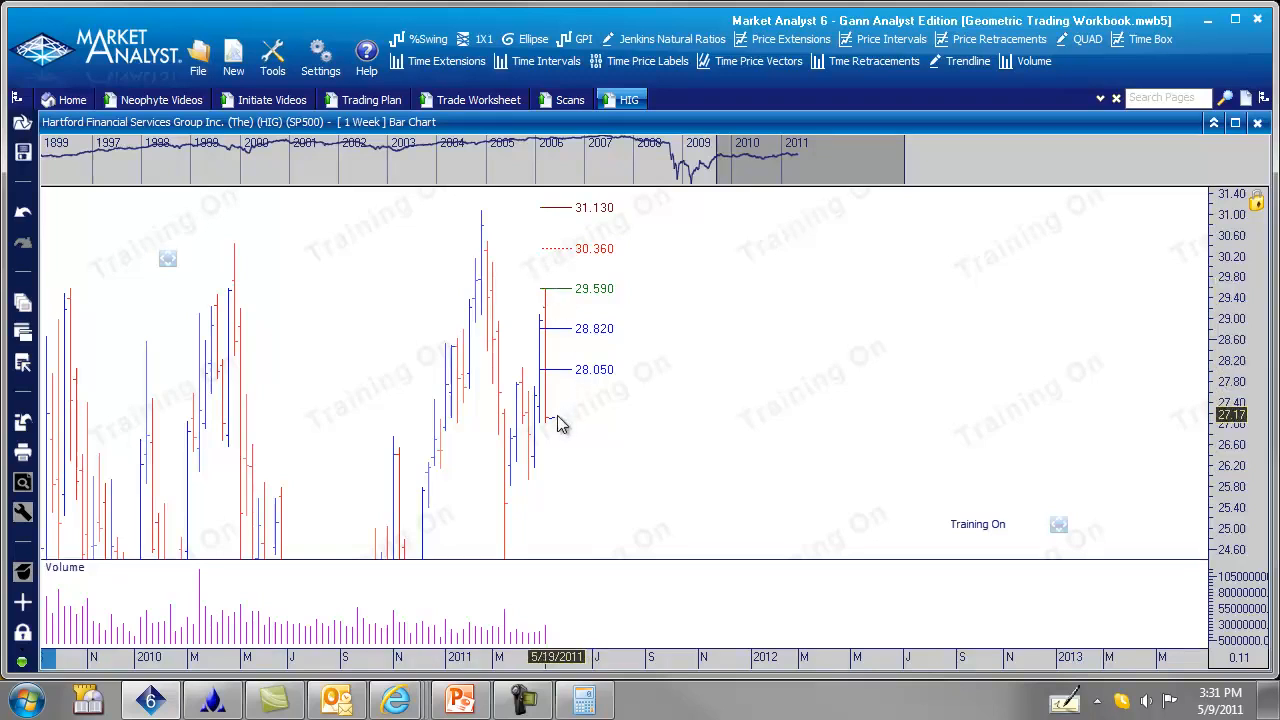
# Step: Add an X Bar Trailing Stop study (3 bars, 29.60) and hide the Structure Panel
pyautogui.click(272, 56)
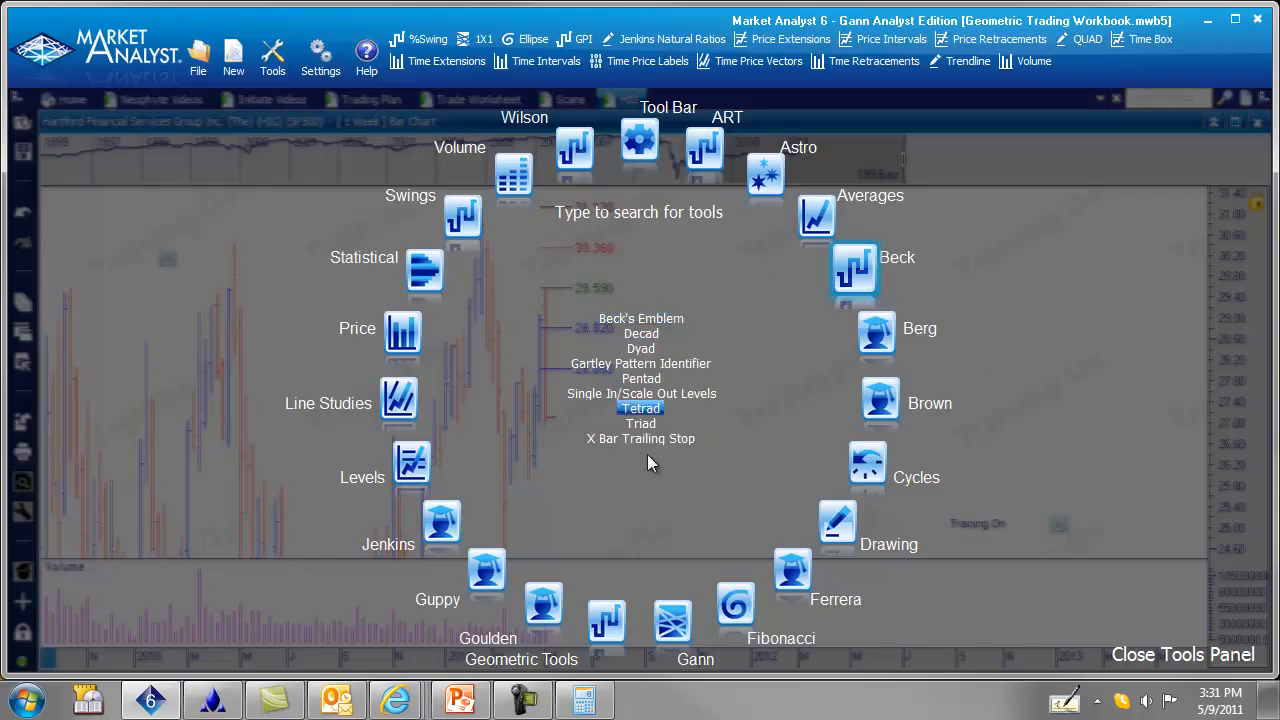
pyautogui.click(1182, 654)
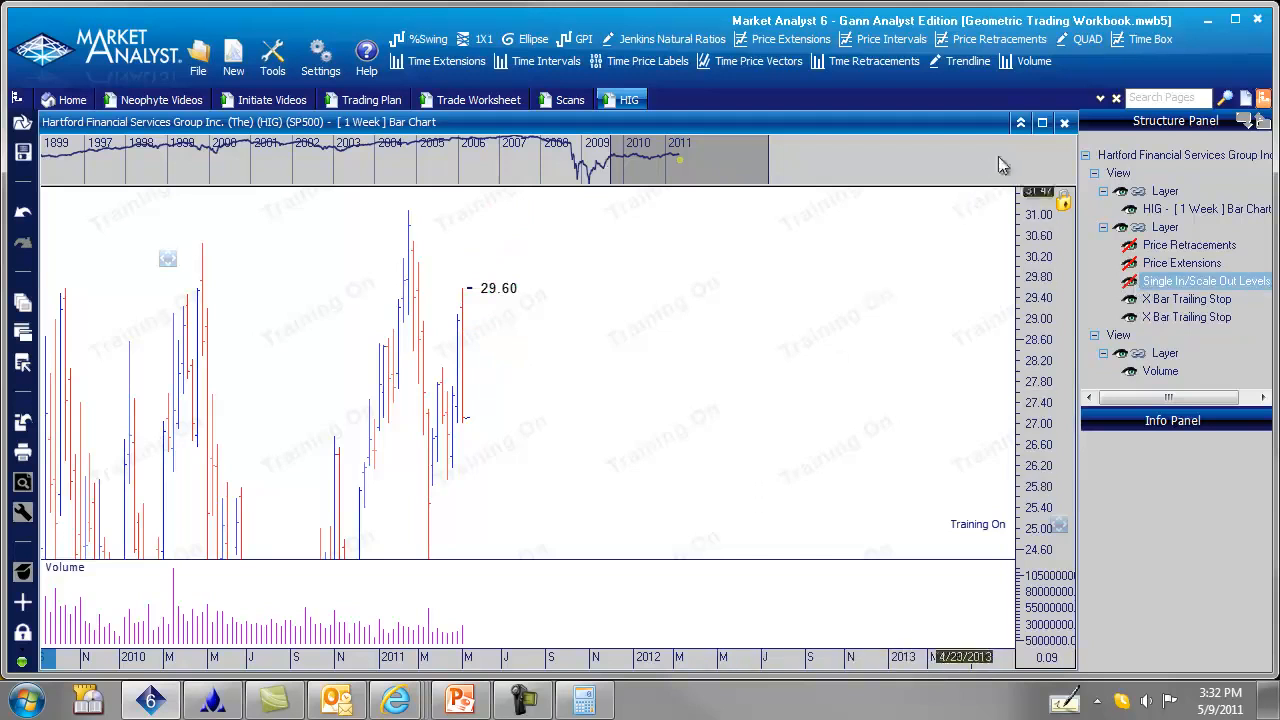
pyautogui.click(1064, 122)
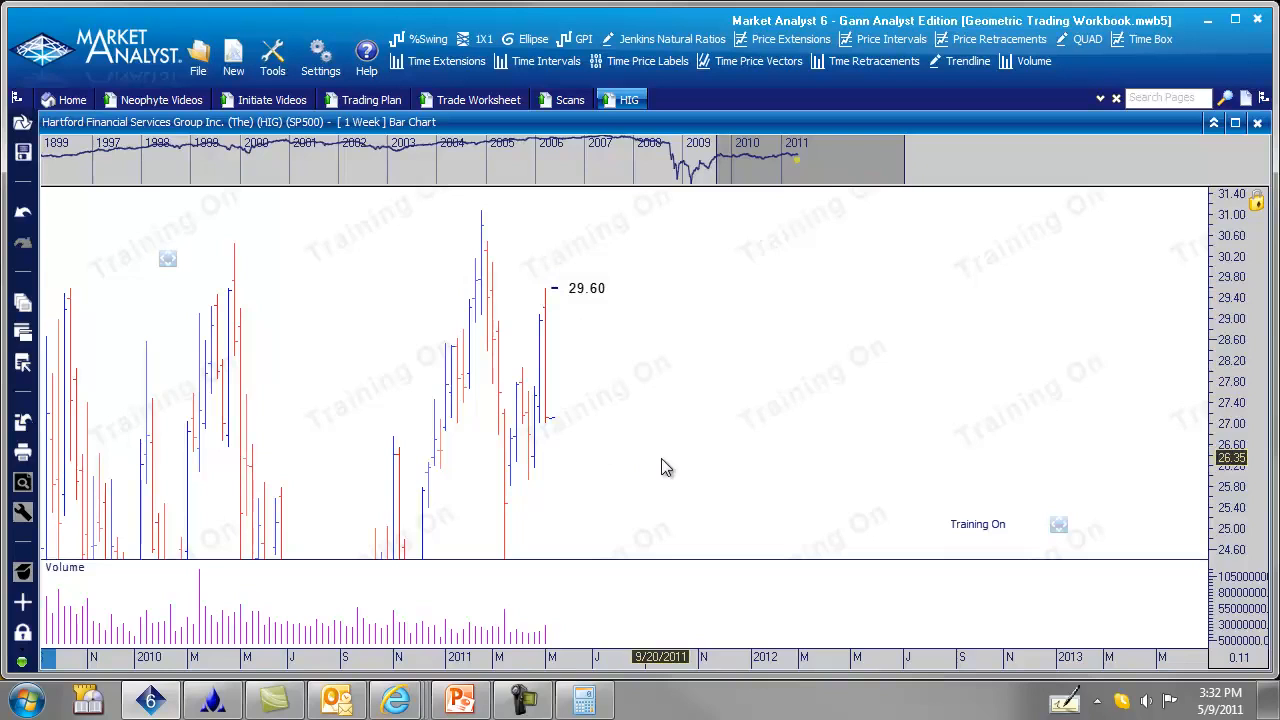
pyautogui.moveTo(684, 398)
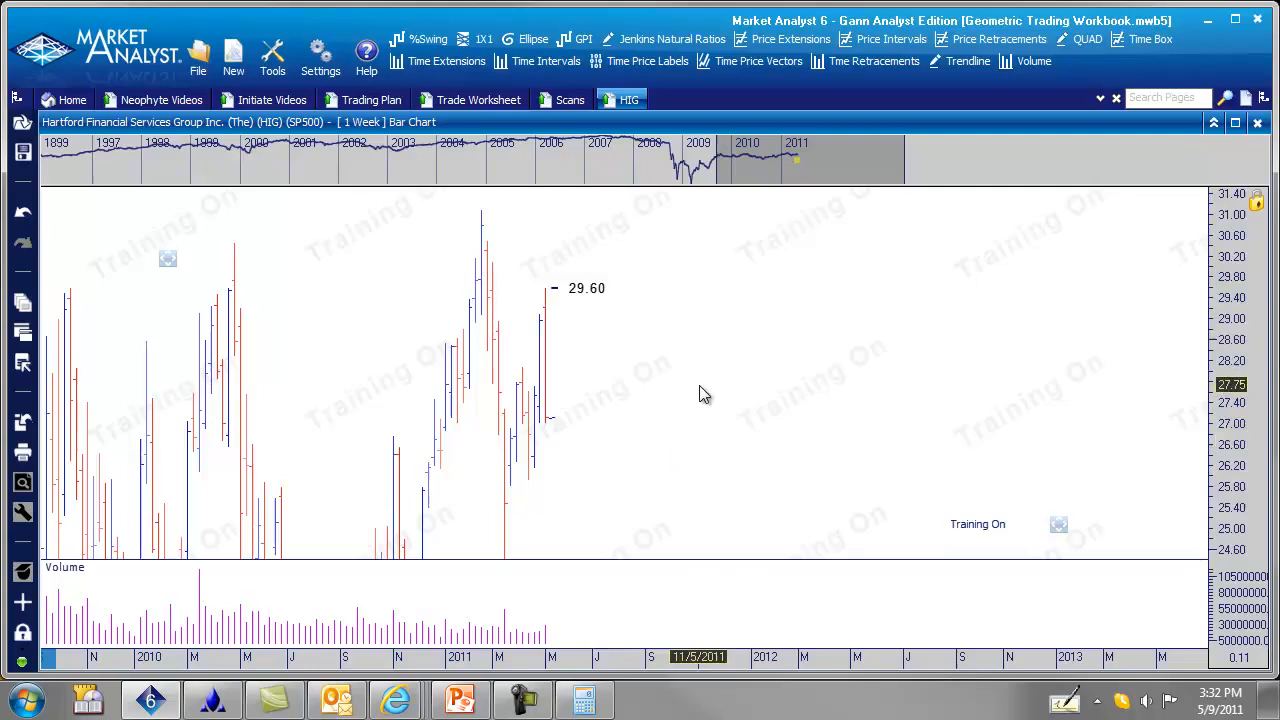
pyautogui.moveTo(776, 336)
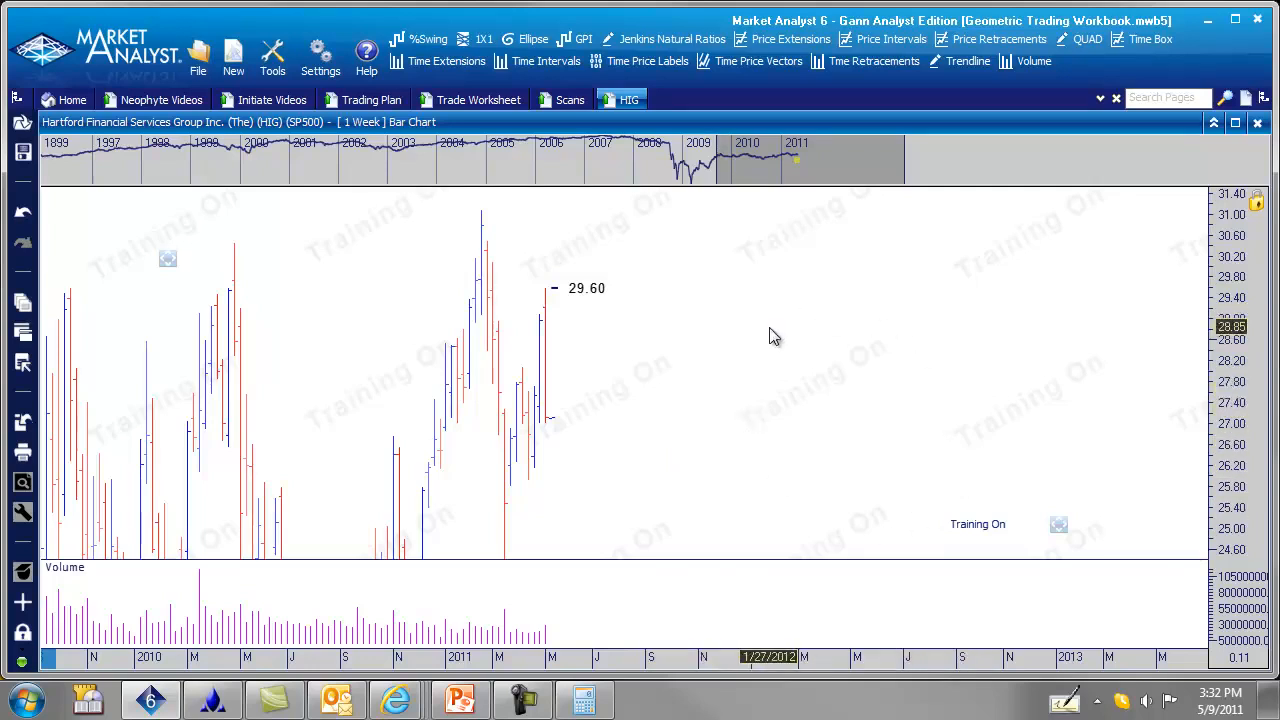
pyautogui.moveTo(768, 332)
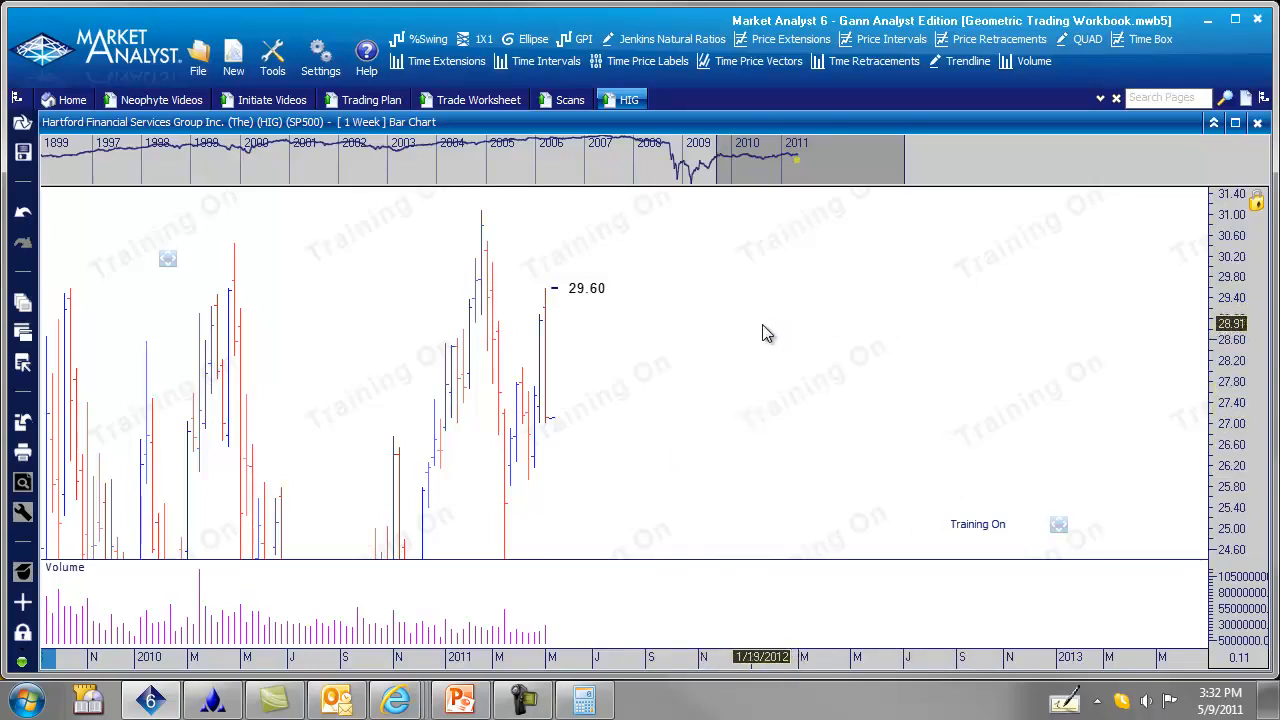